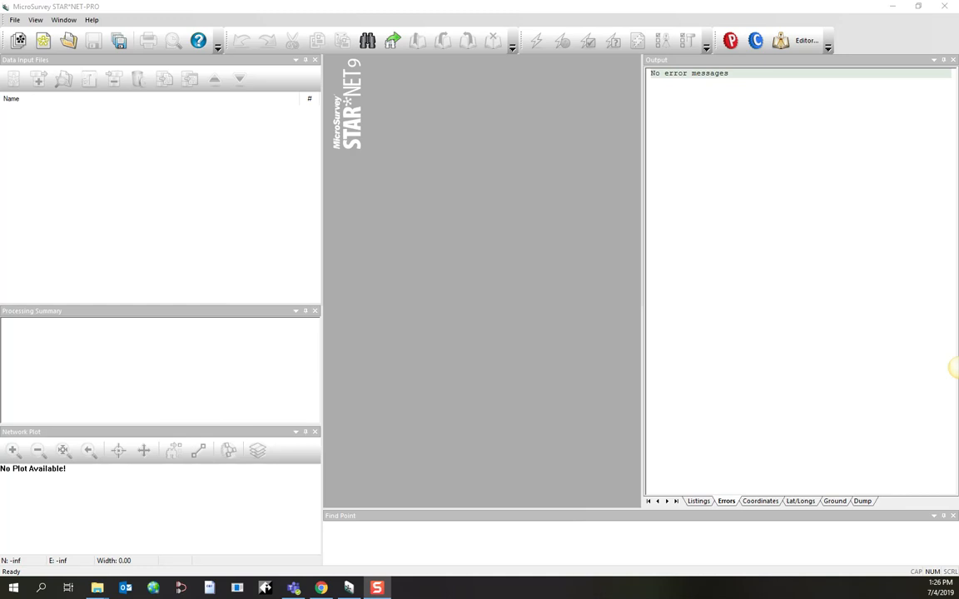
{"action": "mouse_move", "coordinate": [183, 233]}
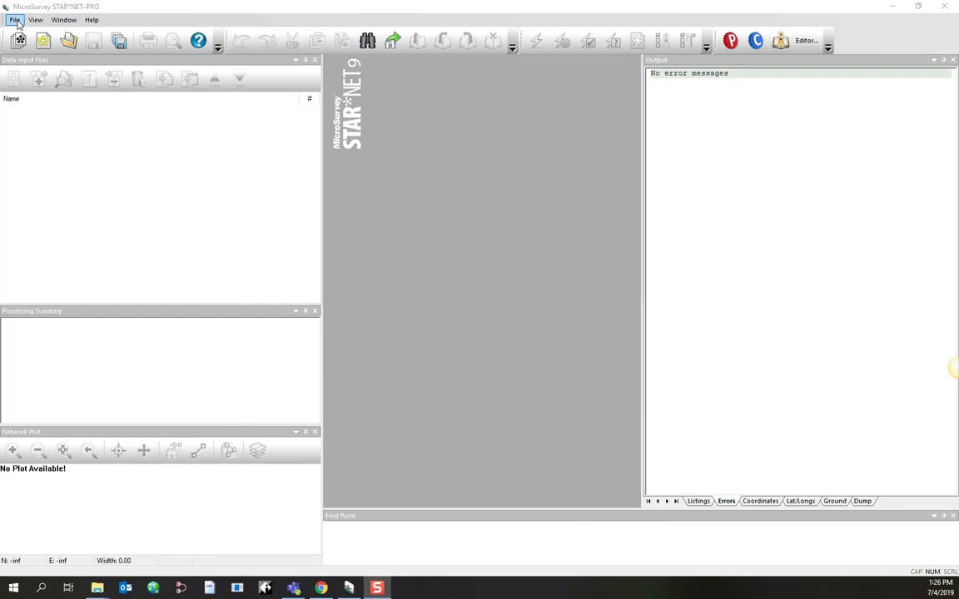
Open the 21 FGTPS.snproj project from the materials folder via File > Open
{"action": "left_click", "coordinate": [14, 16]}
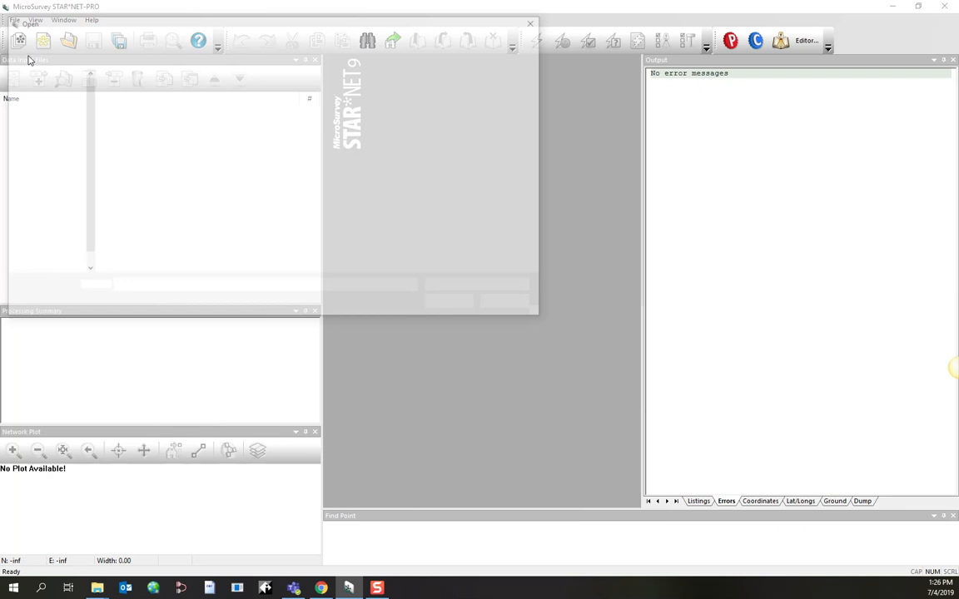
{"action": "left_click", "coordinate": [16, 43]}
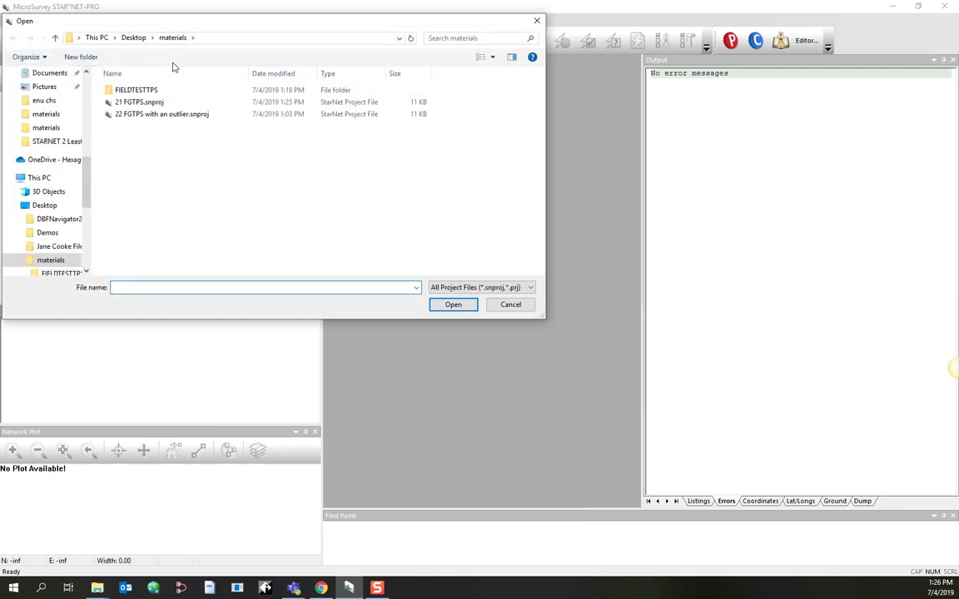
{"action": "left_click", "coordinate": [140, 101]}
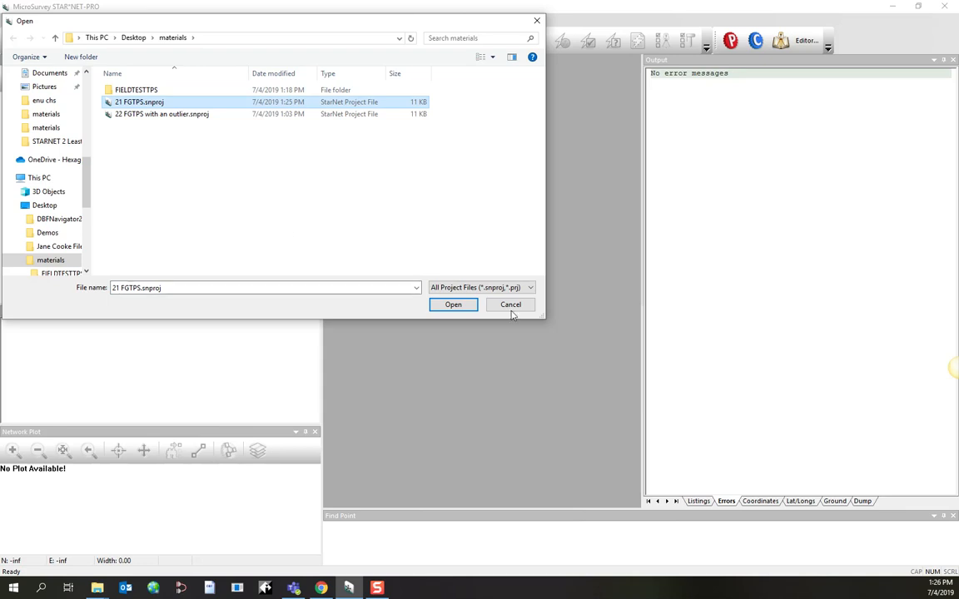
{"action": "left_click", "coordinate": [453, 305]}
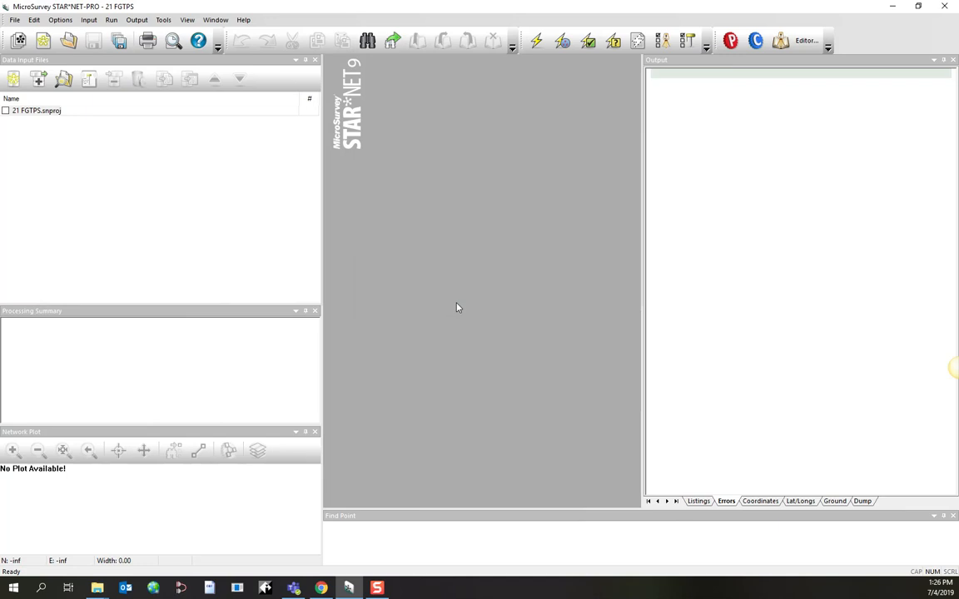
{"action": "mouse_move", "coordinate": [416, 326]}
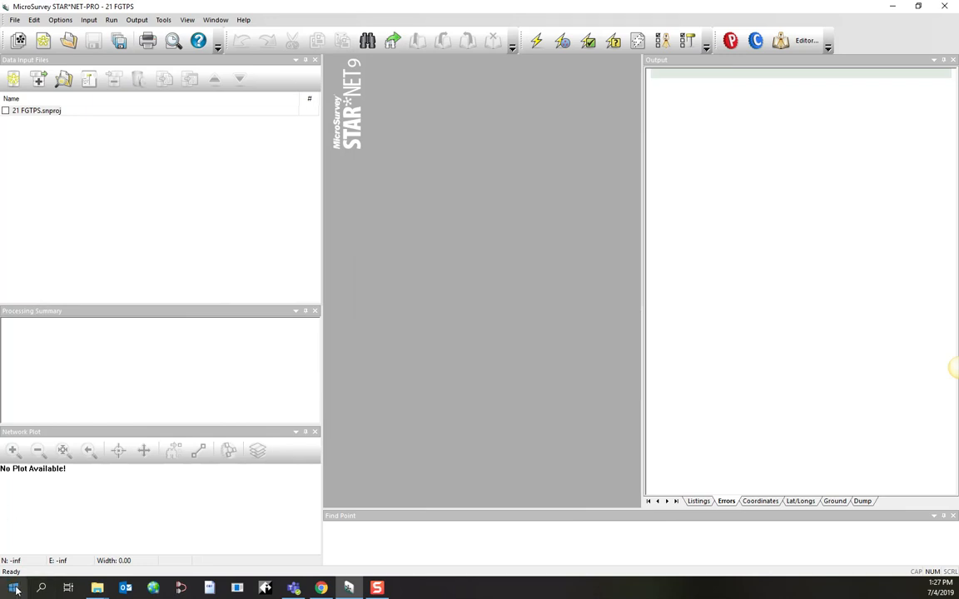
Launch StarFieldGenius from the MicroSurvey StarNet 9 group in the Start menu
{"action": "left_click", "coordinate": [13, 590]}
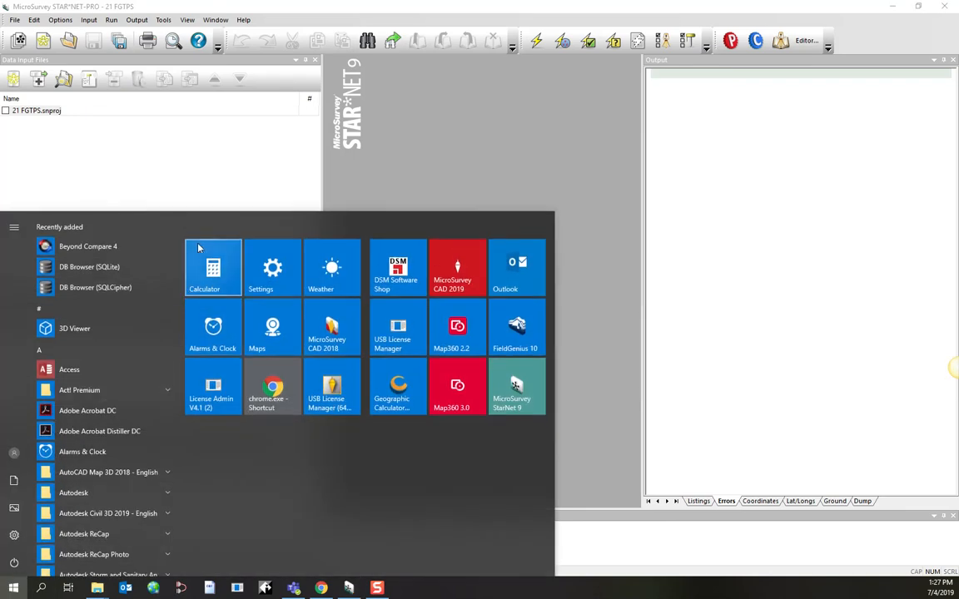
{"action": "scroll", "scroll_direction": "down", "scroll_amount": 3}
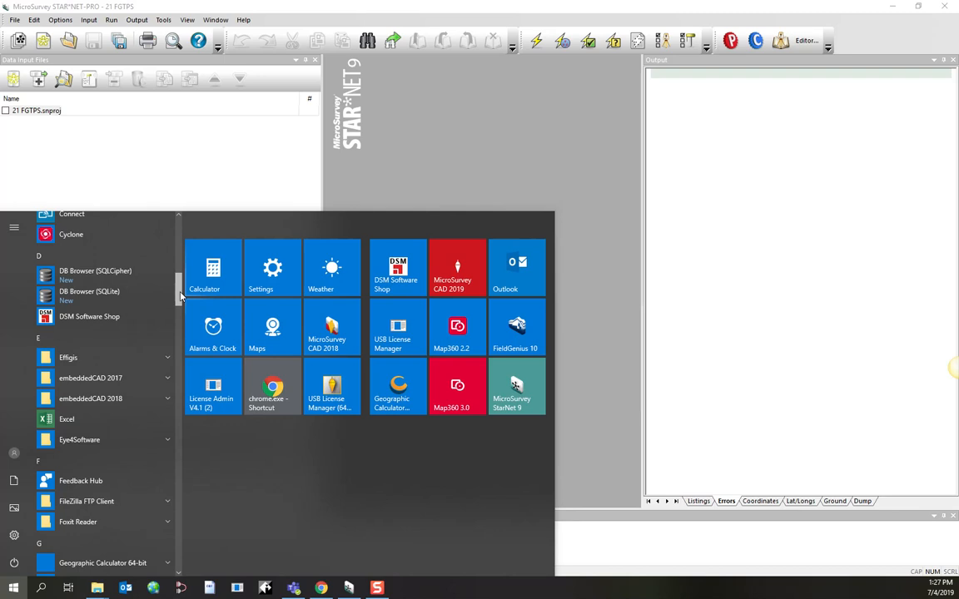
{"action": "scroll", "scroll_direction": "down", "scroll_amount": 3}
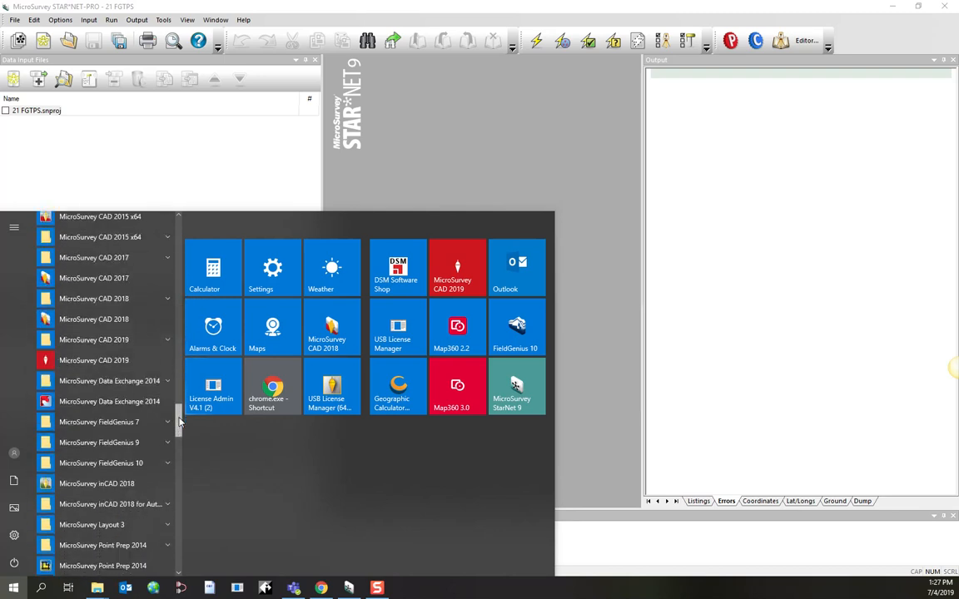
{"action": "scroll", "scroll_direction": "down", "scroll_amount": 3}
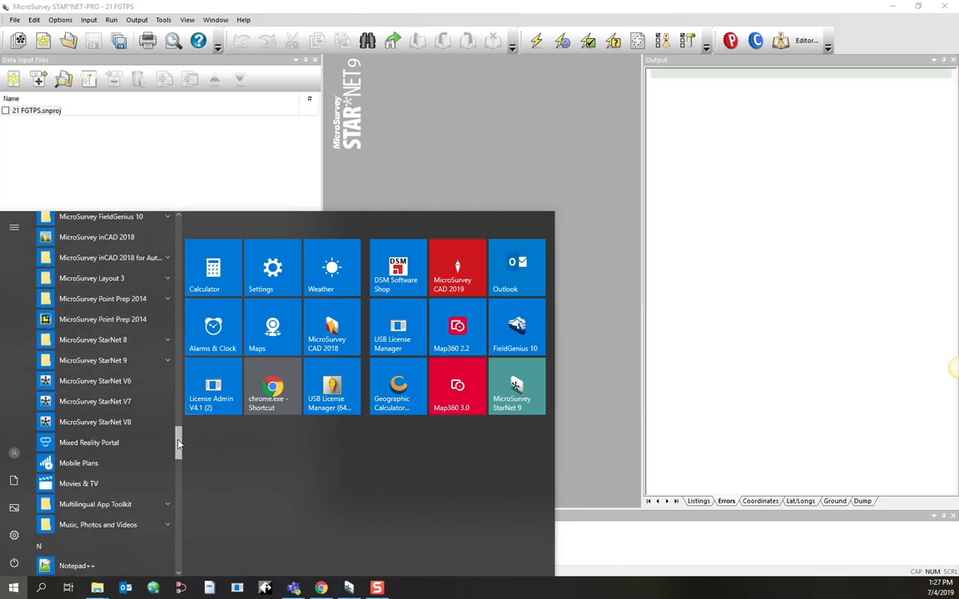
{"action": "left_click", "coordinate": [94, 359]}
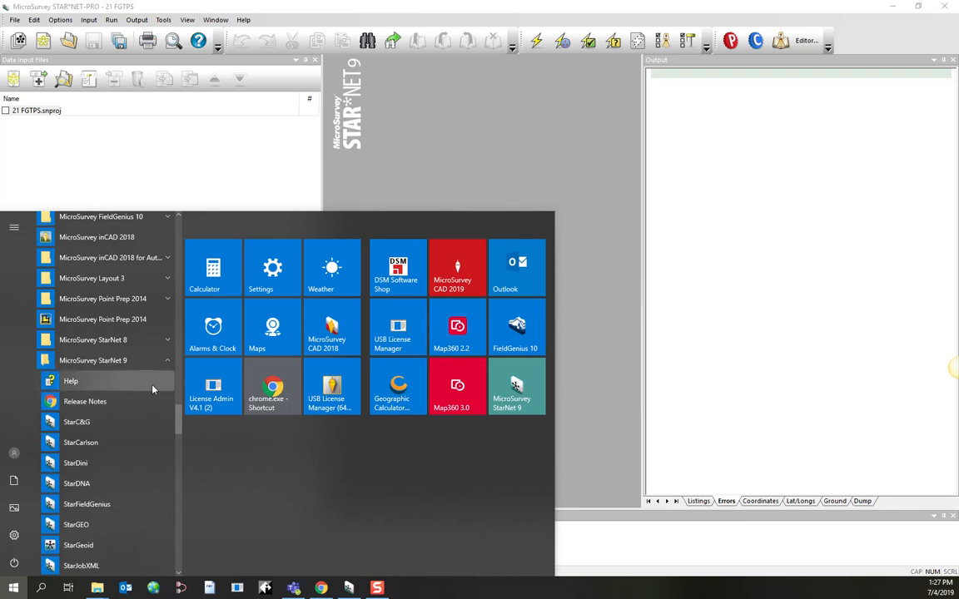
{"action": "scroll", "scroll_direction": "down", "scroll_amount": 3}
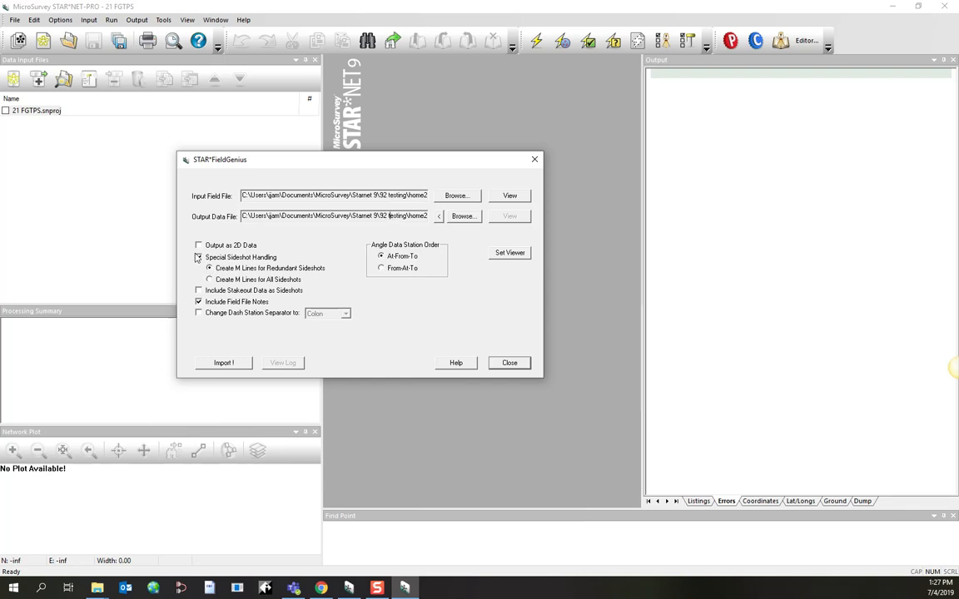
Set the input field file to FIELDTESTTPS.raw in Desktop > materials > FIELDTESTTPS
{"action": "left_click", "coordinate": [200, 257]}
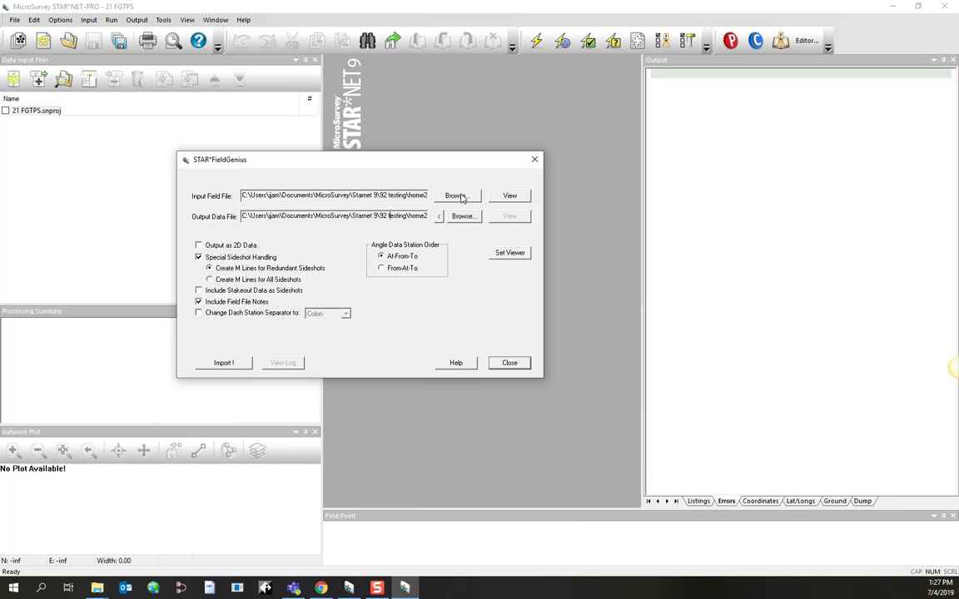
{"action": "left_click", "coordinate": [463, 195]}
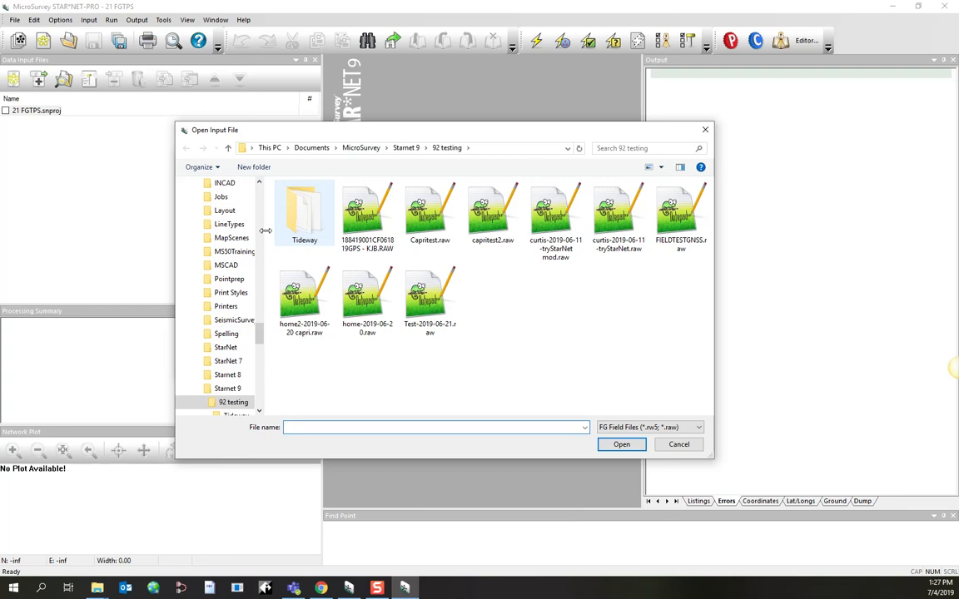
{"action": "scroll", "scroll_direction": "down", "scroll_amount": 3}
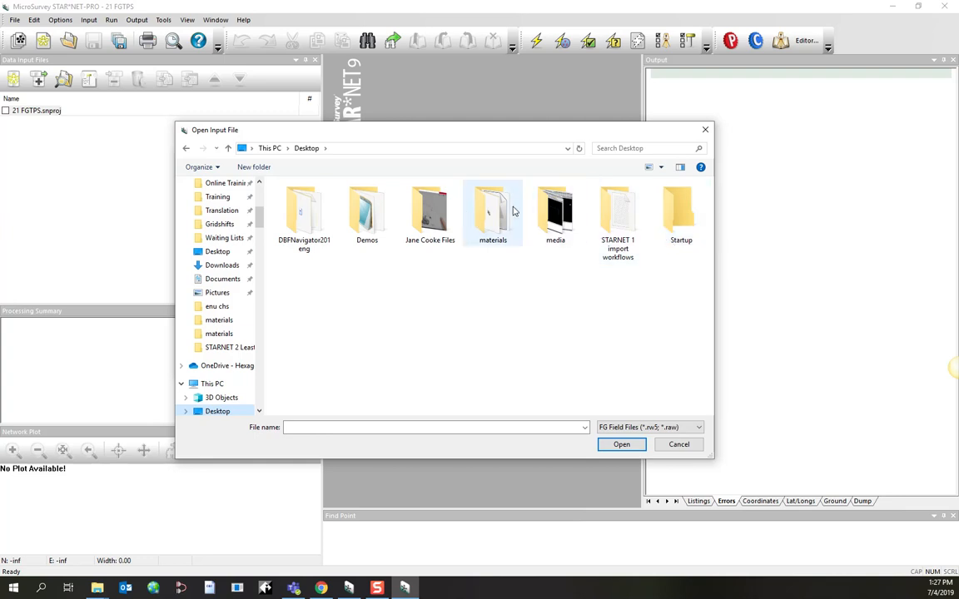
{"action": "double_click", "coordinate": [492, 213]}
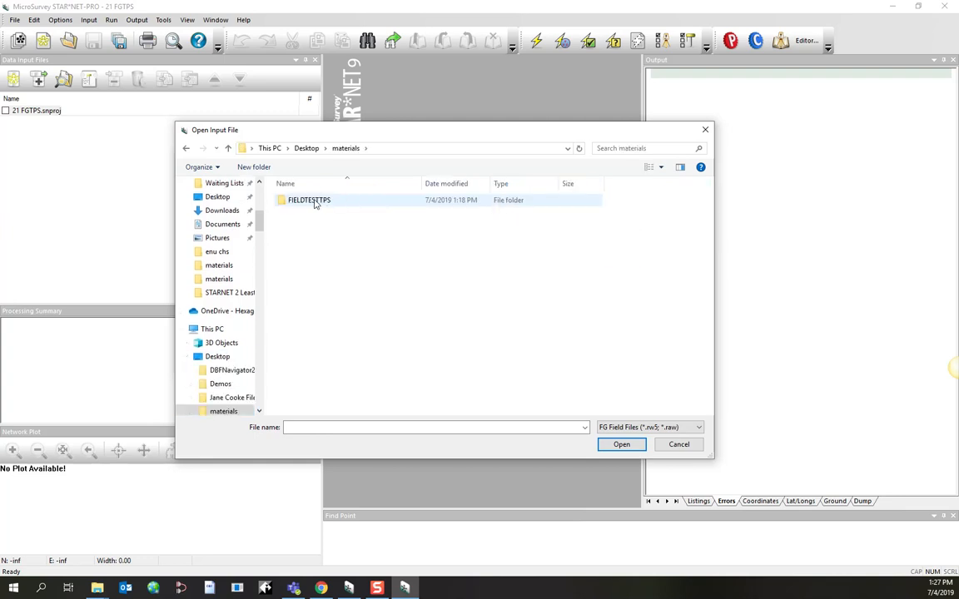
{"action": "double_click", "coordinate": [308, 200]}
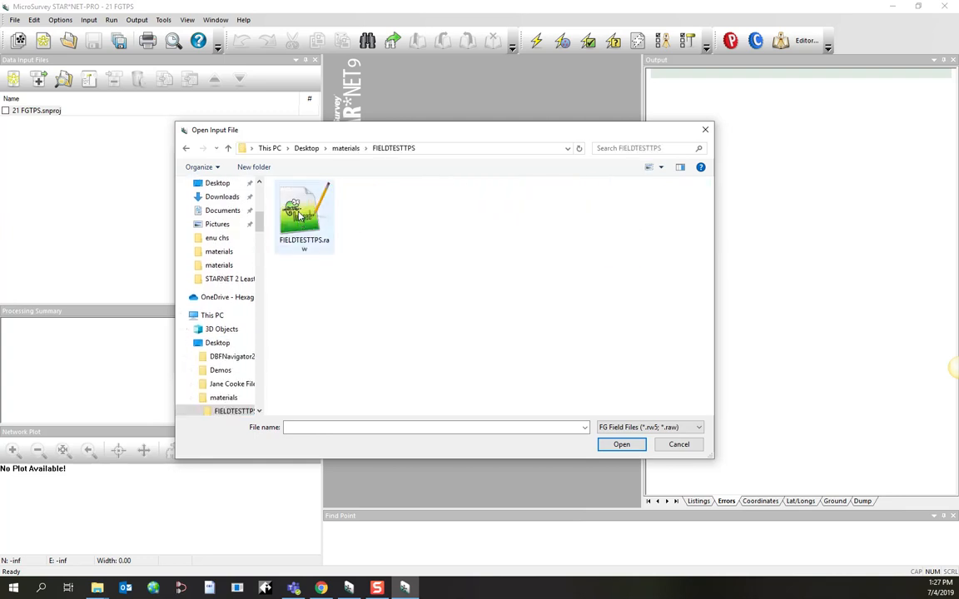
{"action": "left_click", "coordinate": [303, 215]}
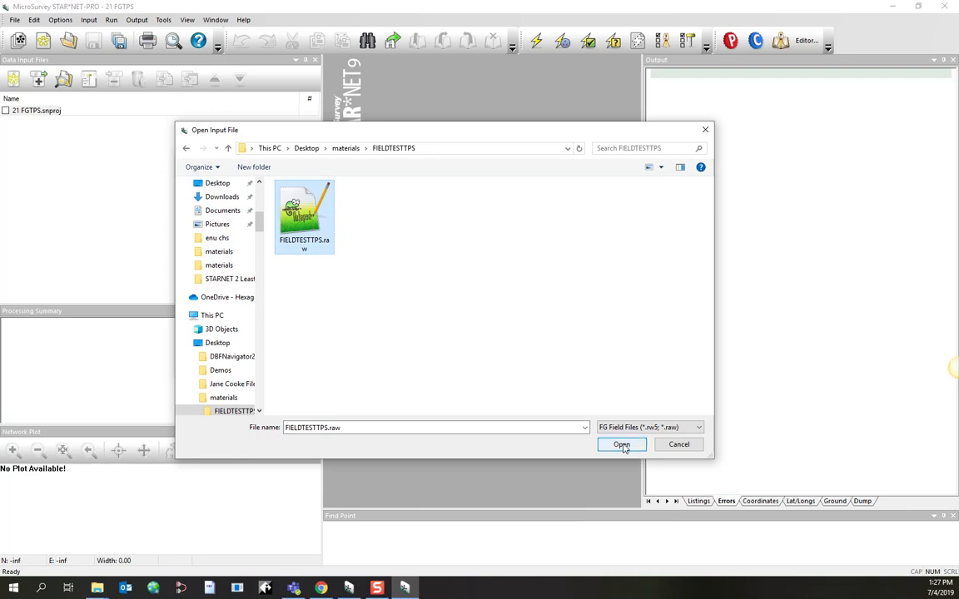
{"action": "left_click", "coordinate": [620, 444]}
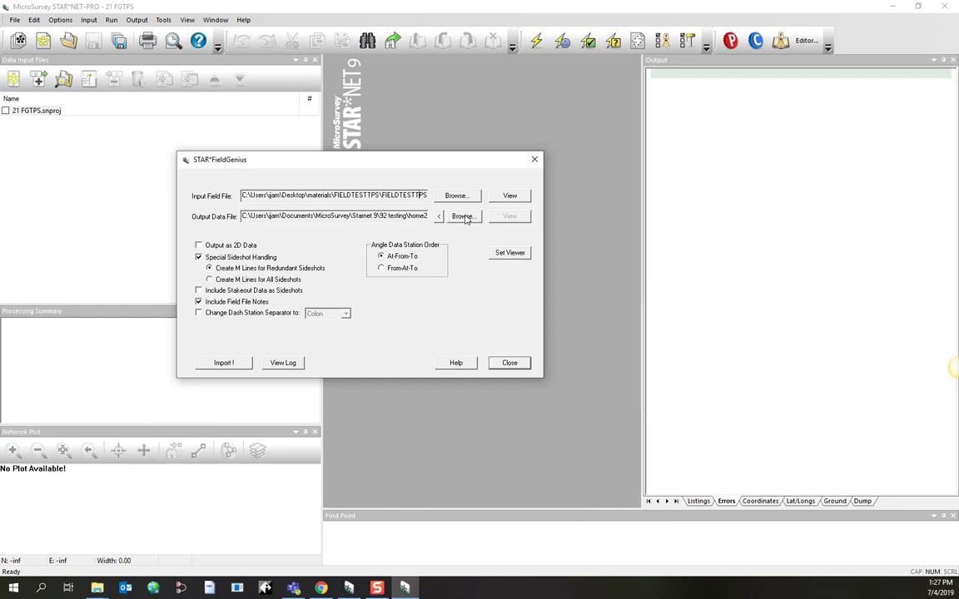
Set the output data file to FIELDTESTTPS.dat in the materials folder
{"action": "left_click", "coordinate": [463, 217]}
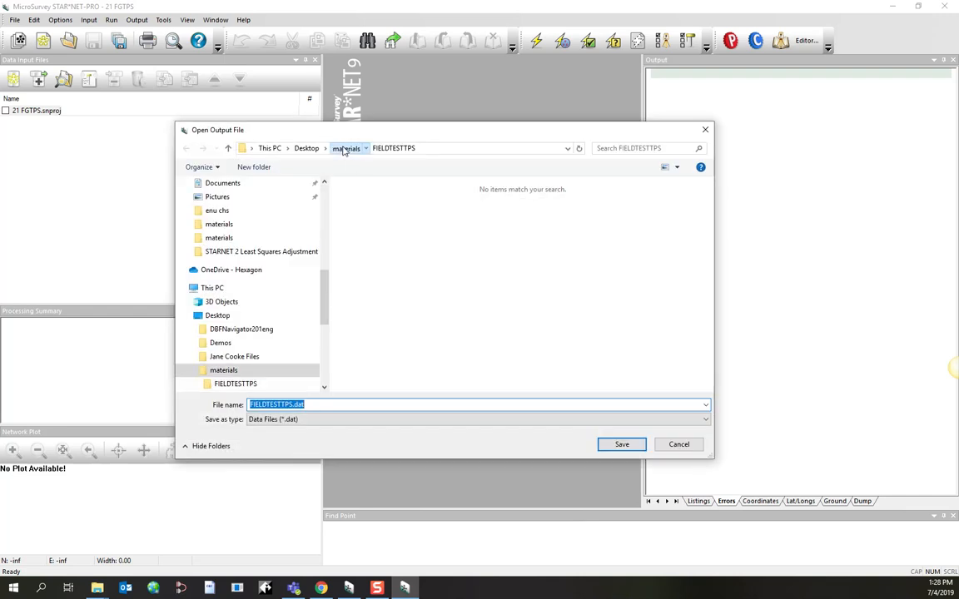
{"action": "left_click", "coordinate": [343, 148]}
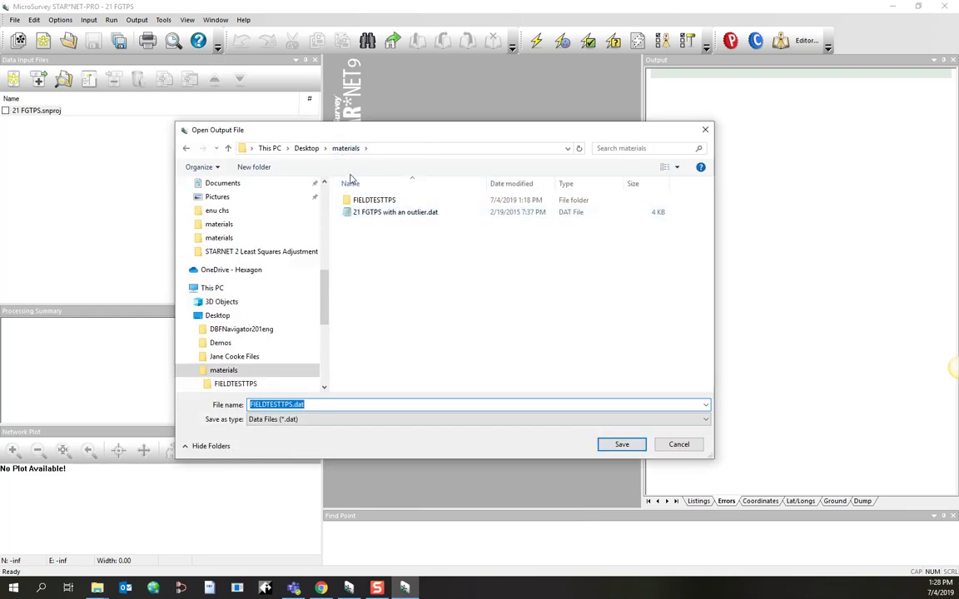
{"action": "left_click", "coordinate": [316, 404]}
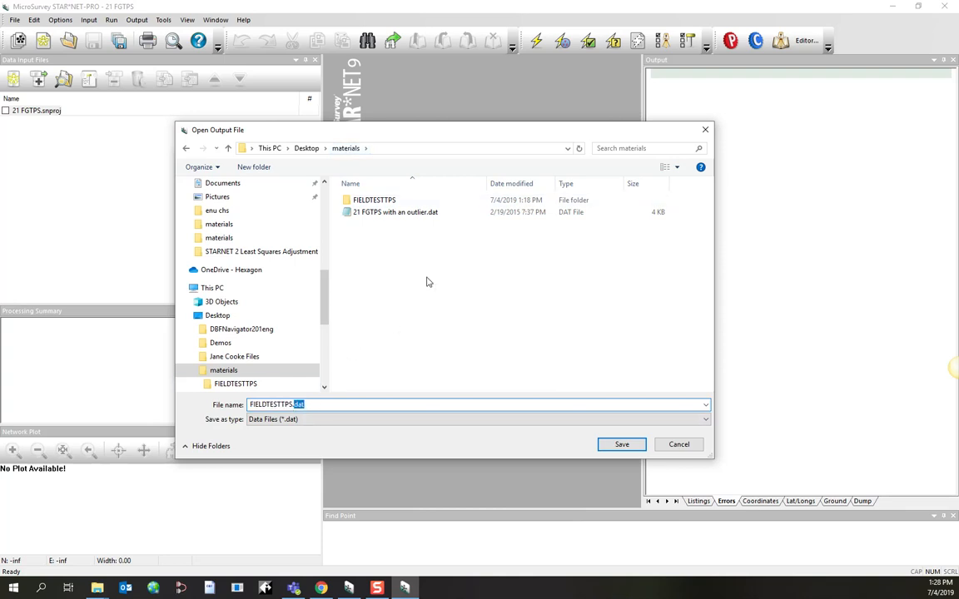
{"action": "mouse_move", "coordinate": [396, 288]}
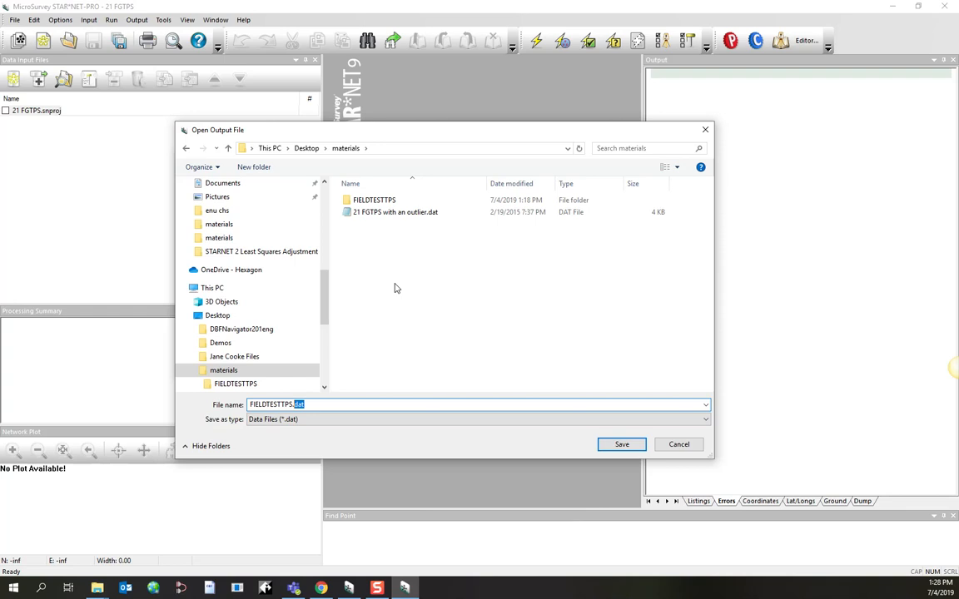
{"action": "left_click", "coordinate": [620, 445]}
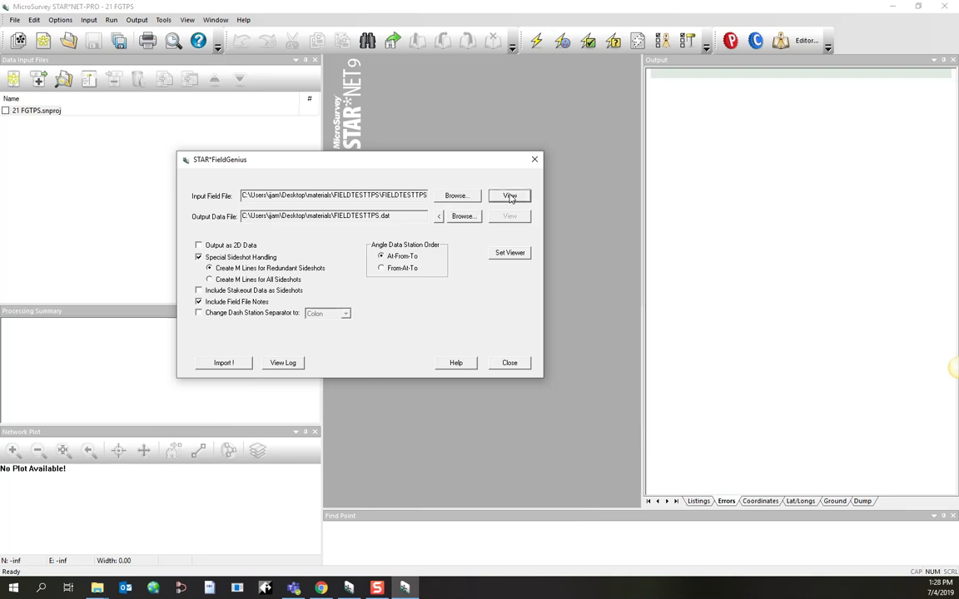
View FIELDTESTTPS.raw in Notepad and try a '.data off' line after the orientation note
{"action": "left_click", "coordinate": [509, 197]}
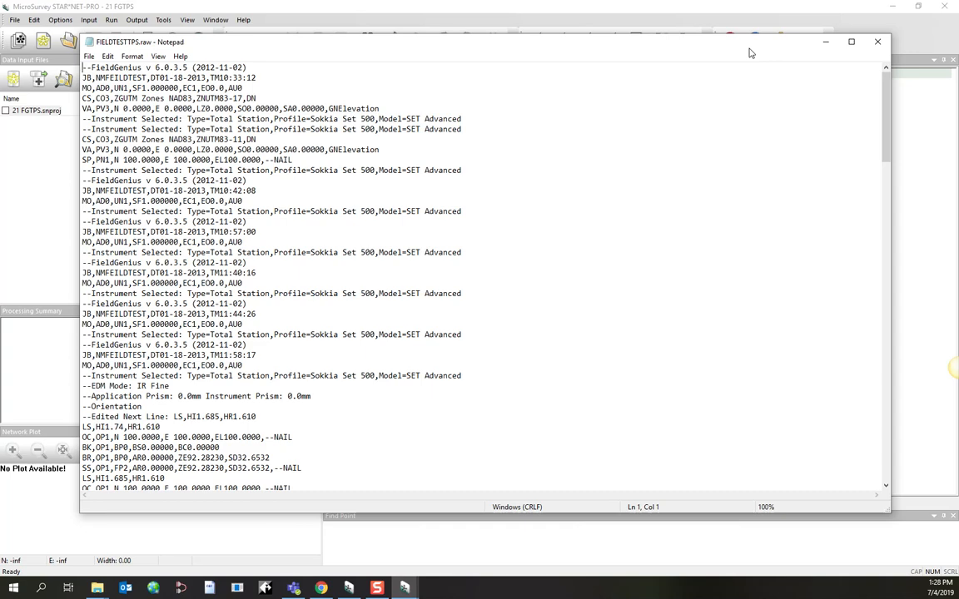
{"action": "scroll", "scroll_direction": "down", "scroll_amount": 3}
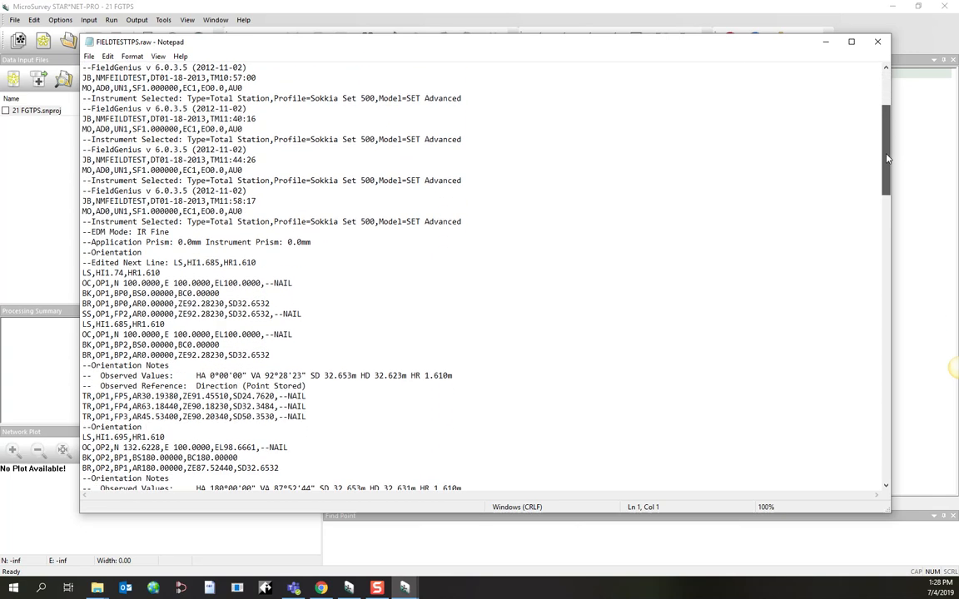
{"action": "scroll", "scroll_direction": "down", "scroll_amount": 3}
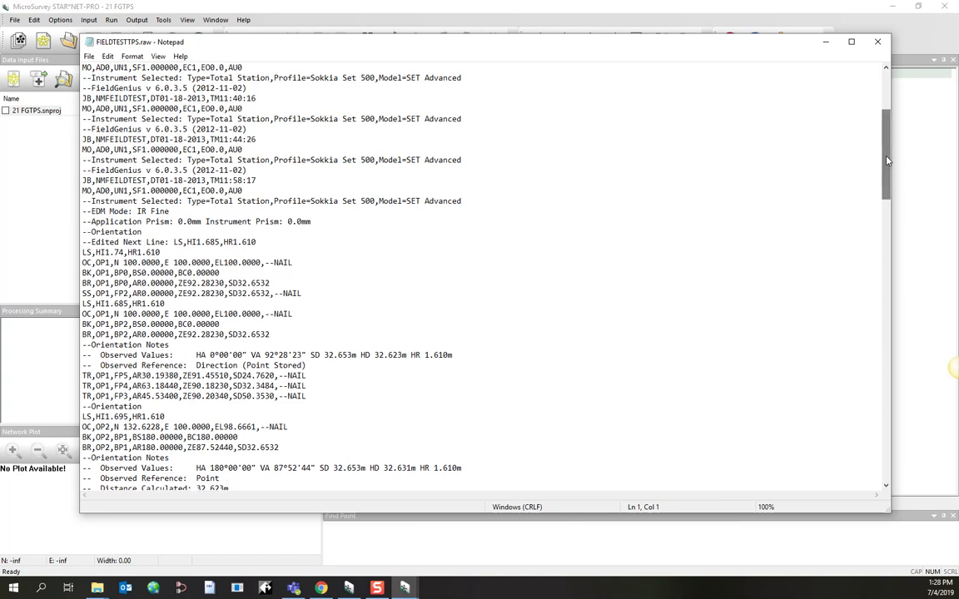
{"action": "left_click", "coordinate": [171, 241]}
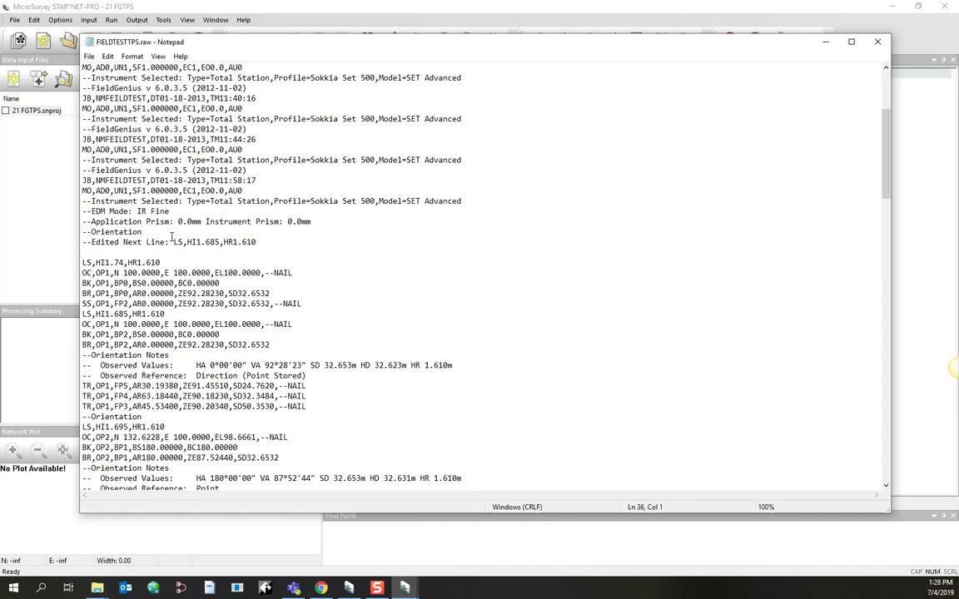
{"action": "type", "text": ".data"}
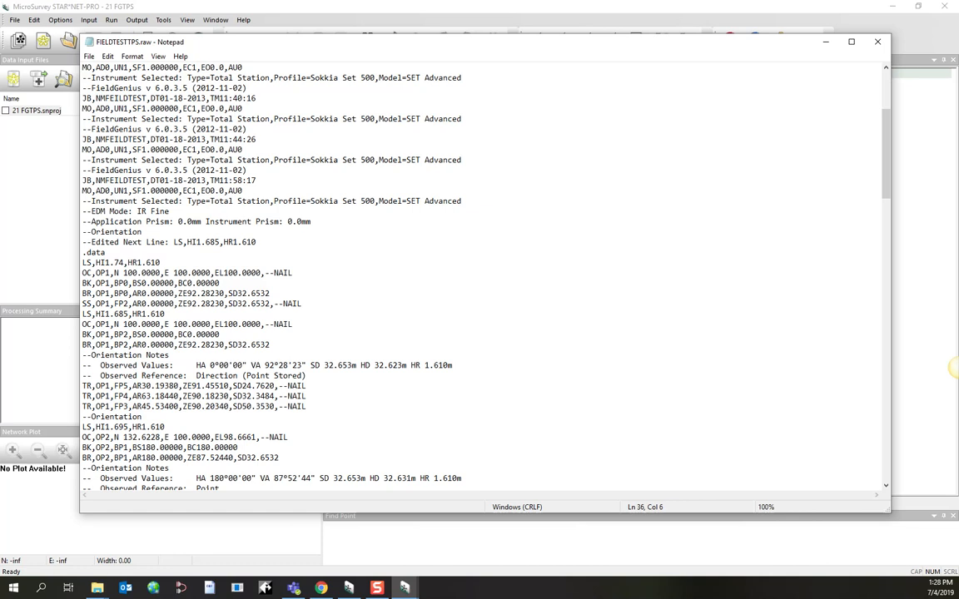
{"action": "type", "text": "o"}
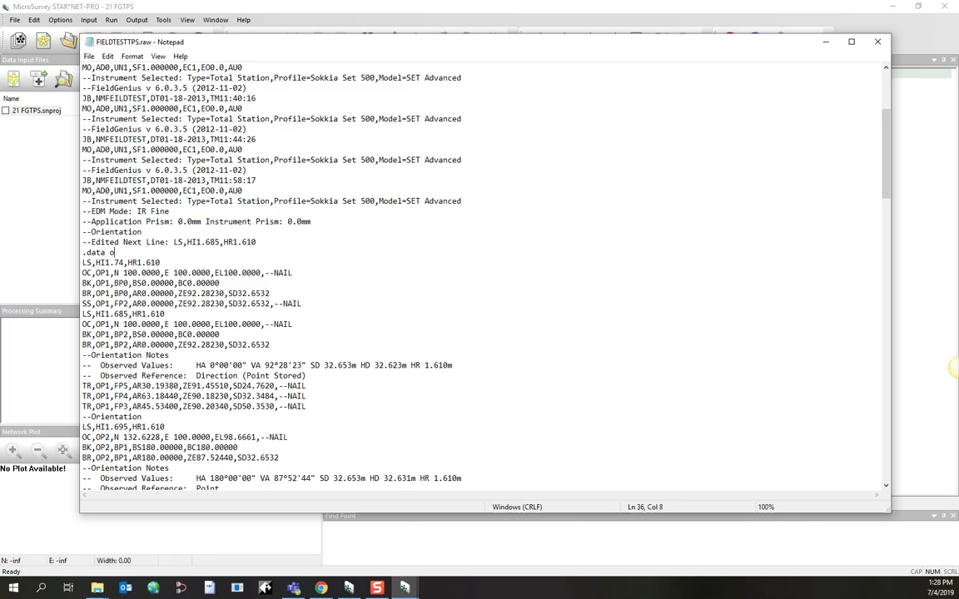
{"action": "type", "text": "ff"}
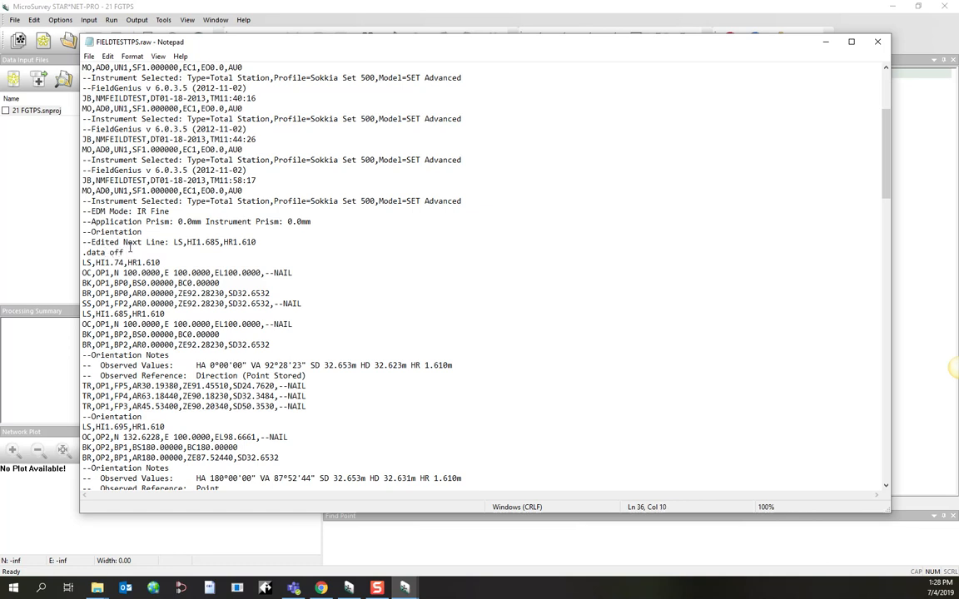
{"action": "double_click", "coordinate": [98, 260]}
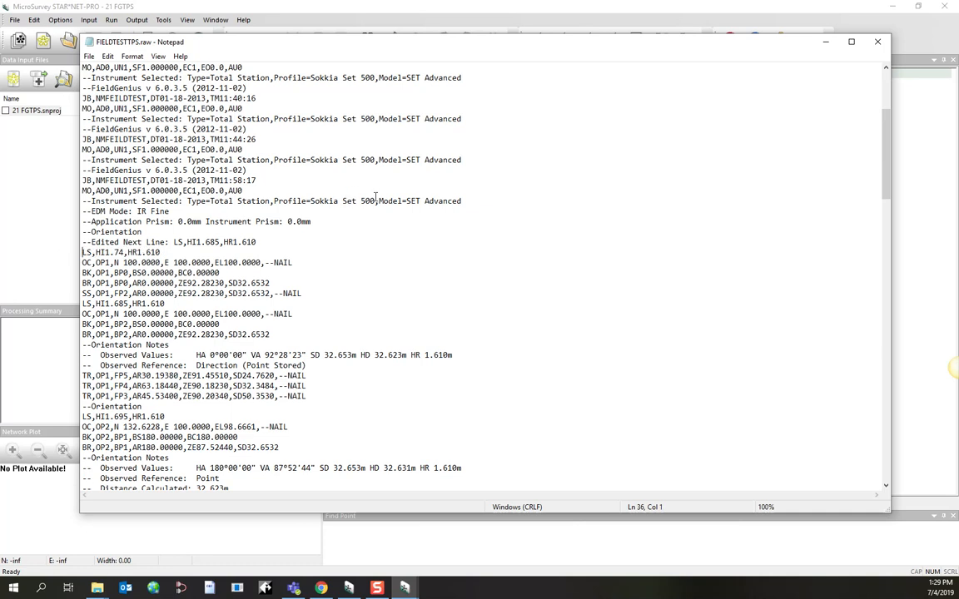
{"action": "mouse_move", "coordinate": [877, 41]}
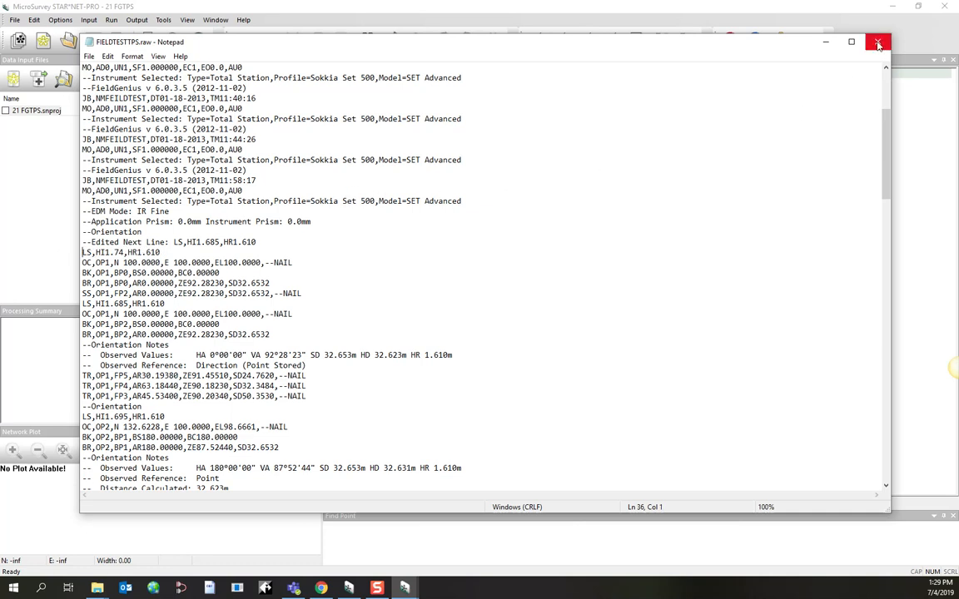
{"action": "mouse_move", "coordinate": [877, 43]}
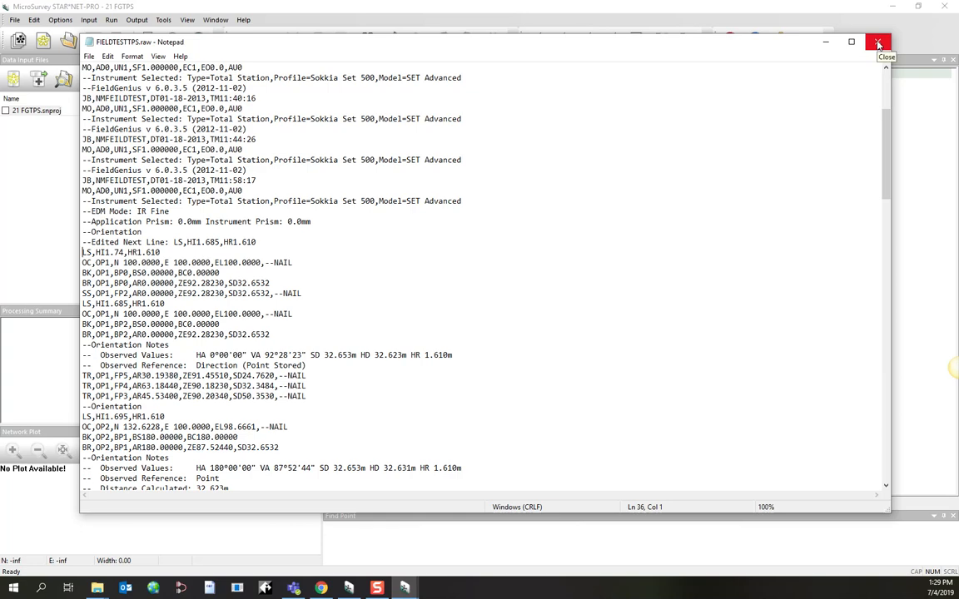
Close the raw field file without saving the changes
{"action": "left_click", "coordinate": [877, 43]}
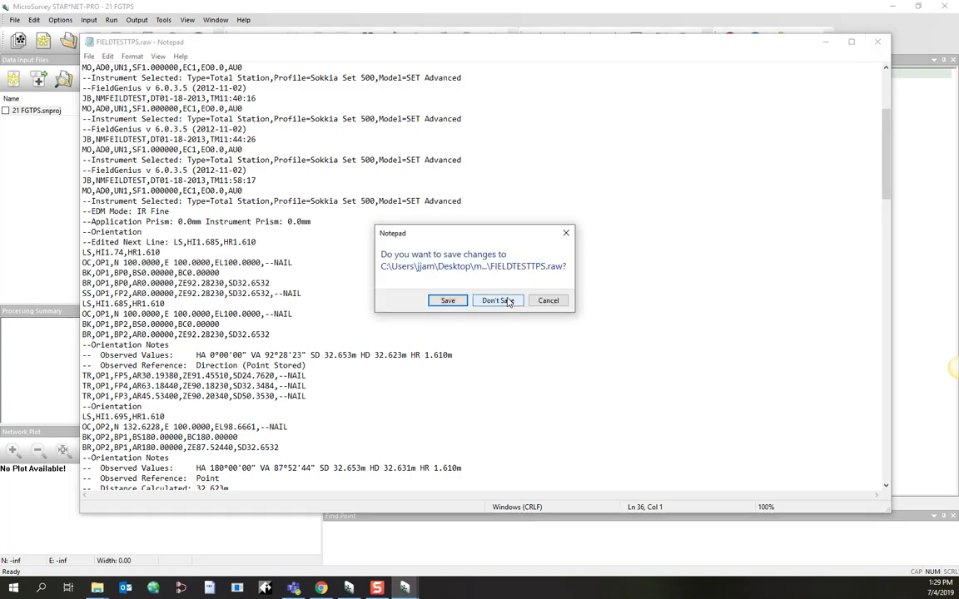
{"action": "left_click", "coordinate": [496, 300]}
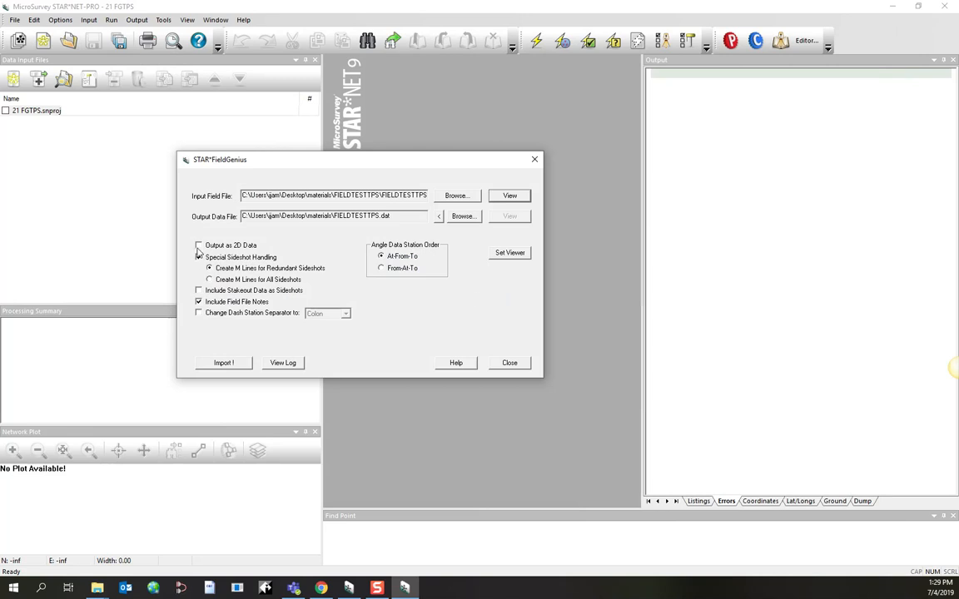
Convert the raw file as 2D data without special sideshot handling, writing 206 lines to FIELDTESTTPS.dat
{"action": "left_click", "coordinate": [198, 244]}
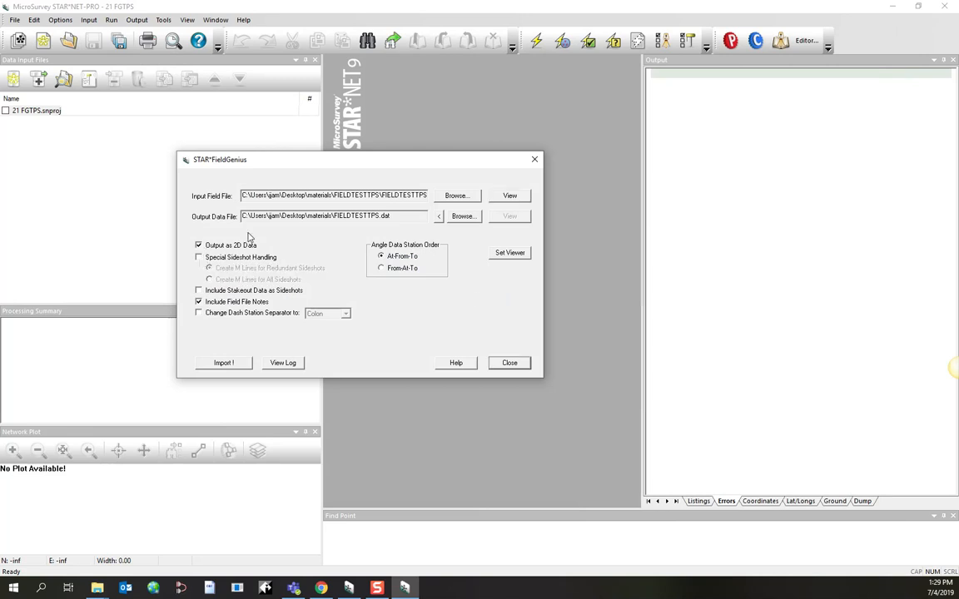
{"action": "left_click", "coordinate": [197, 244]}
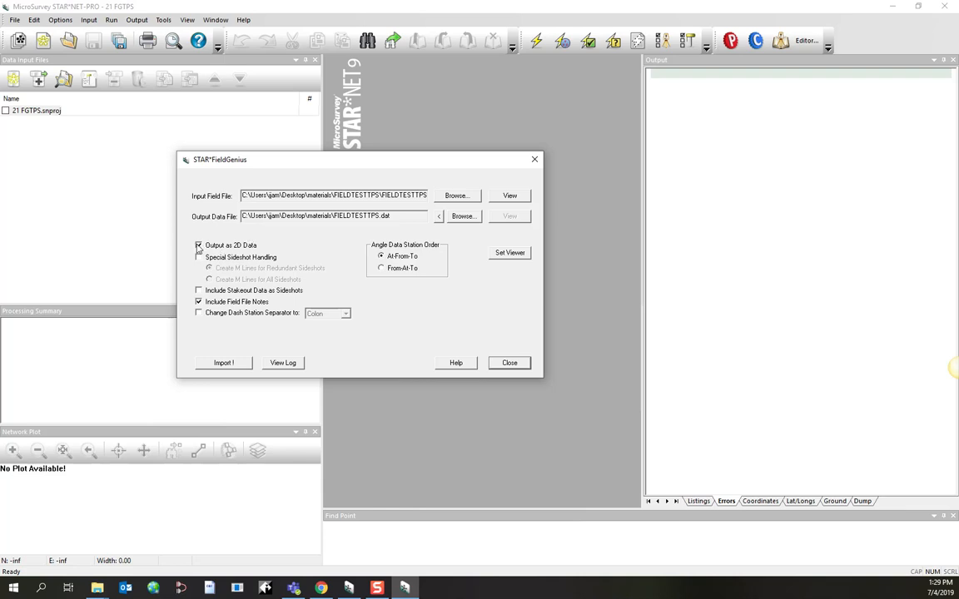
{"action": "left_click", "coordinate": [198, 245]}
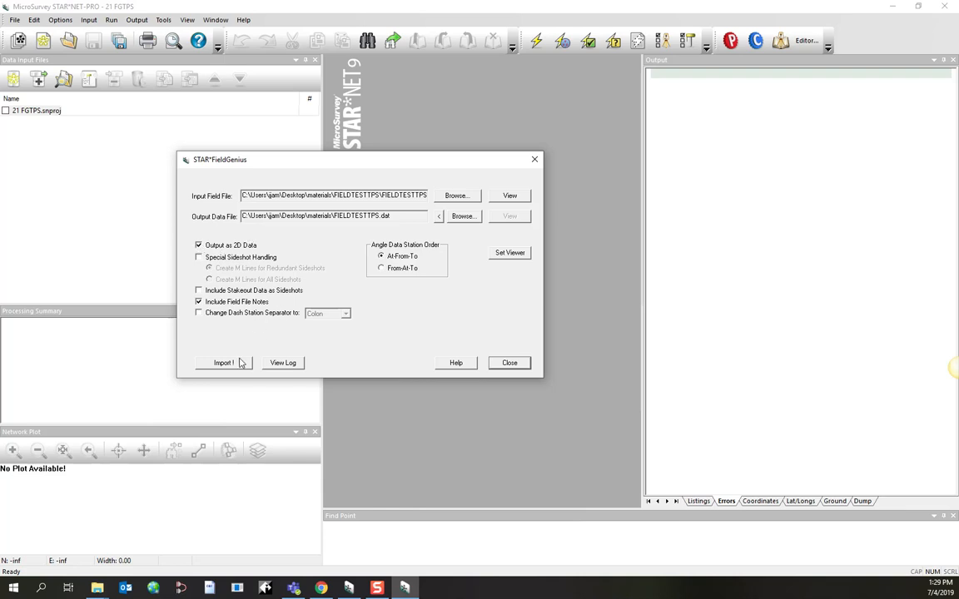
{"action": "left_click", "coordinate": [223, 363]}
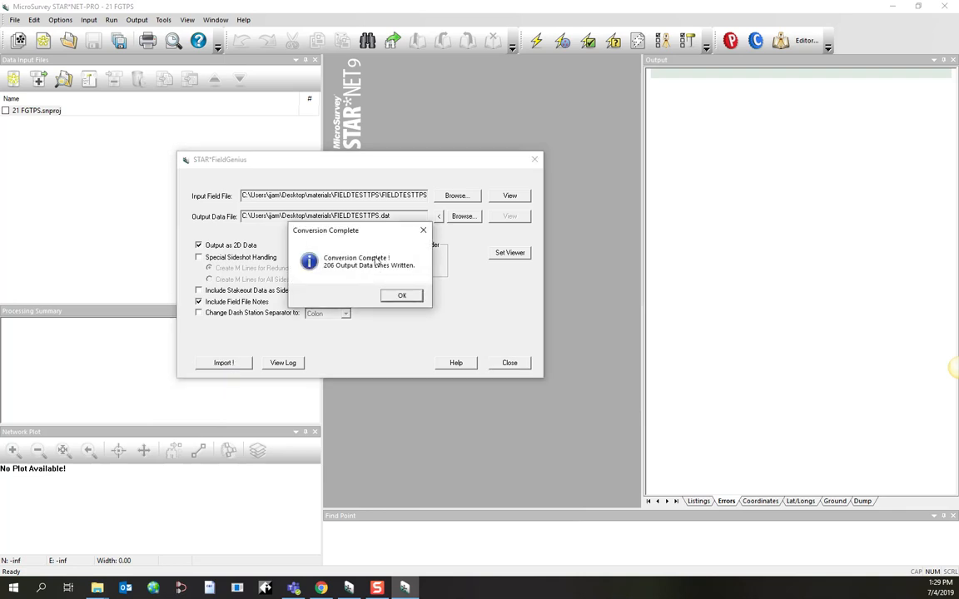
{"action": "mouse_move", "coordinate": [350, 243]}
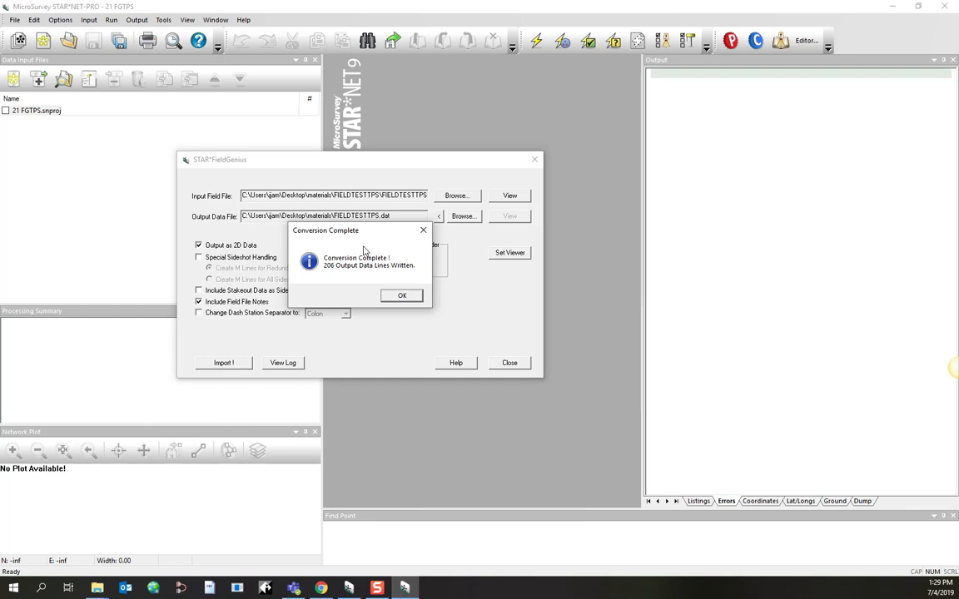
{"action": "mouse_move", "coordinate": [346, 277]}
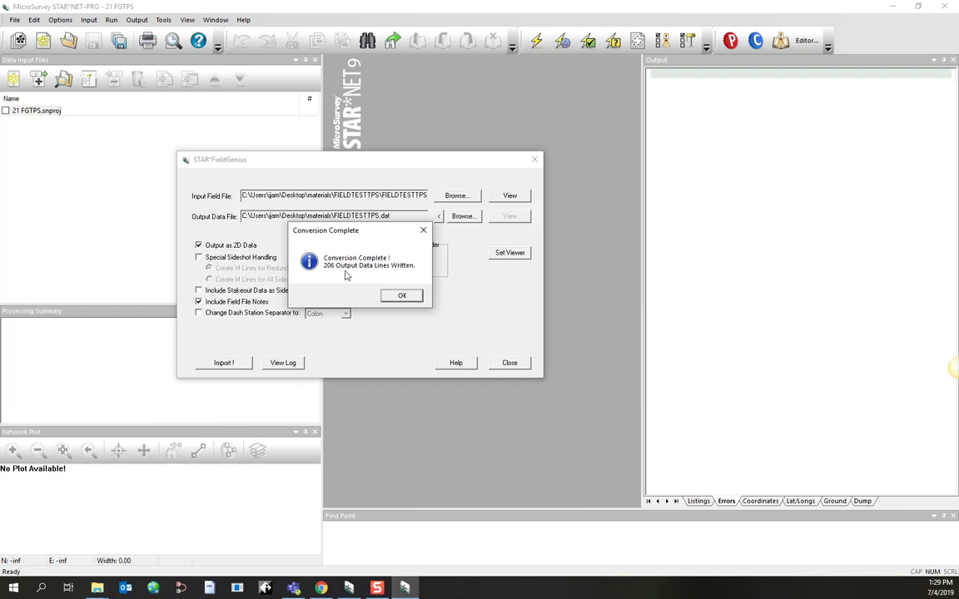
{"action": "mouse_move", "coordinate": [283, 363]}
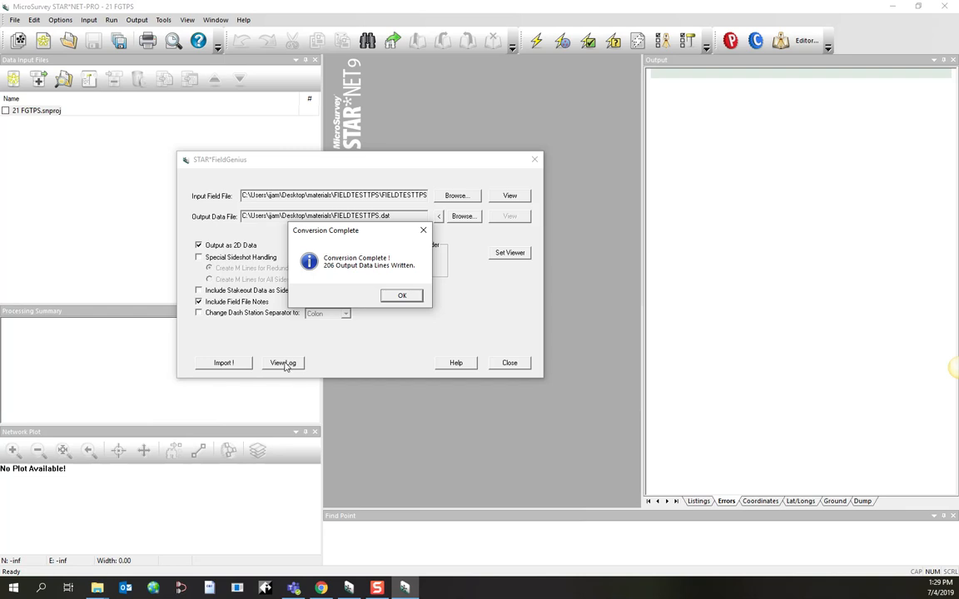
{"action": "mouse_move", "coordinate": [391, 293]}
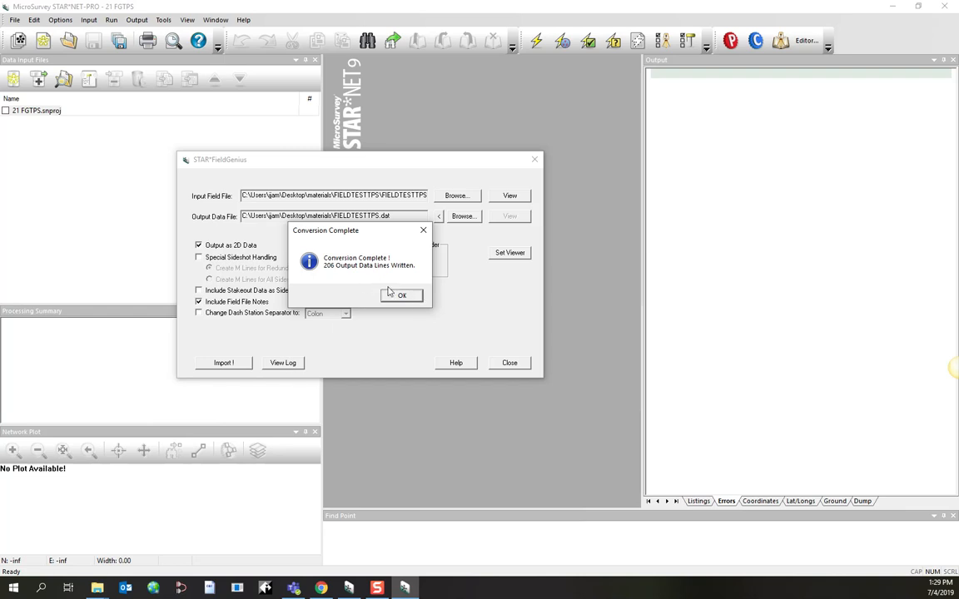
{"action": "left_click", "coordinate": [401, 296]}
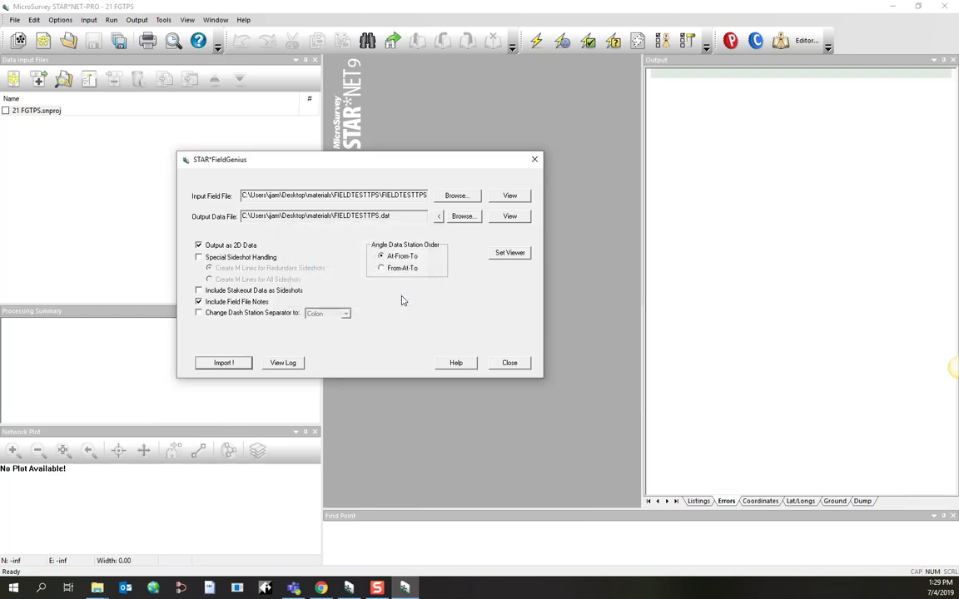
{"action": "mouse_move", "coordinate": [368, 233]}
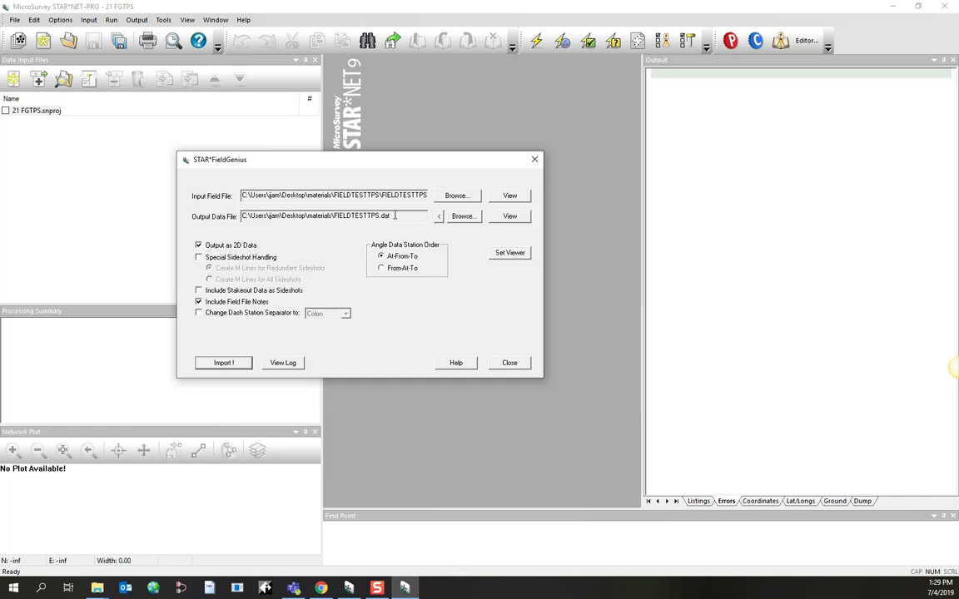
{"action": "double_click", "coordinate": [356, 216]}
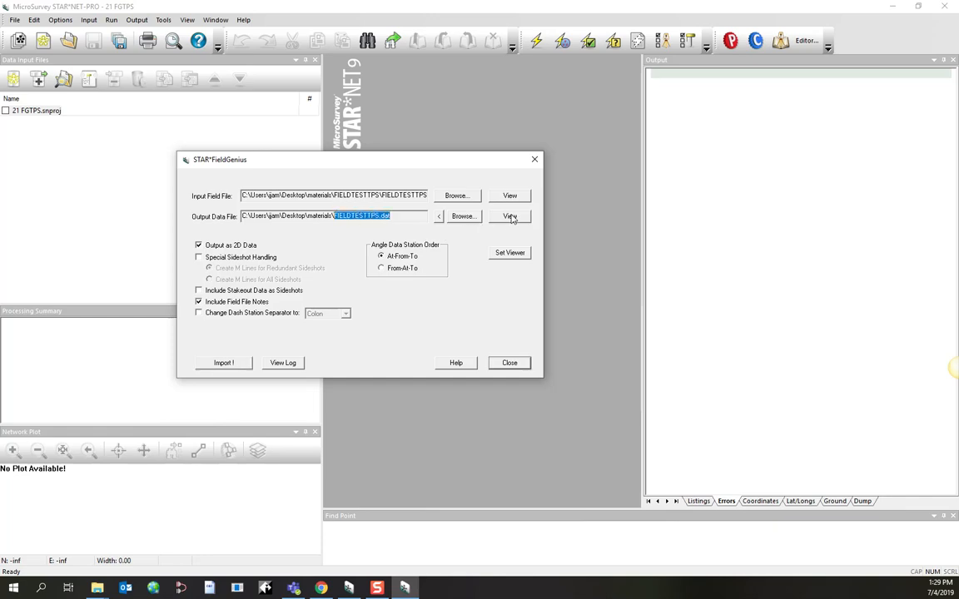
{"action": "left_click", "coordinate": [509, 217]}
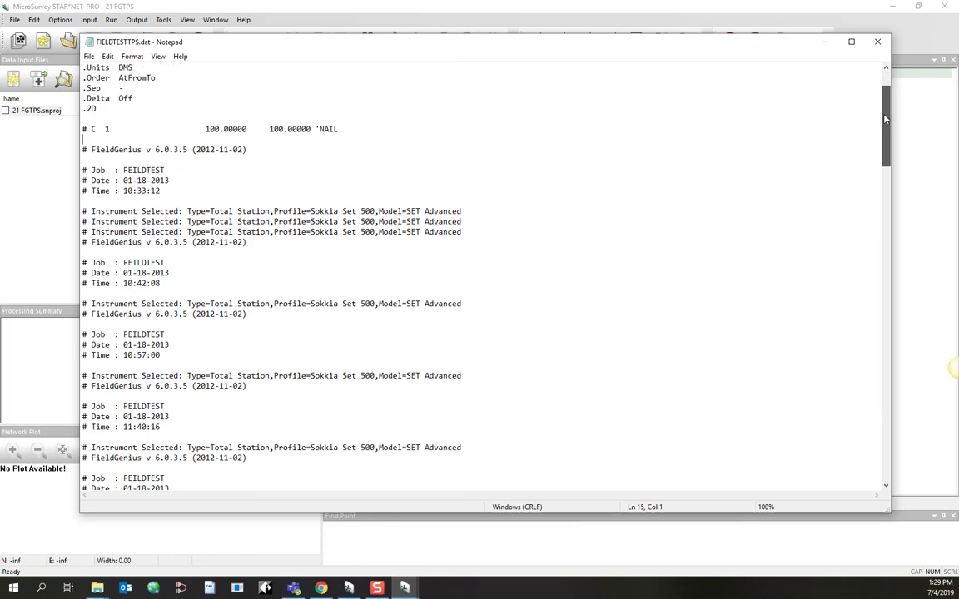
{"action": "scroll", "scroll_direction": "down", "scroll_amount": 3}
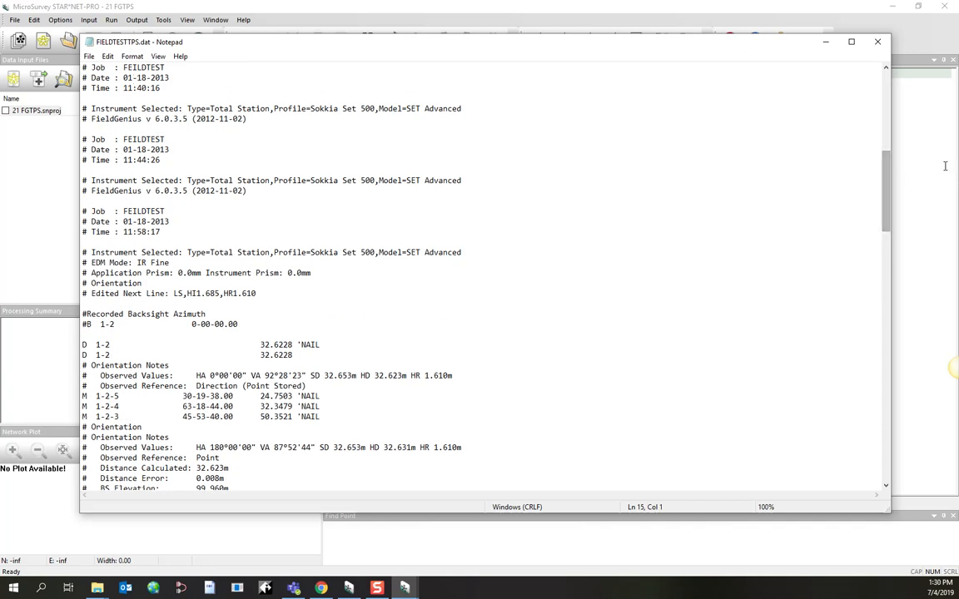
{"action": "scroll", "scroll_direction": "down", "scroll_amount": 3}
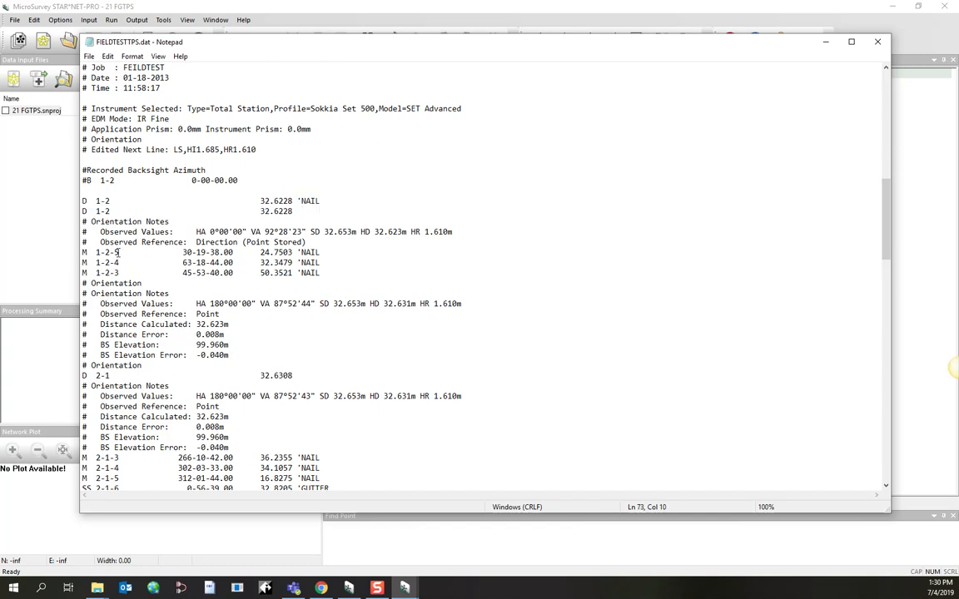
{"action": "double_click", "coordinate": [106, 253]}
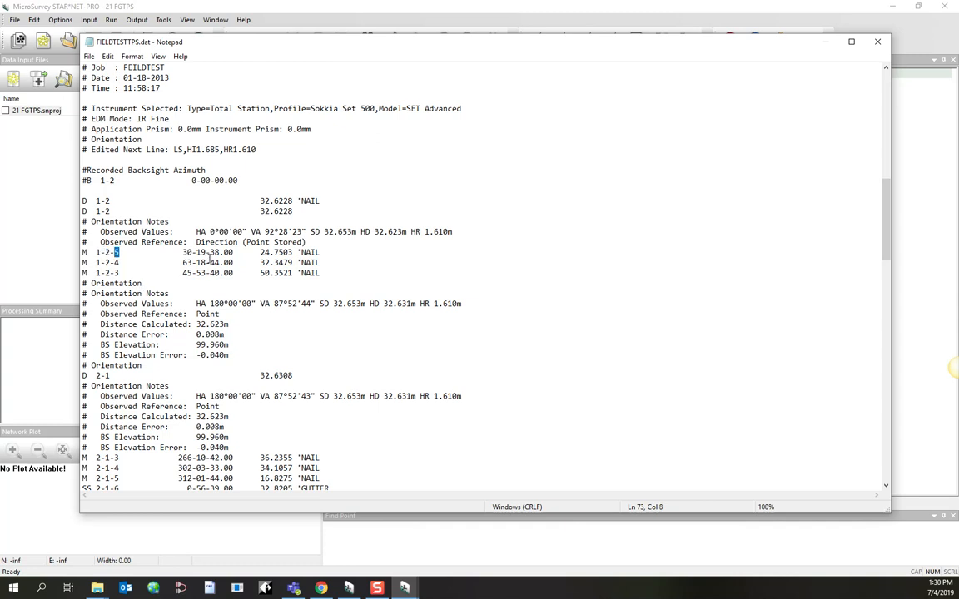
{"action": "double_click", "coordinate": [206, 253]}
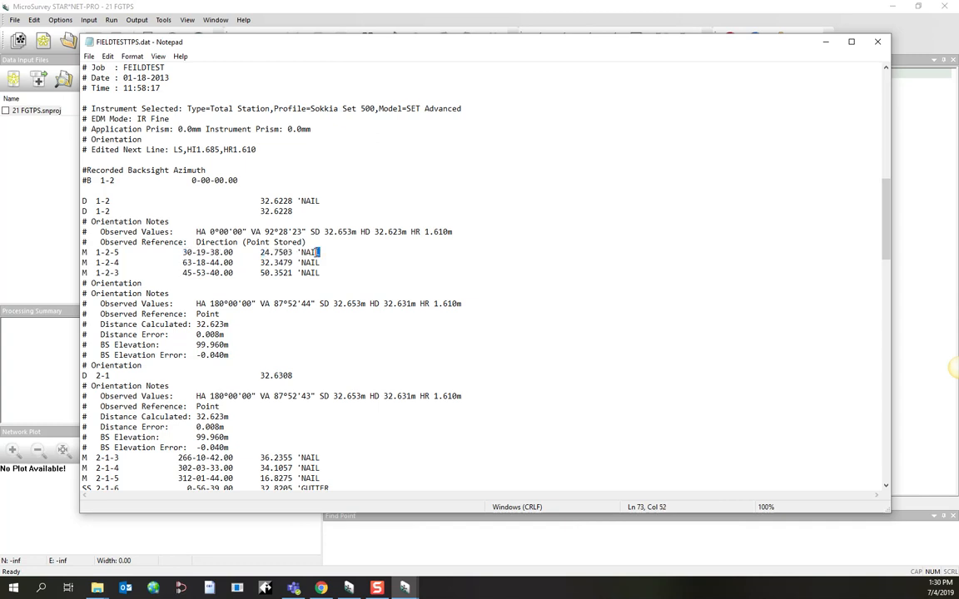
{"action": "double_click", "coordinate": [313, 253]}
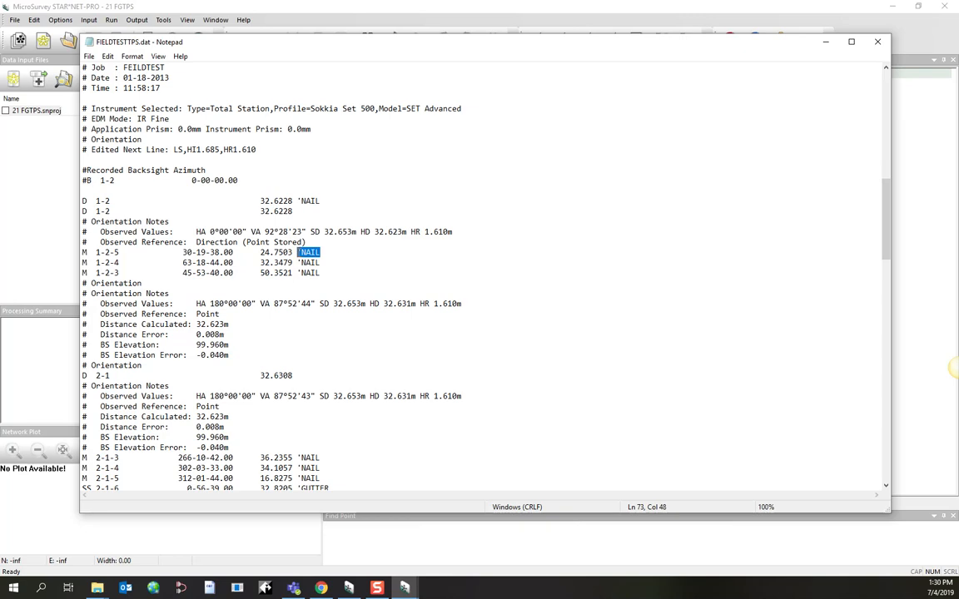
{"action": "mouse_move", "coordinate": [922, 51]}
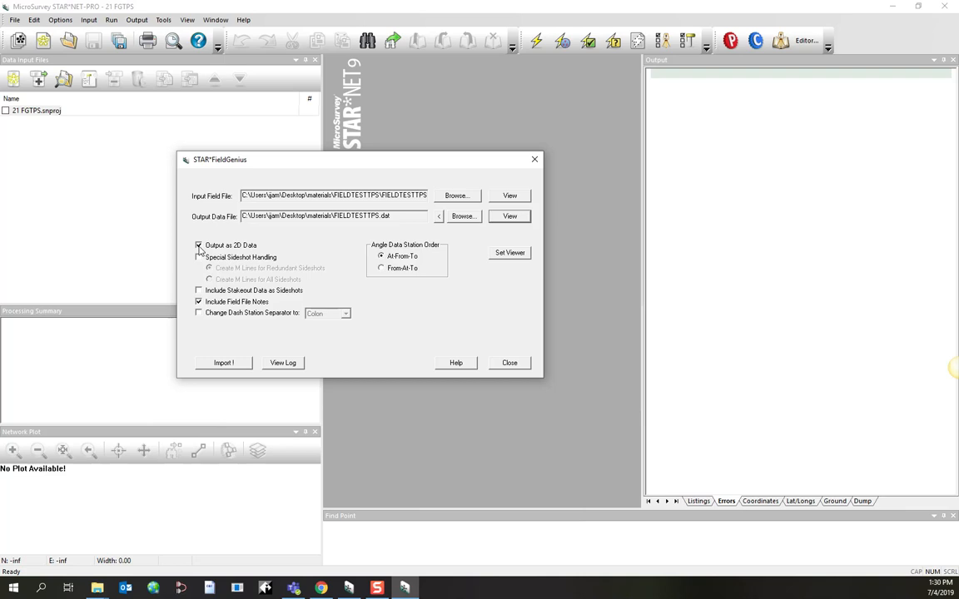
Reconvert with Output as 2D Data off, overwriting the existing FIELDTESTTPS.dat
{"action": "left_click", "coordinate": [196, 244]}
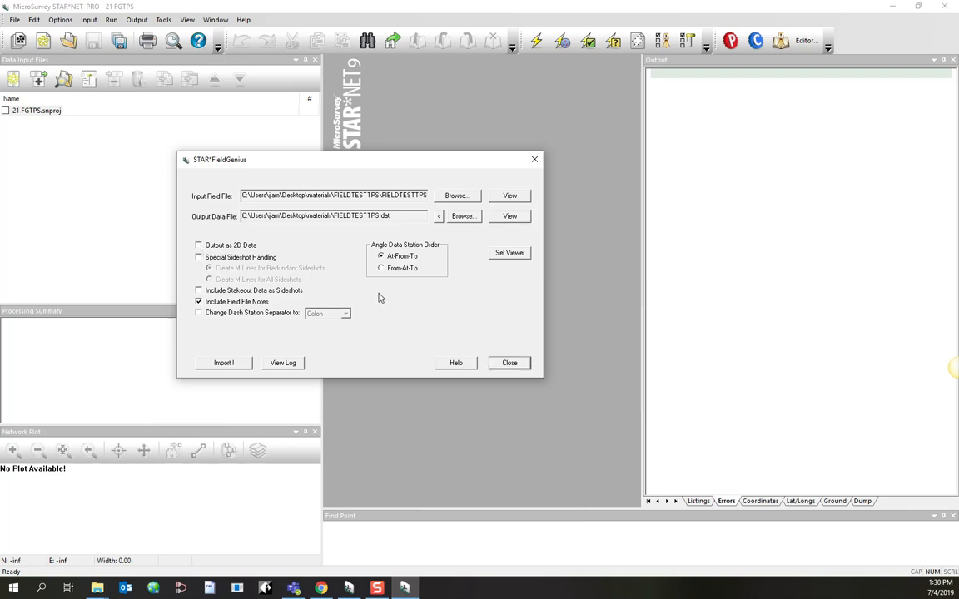
{"action": "left_click", "coordinate": [223, 363]}
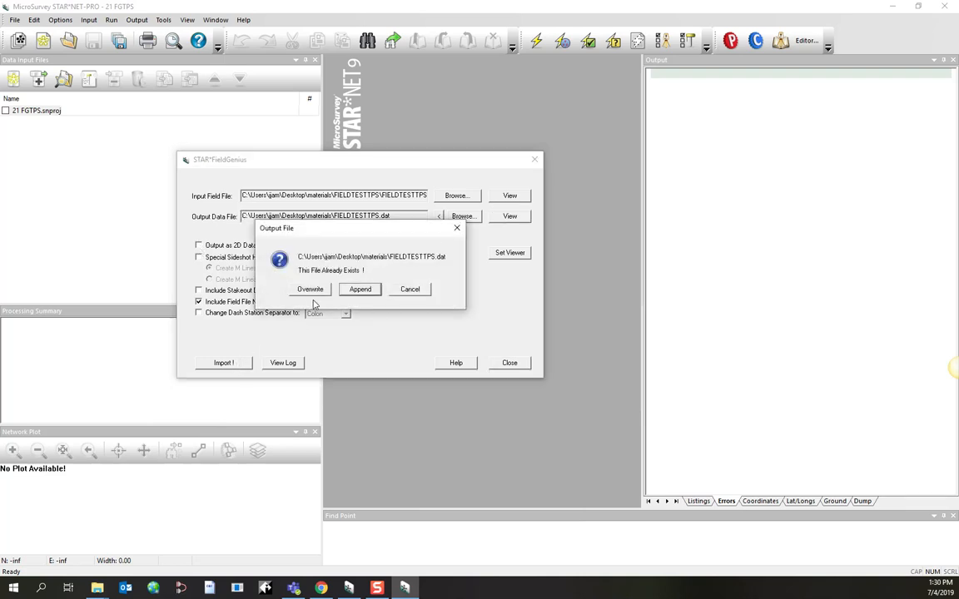
{"action": "left_click", "coordinate": [310, 290]}
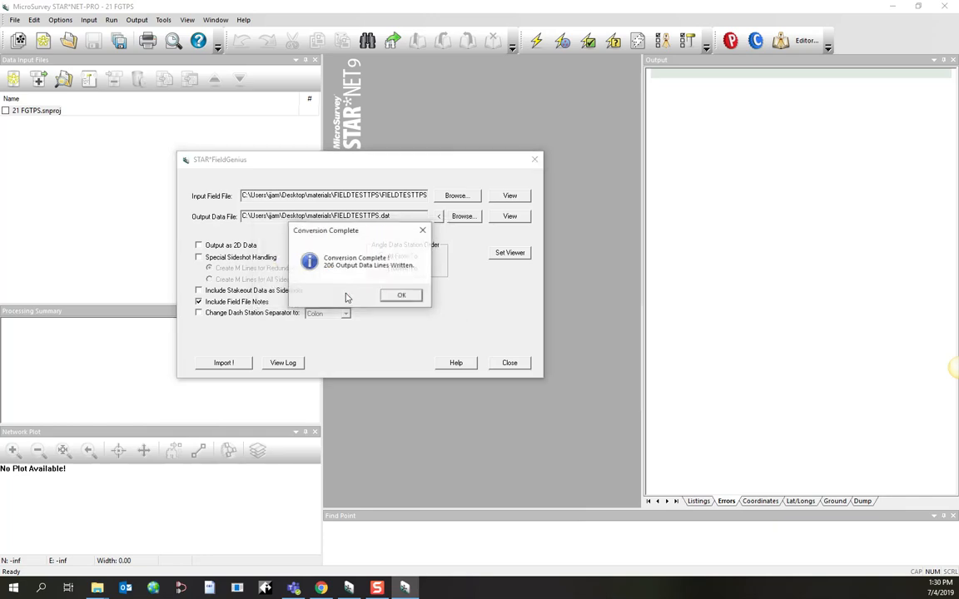
{"action": "left_click", "coordinate": [401, 295]}
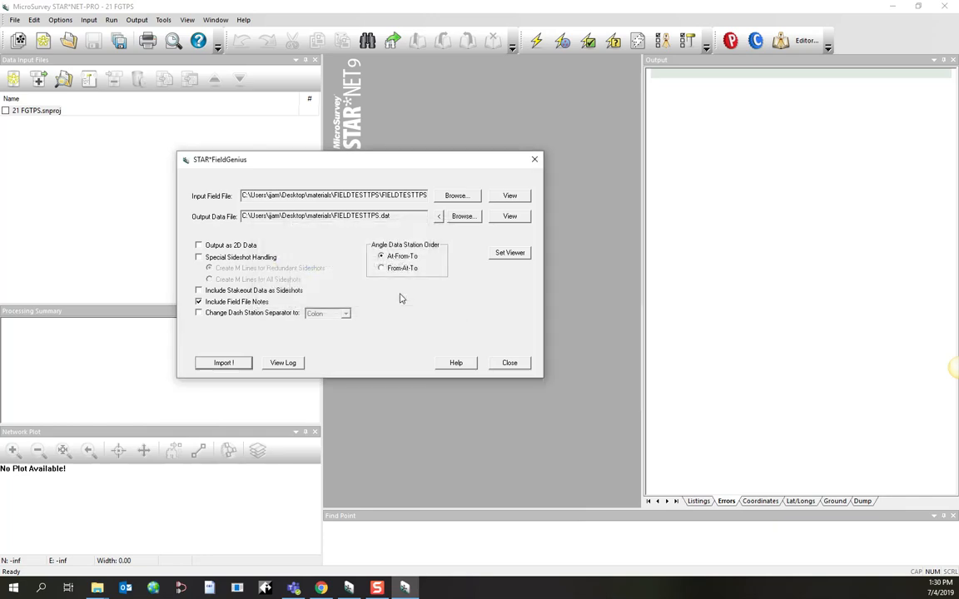
Review the 3D FIELDTESTTPS.dat in Notepad, checking the DV and M lines and the NAIL shot 1-2-5
{"action": "left_click", "coordinate": [510, 216]}
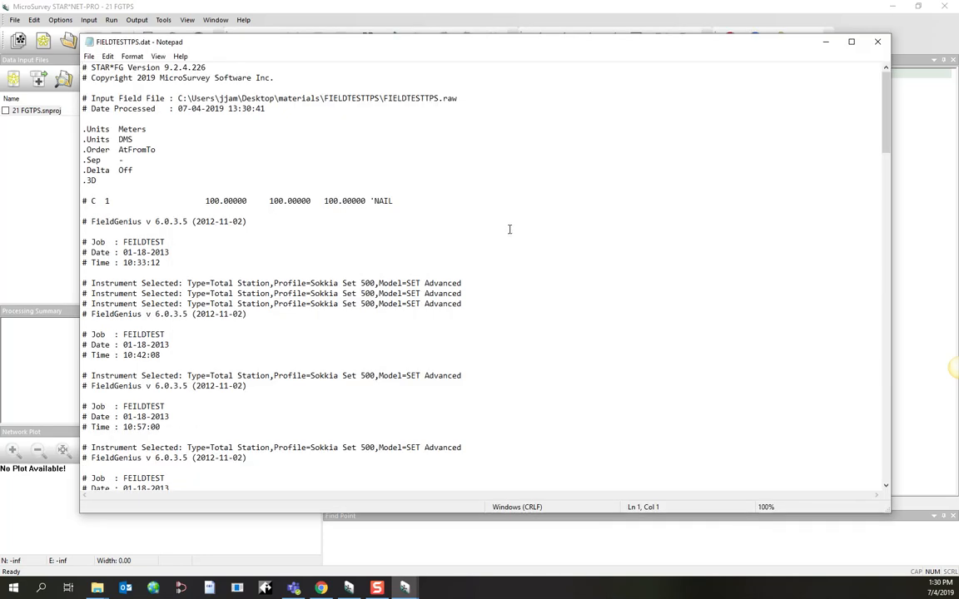
{"action": "scroll", "scroll_direction": "down", "scroll_amount": 3}
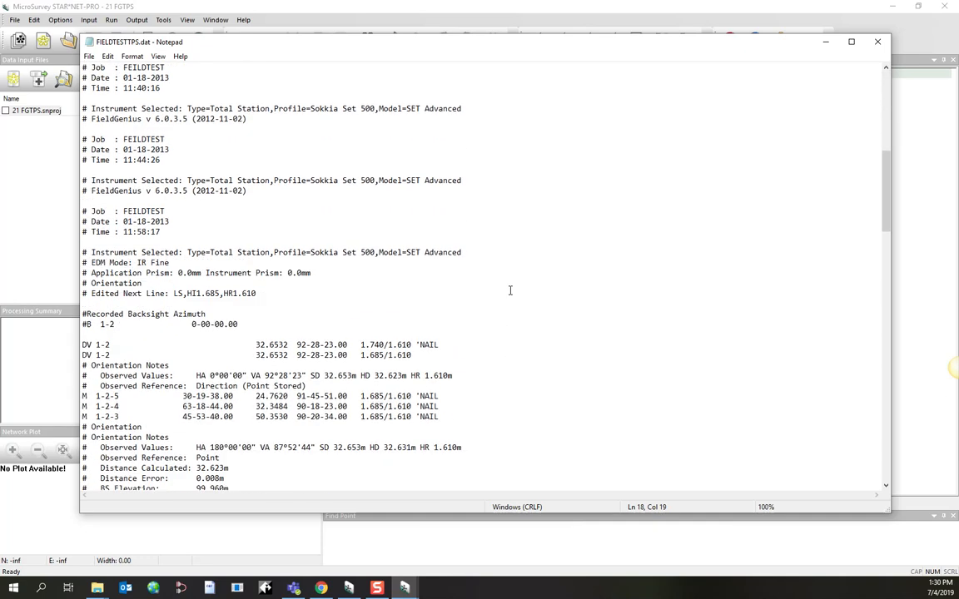
{"action": "scroll", "scroll_direction": "down", "scroll_amount": 3}
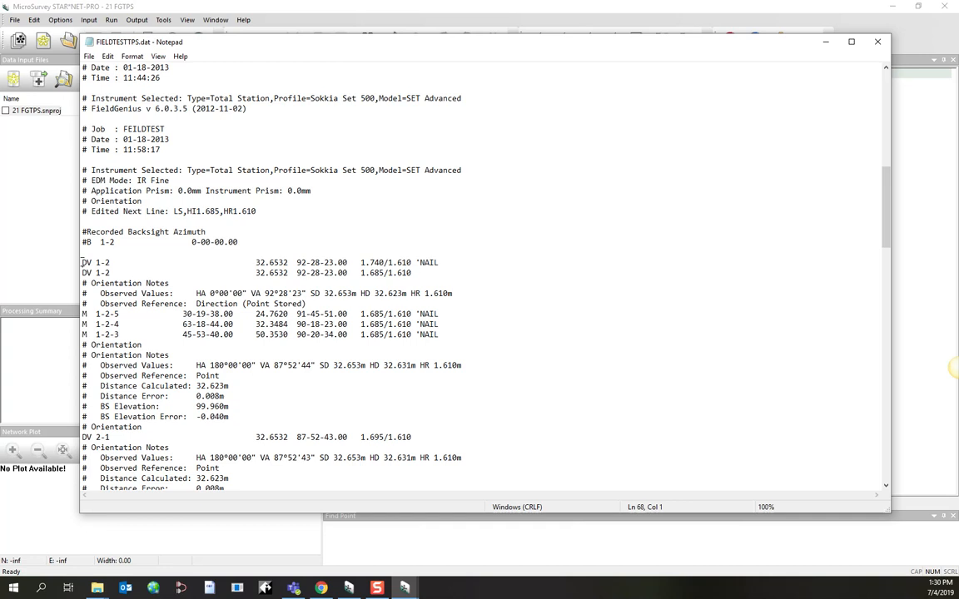
{"action": "left_click", "coordinate": [286, 263]}
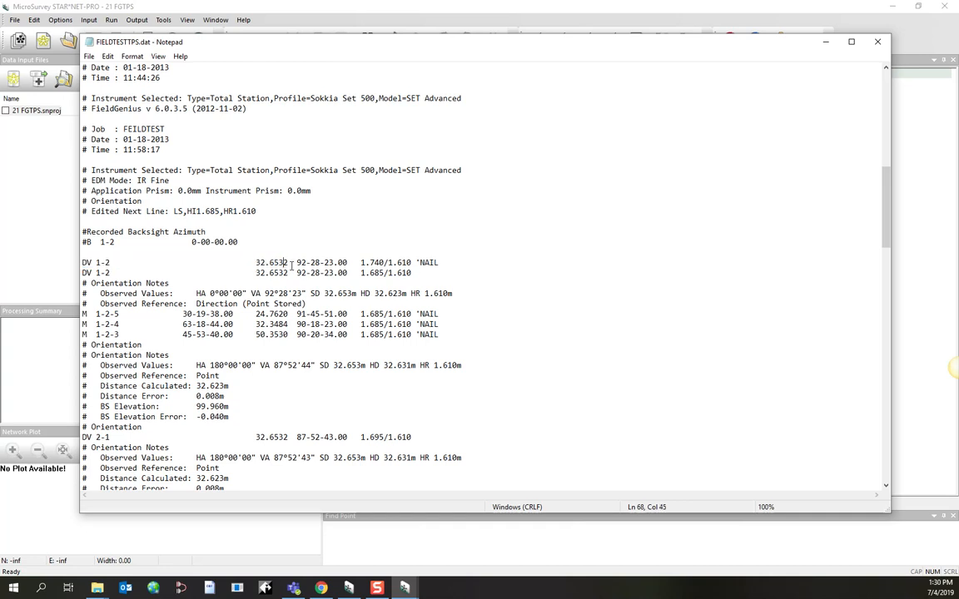
{"action": "double_click", "coordinate": [270, 263]}
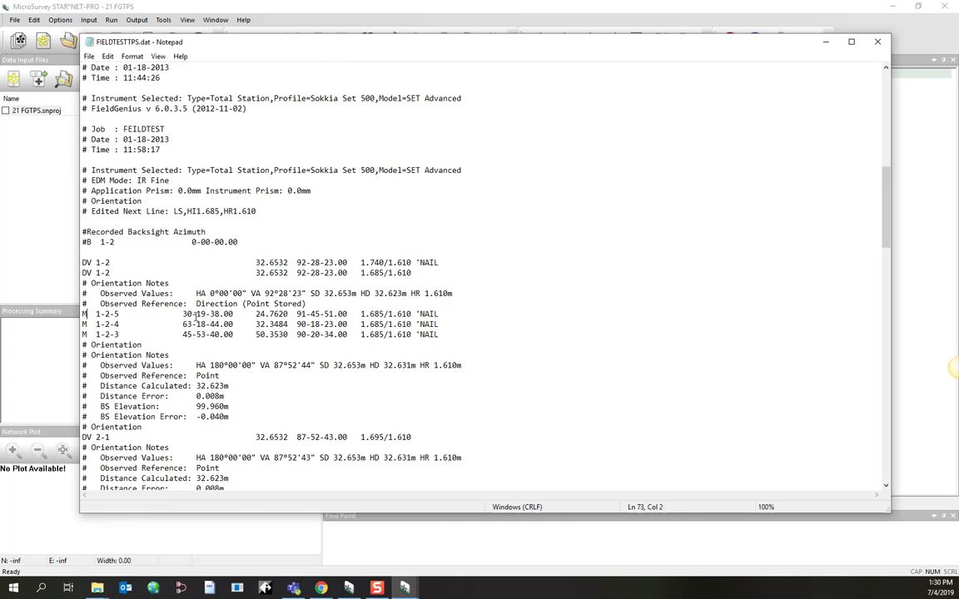
{"action": "double_click", "coordinate": [210, 313]}
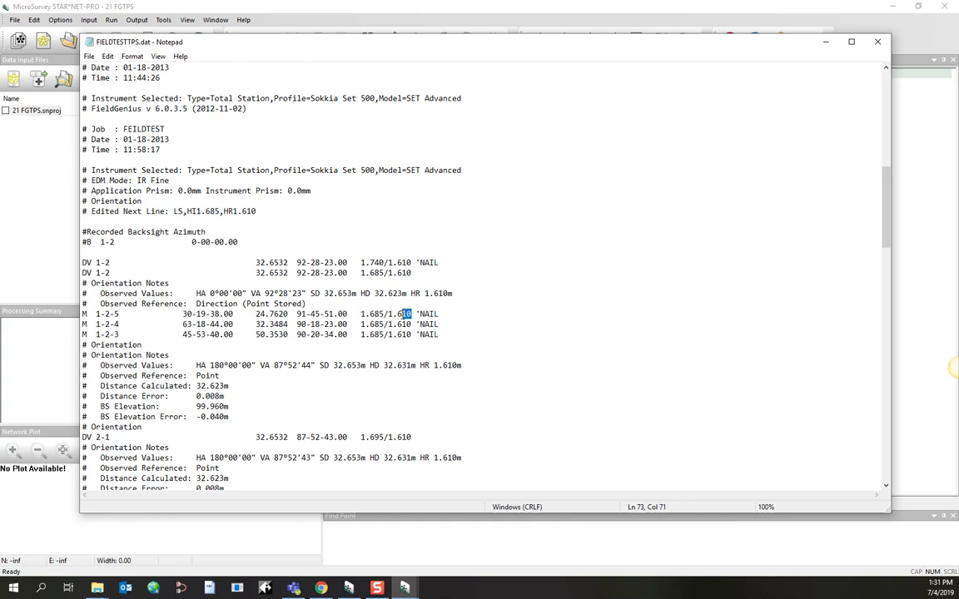
{"action": "double_click", "coordinate": [429, 313]}
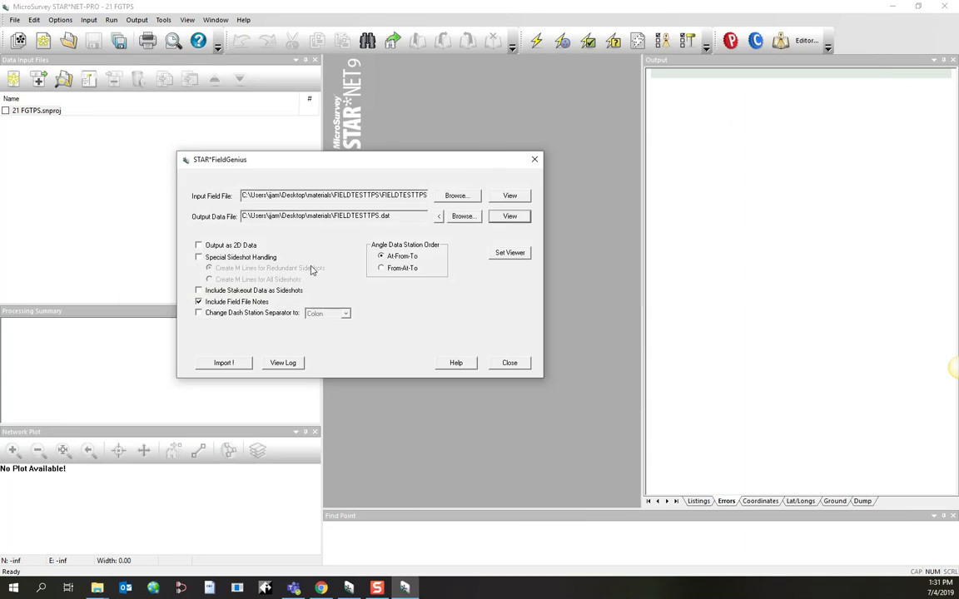
Reconvert with special sideshot handling on and field file notes excluded, overwriting the .dat, and view it
{"action": "left_click", "coordinate": [198, 256]}
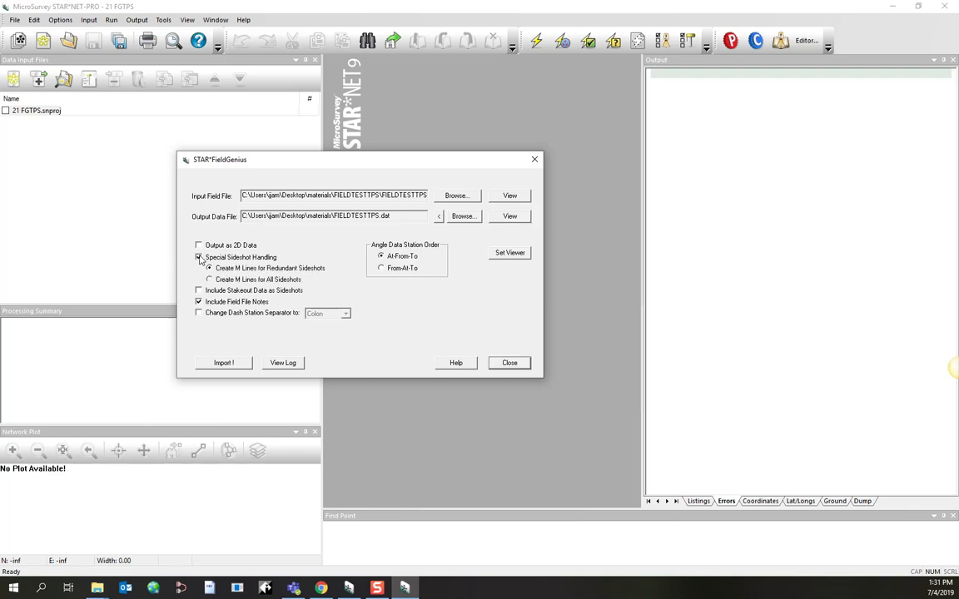
{"action": "left_click", "coordinate": [198, 257]}
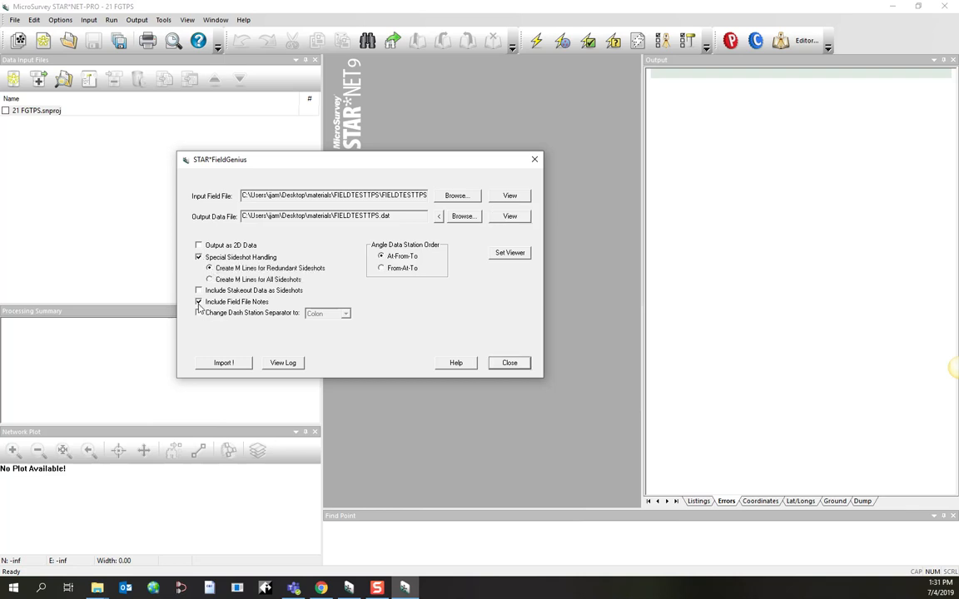
{"action": "left_click", "coordinate": [200, 302]}
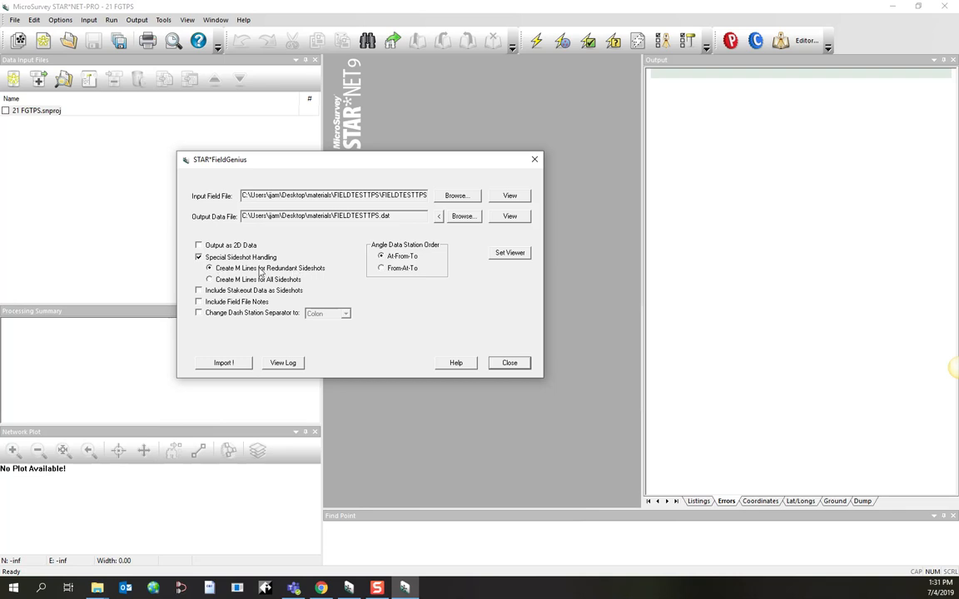
{"action": "mouse_move", "coordinate": [270, 274]}
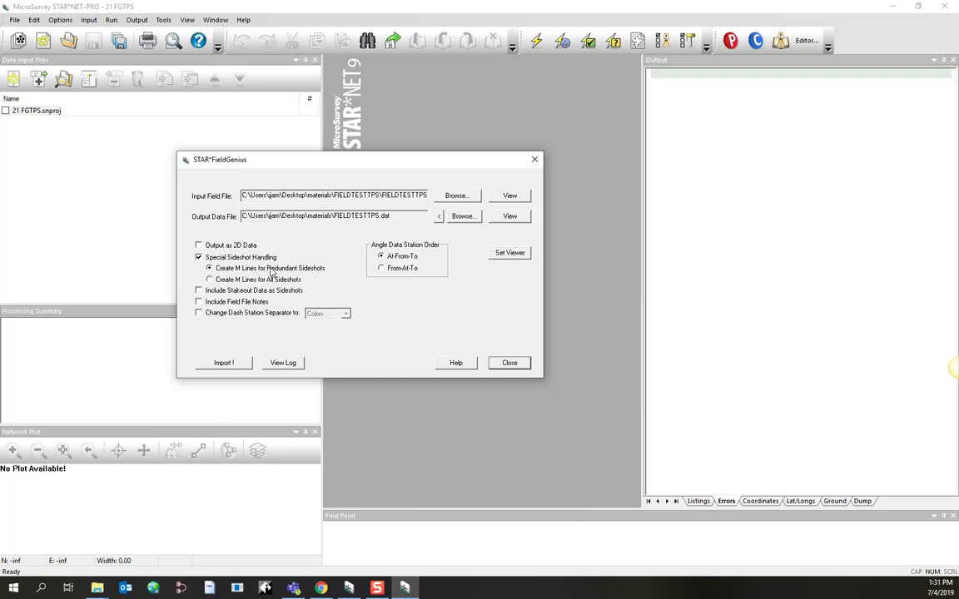
{"action": "left_click", "coordinate": [223, 363]}
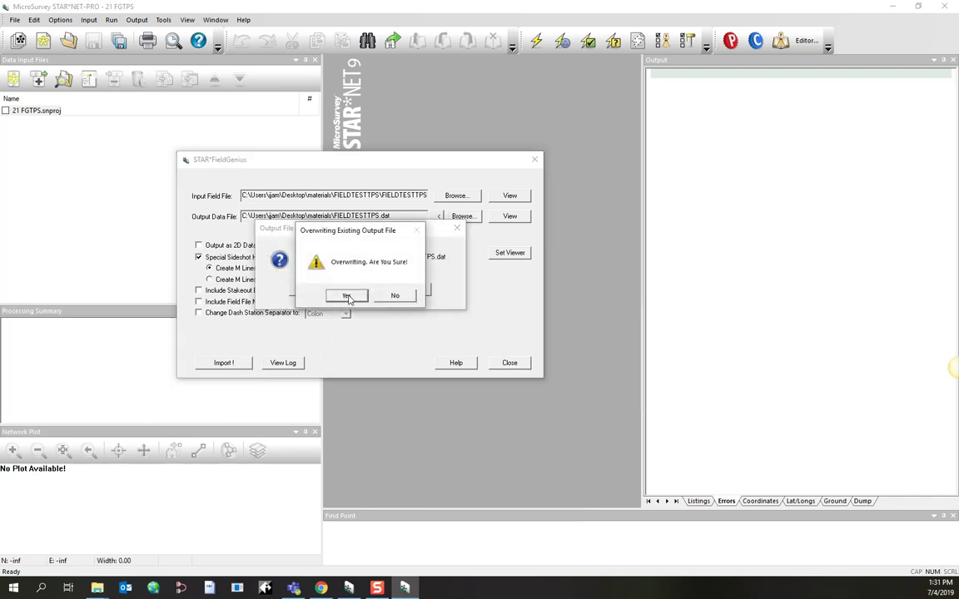
{"action": "left_click", "coordinate": [346, 296]}
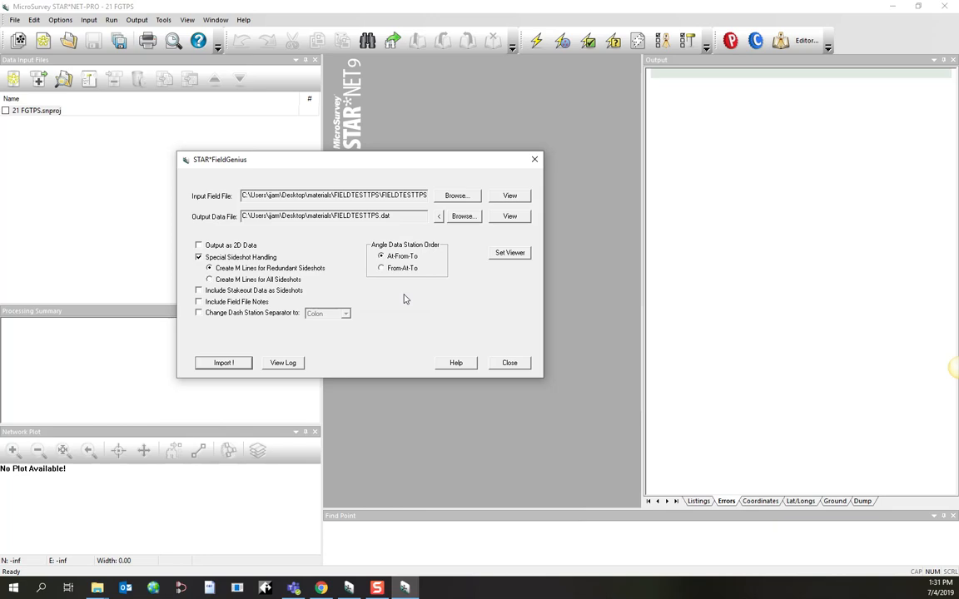
{"action": "left_click", "coordinate": [509, 216]}
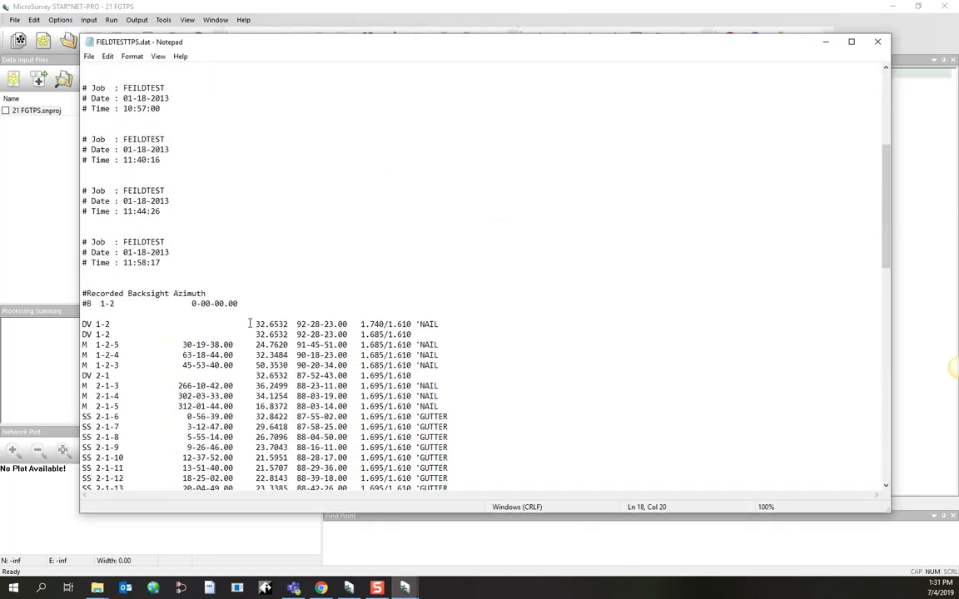
Review the SS sideshot records including shot 2-1-6, then close the .dat file
{"action": "scroll", "scroll_direction": "down", "scroll_amount": 3}
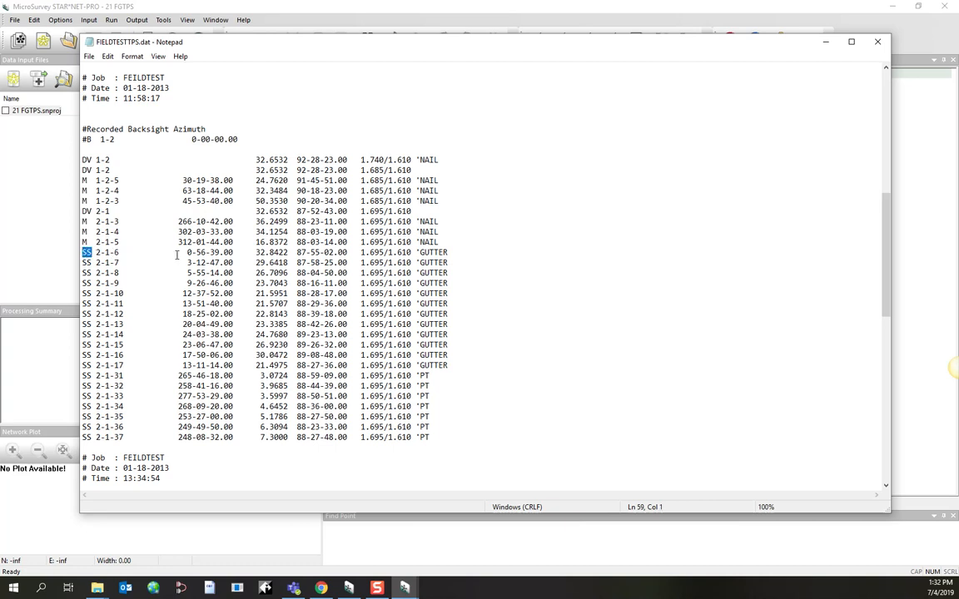
{"action": "left_click", "coordinate": [119, 253]}
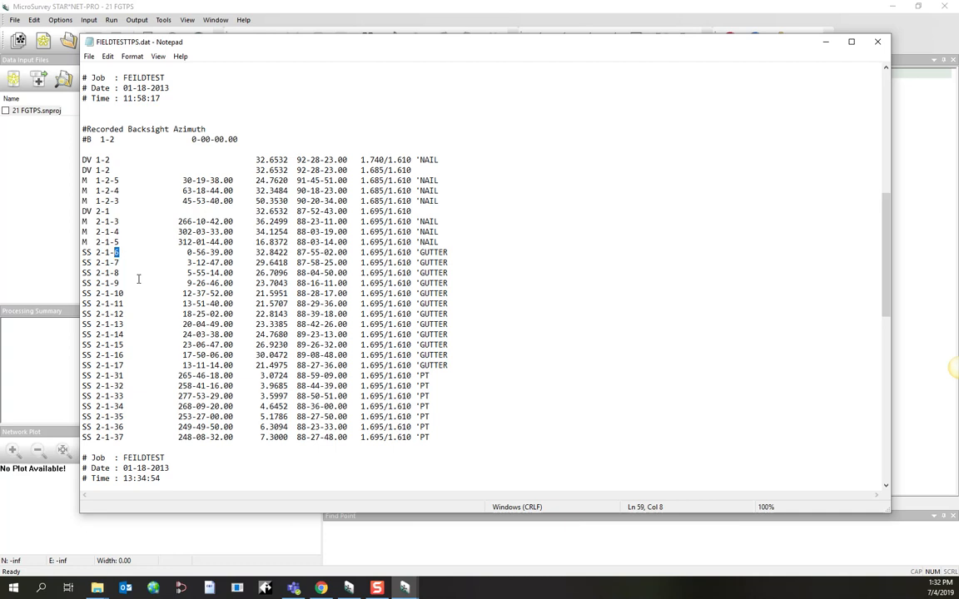
{"action": "mouse_move", "coordinate": [877, 43]}
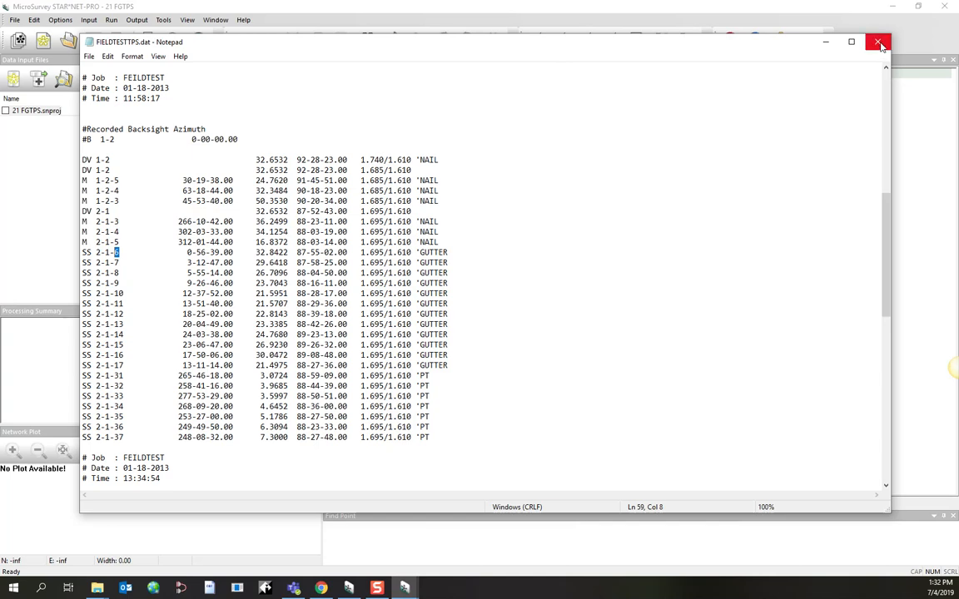
{"action": "left_click", "coordinate": [875, 44]}
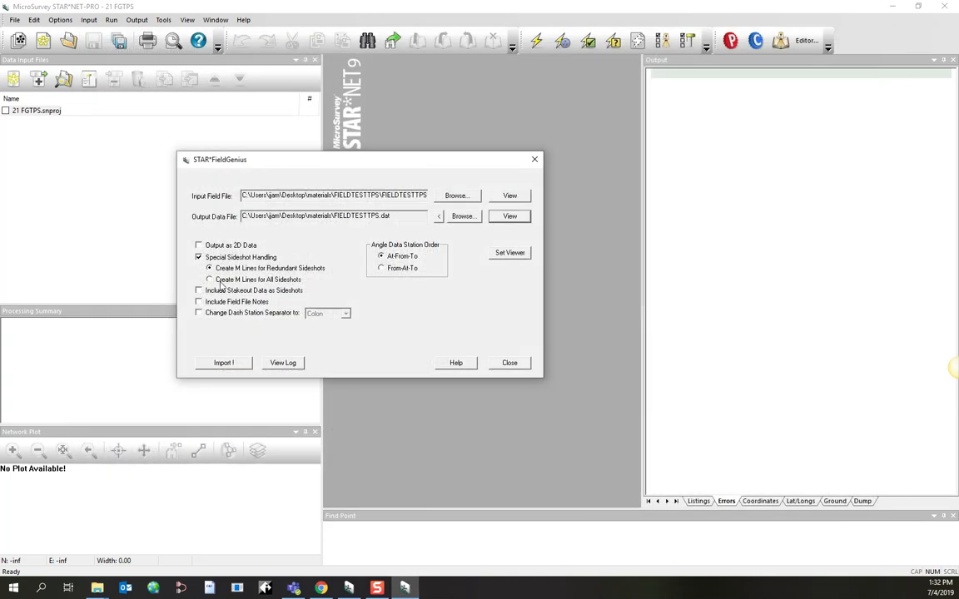
Reconvert with Create M Lines for All Sideshots, overwrite the output, and review the M records in Notepad
{"action": "left_click", "coordinate": [208, 279]}
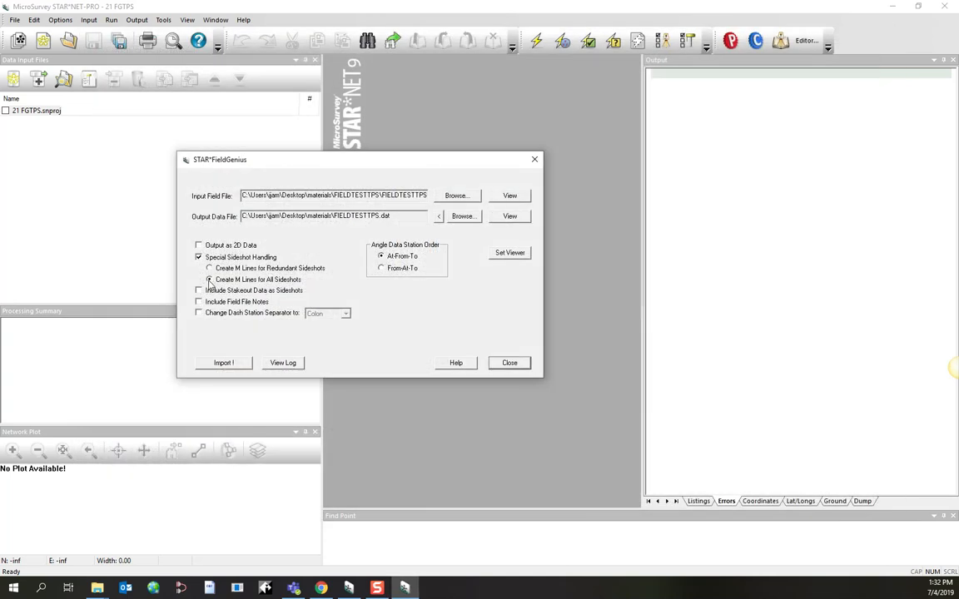
{"action": "left_click", "coordinate": [209, 280]}
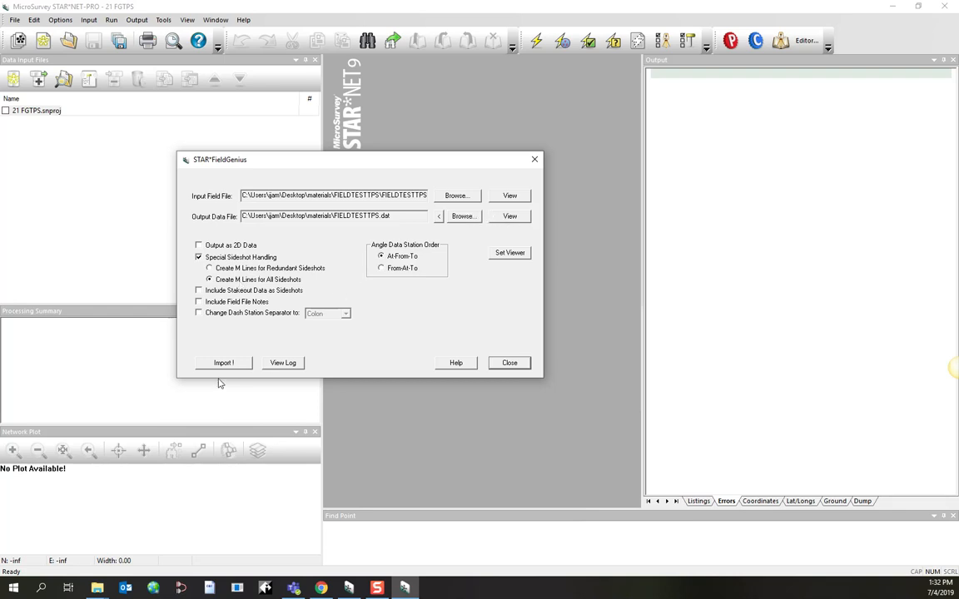
{"action": "left_click", "coordinate": [223, 362]}
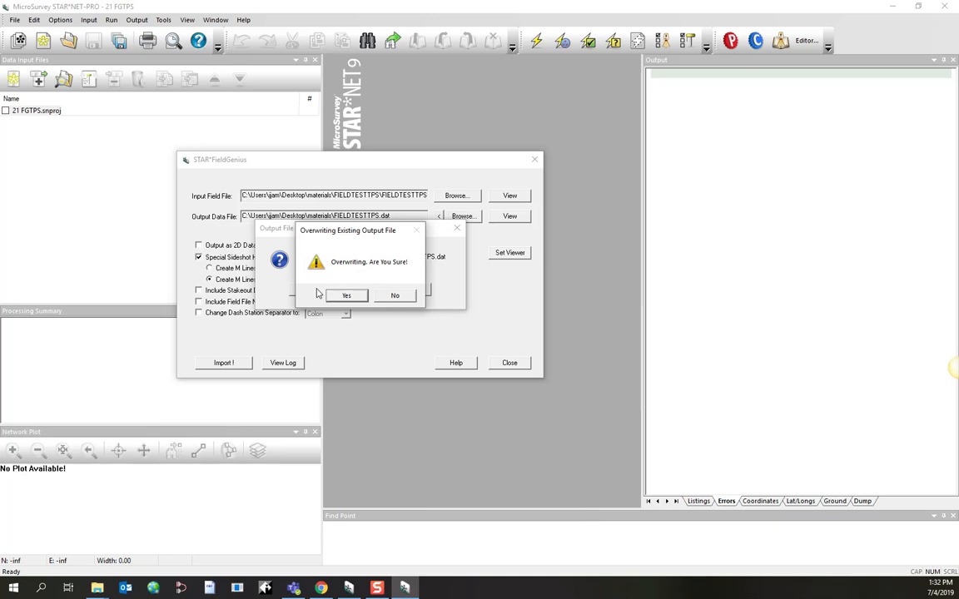
{"action": "left_click", "coordinate": [346, 296]}
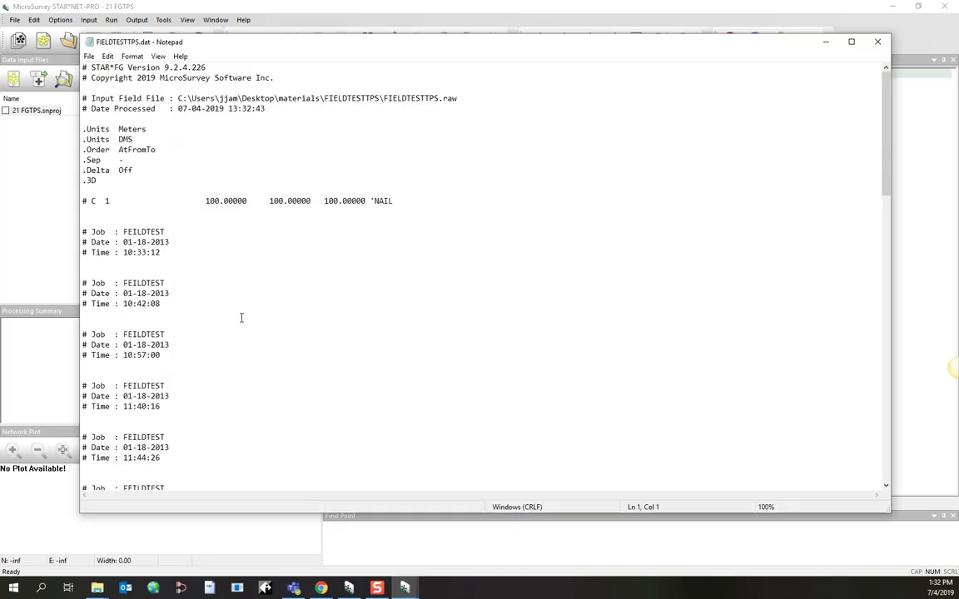
{"action": "scroll", "scroll_direction": "down", "scroll_amount": 3}
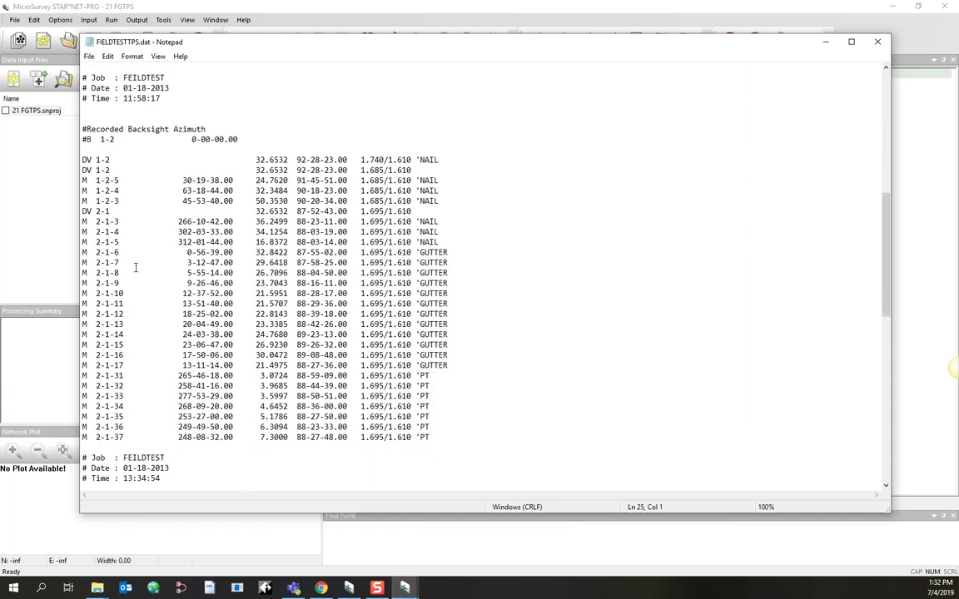
{"action": "mouse_move", "coordinate": [123, 268]}
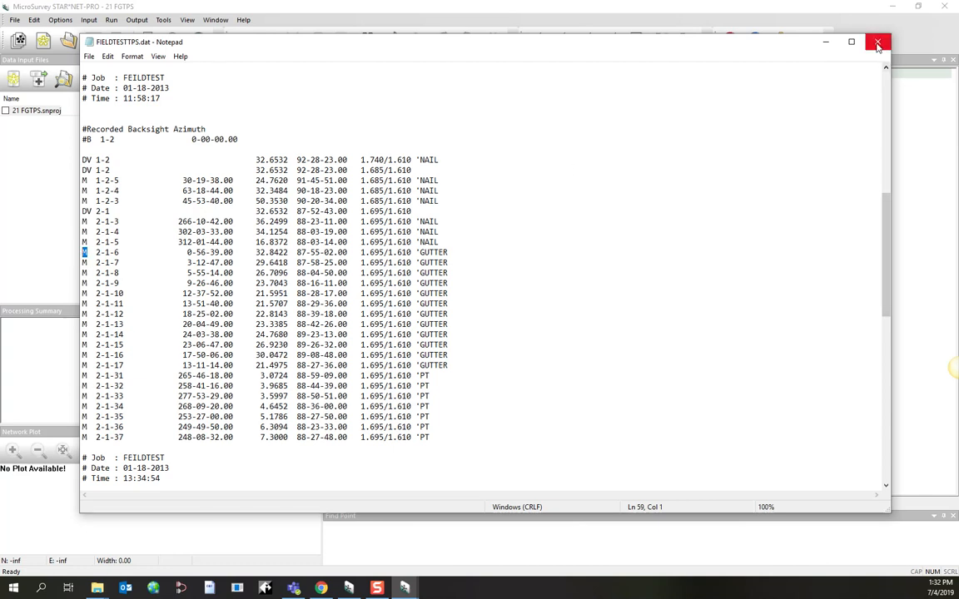
{"action": "mouse_move", "coordinate": [875, 43]}
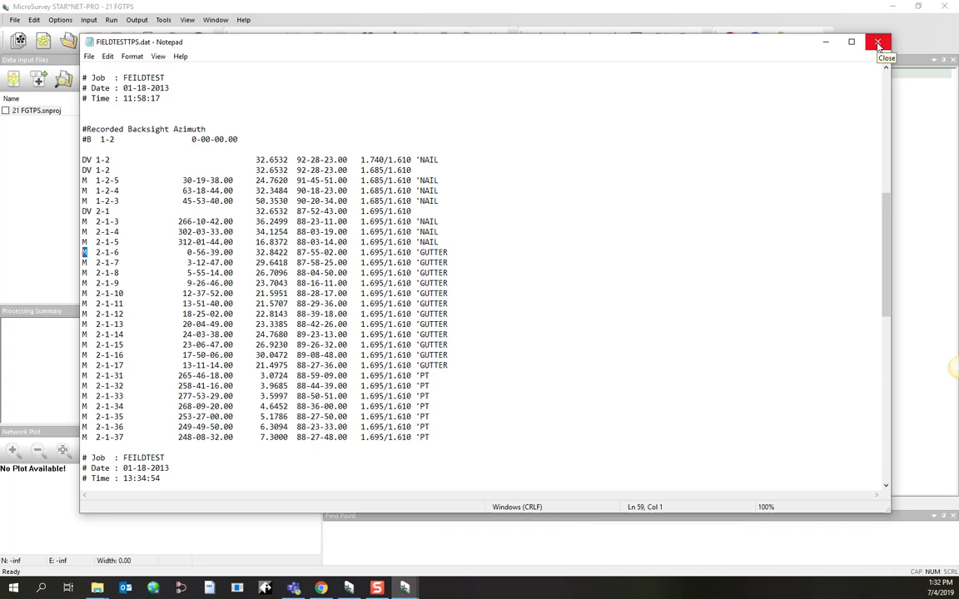
{"action": "left_click", "coordinate": [879, 44]}
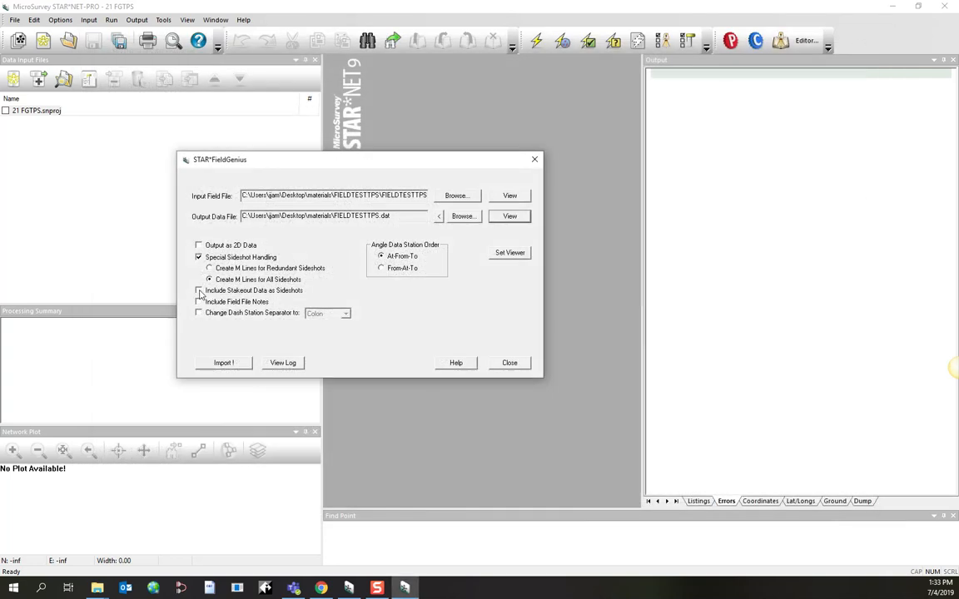
Toggle the Stakeout Data, Field File Notes and Dash Station Separator options on and back off
{"action": "left_click", "coordinate": [199, 290]}
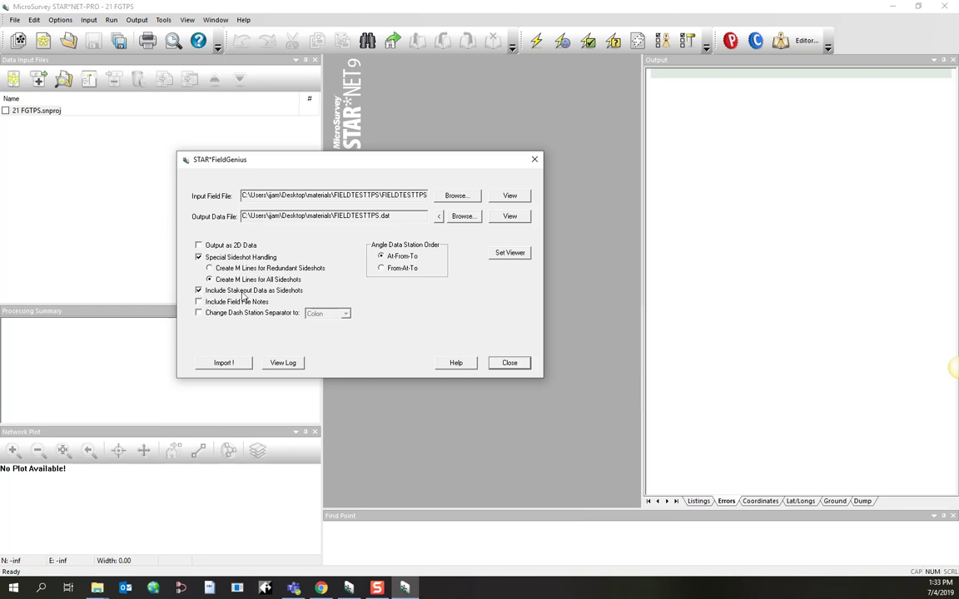
{"action": "left_click", "coordinate": [199, 289]}
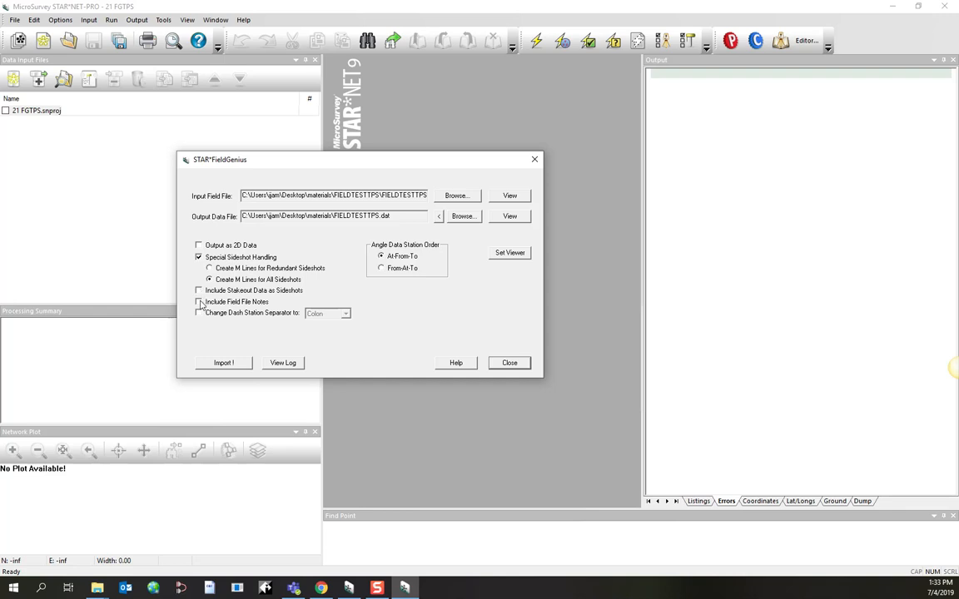
{"action": "left_click", "coordinate": [200, 301]}
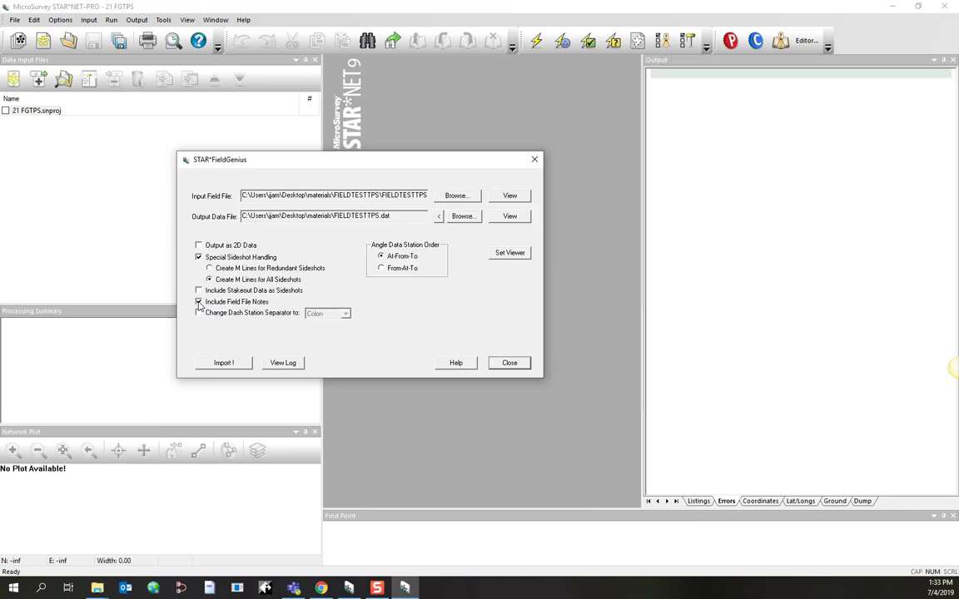
{"action": "left_click", "coordinate": [200, 313]}
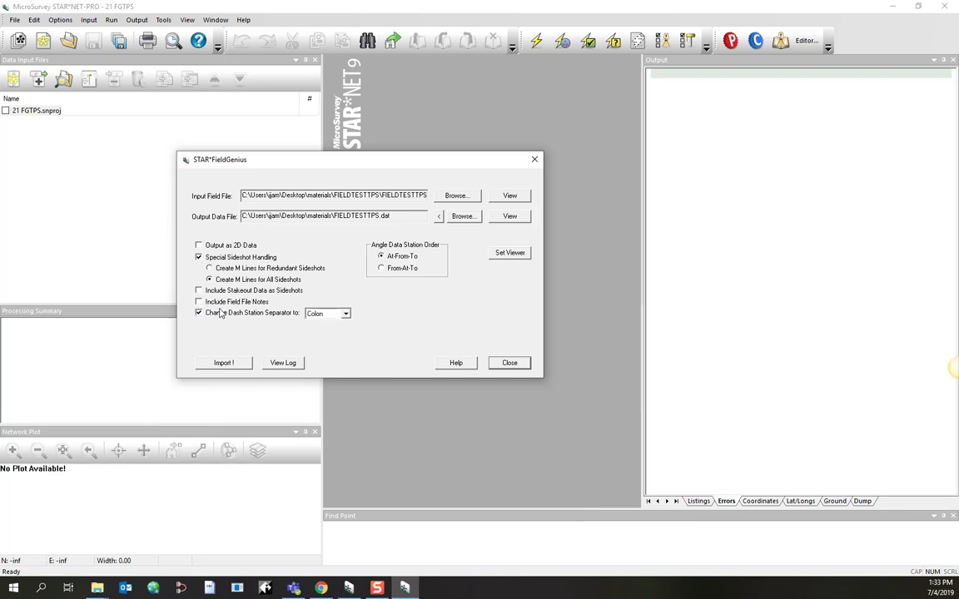
{"action": "left_click", "coordinate": [200, 313]}
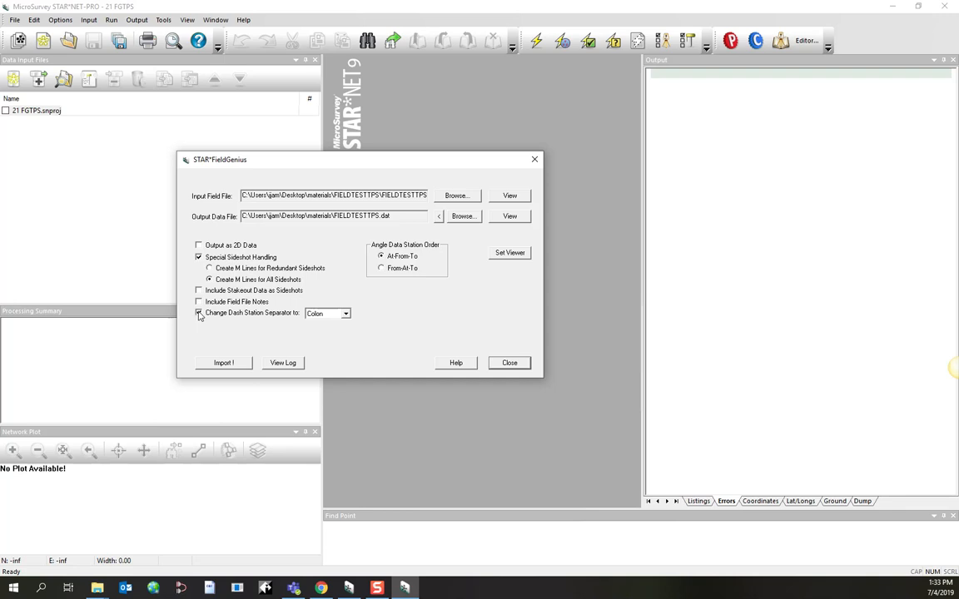
{"action": "left_click", "coordinate": [200, 313]}
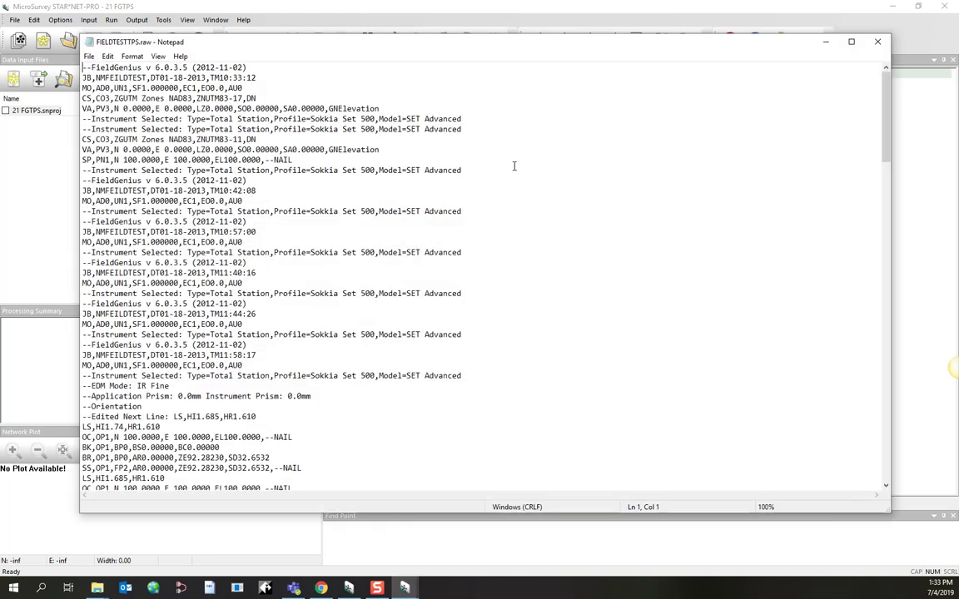
Scroll through the raw FIELDTESTTPS file and mark the OC record for point OP1
{"action": "scroll", "scroll_direction": "down", "scroll_amount": 3}
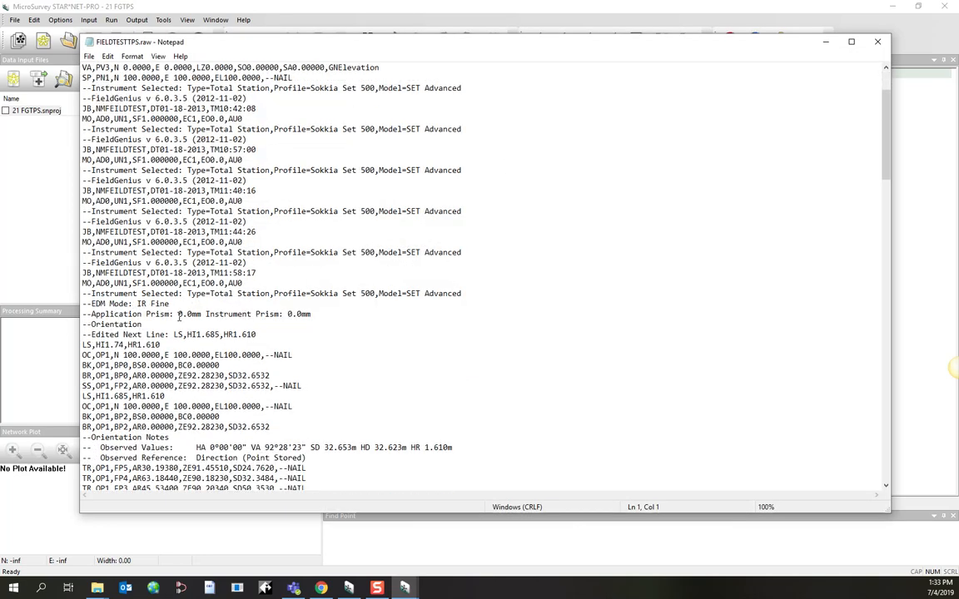
{"action": "scroll", "scroll_direction": "down", "scroll_amount": 3}
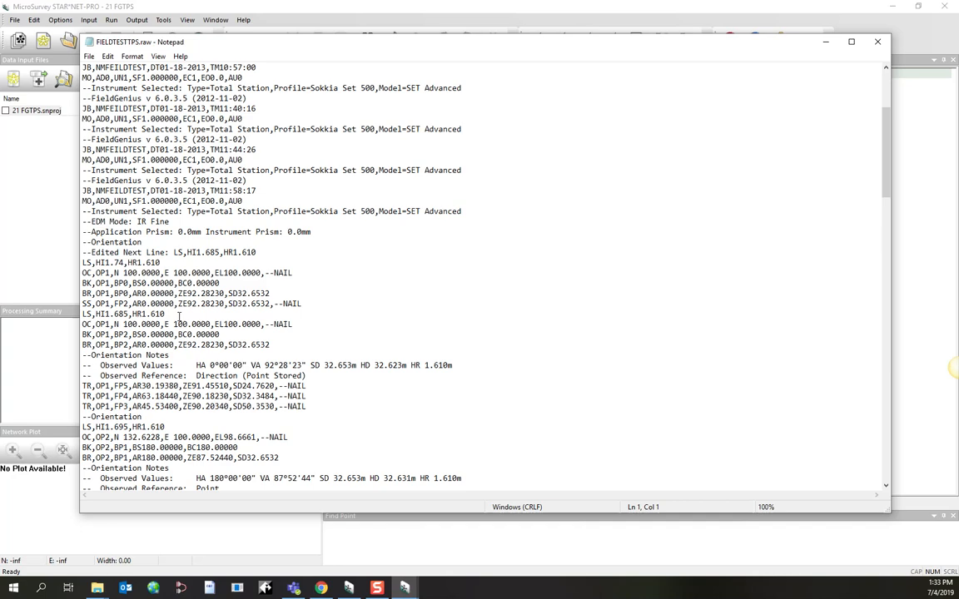
{"action": "scroll", "scroll_direction": "down", "scroll_amount": 3}
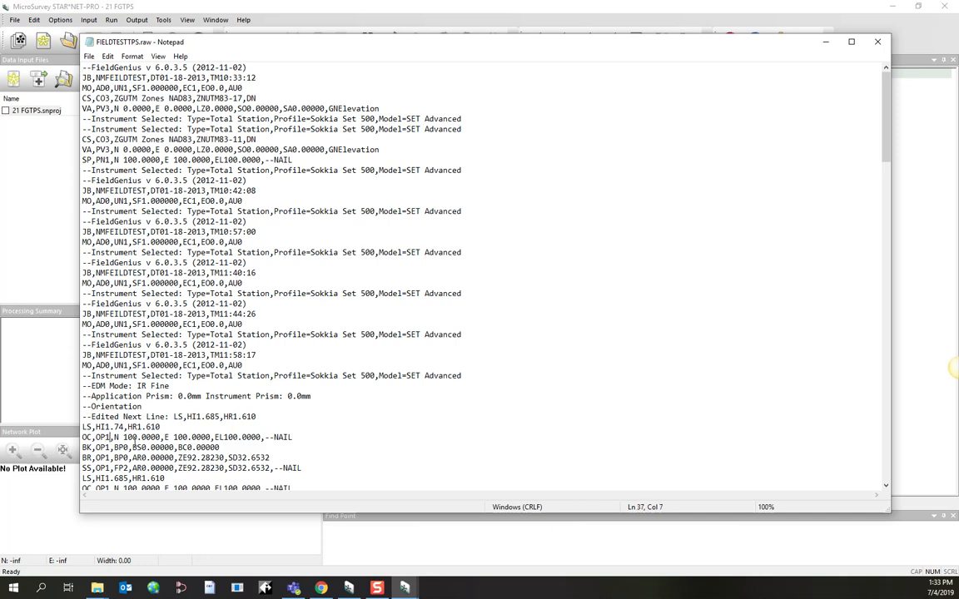
{"action": "type", "text": "-a"}
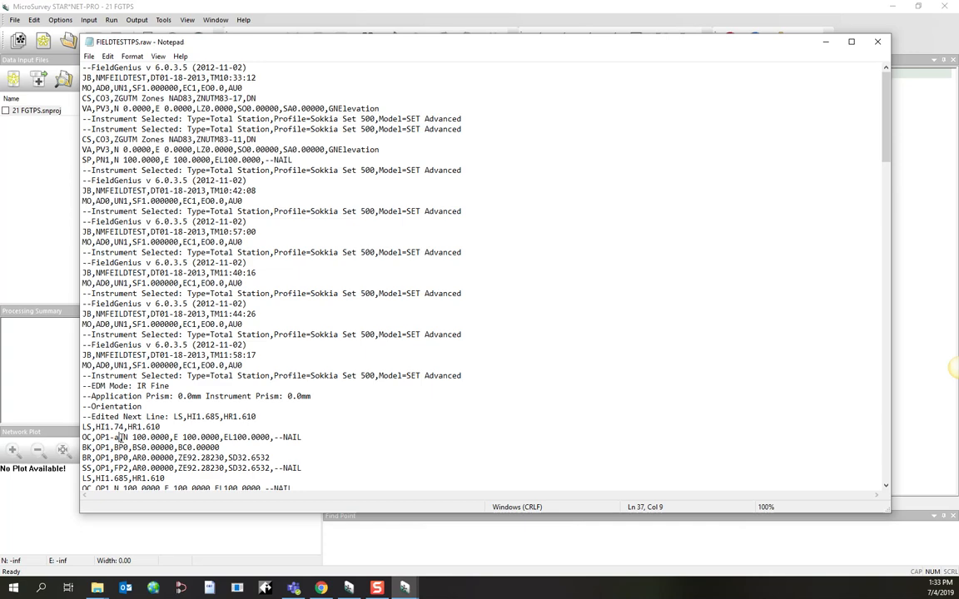
{"action": "left_click", "coordinate": [103, 57]}
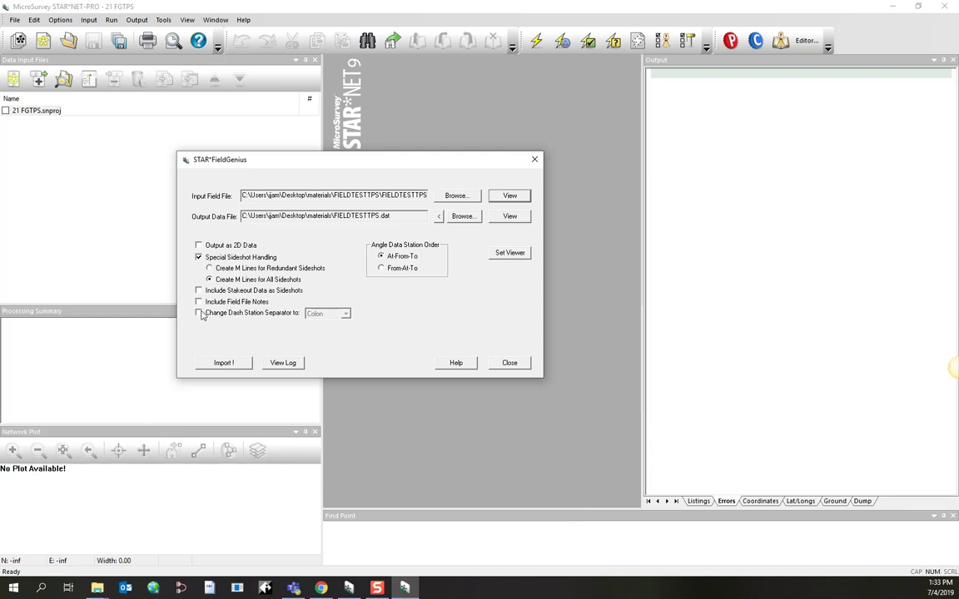
Convert the field file with overwrite, acknowledge the error, and open the conversion log
{"action": "left_click", "coordinate": [225, 363]}
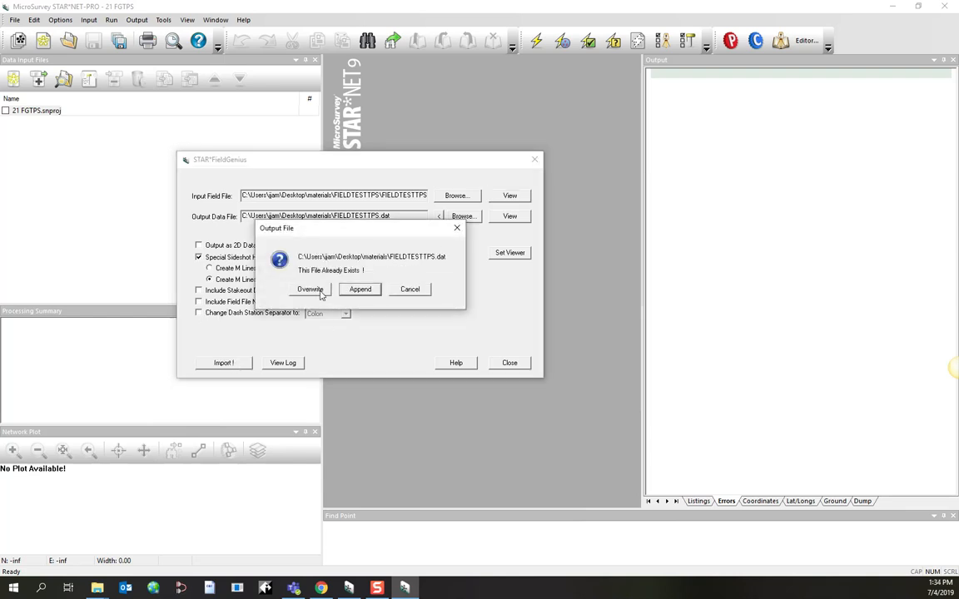
{"action": "left_click", "coordinate": [309, 290]}
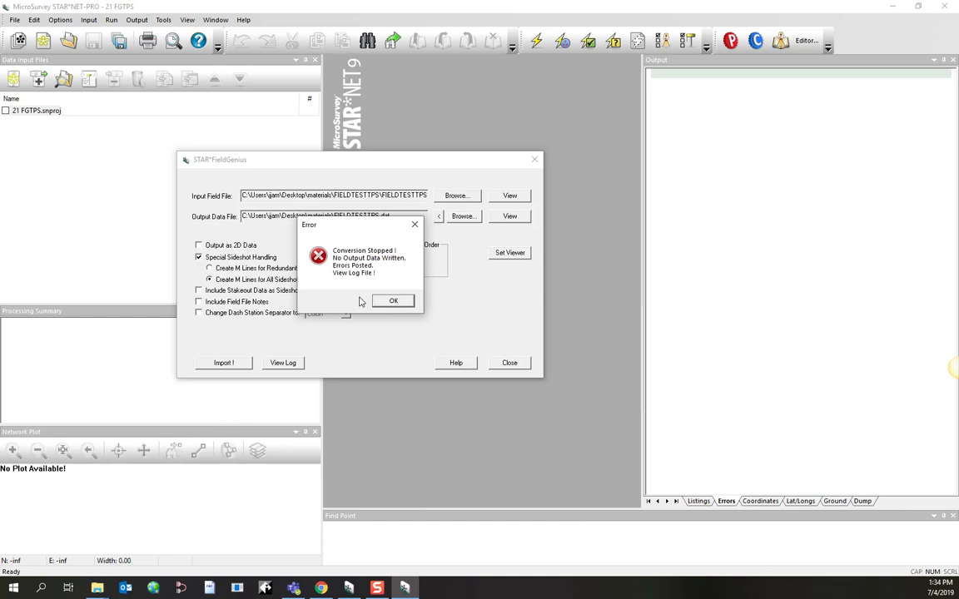
{"action": "left_click", "coordinate": [392, 299]}
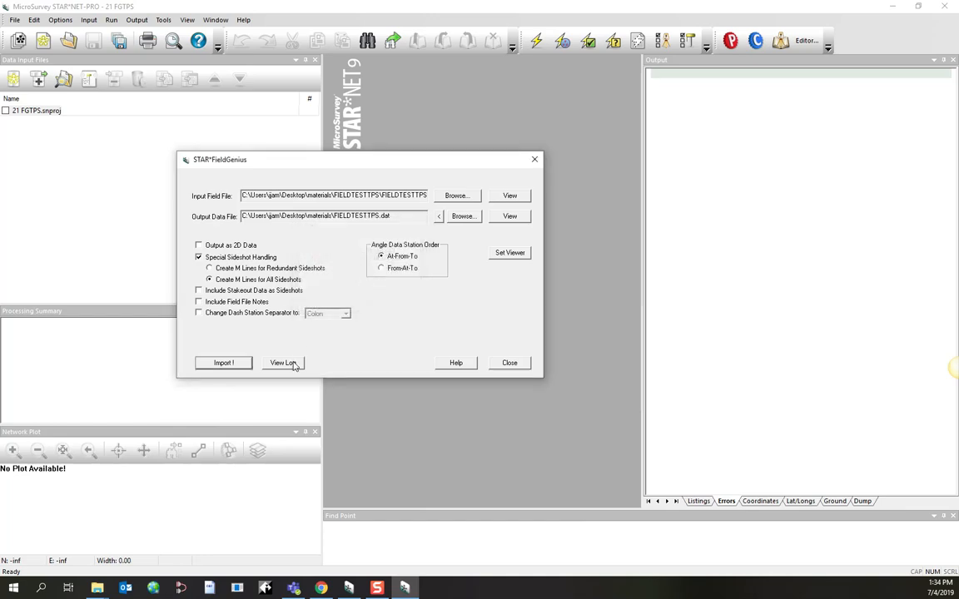
{"action": "left_click", "coordinate": [283, 363]}
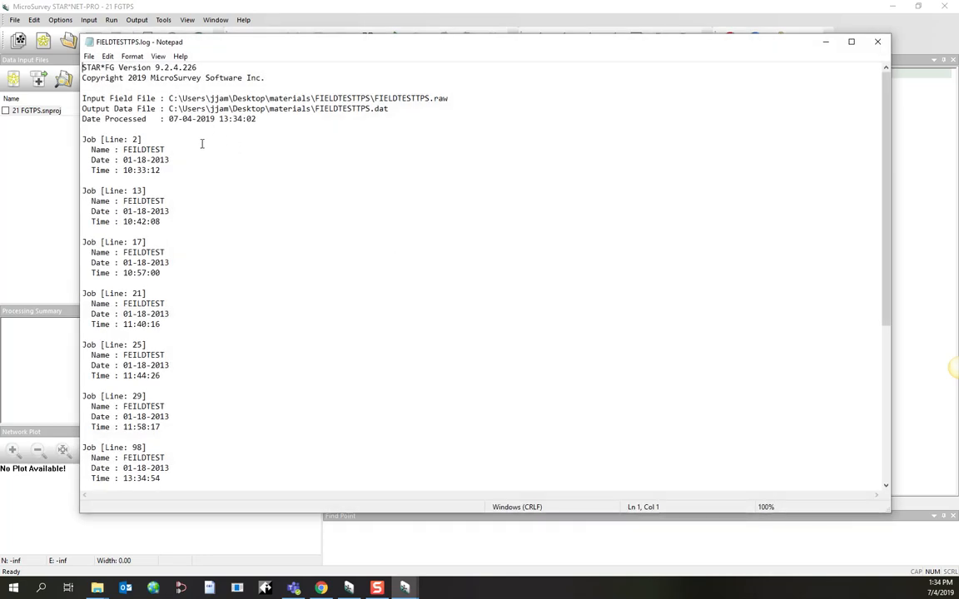
Read the occupy point mismatch ERROR lines in the log, then close it
{"action": "scroll", "scroll_direction": "down", "scroll_amount": 3}
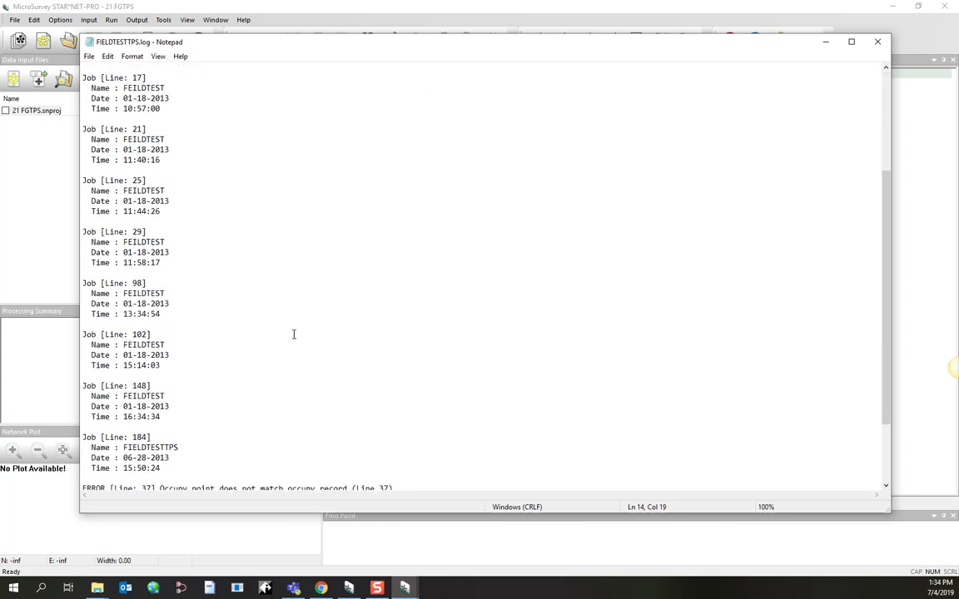
{"action": "scroll", "scroll_direction": "down", "scroll_amount": 3}
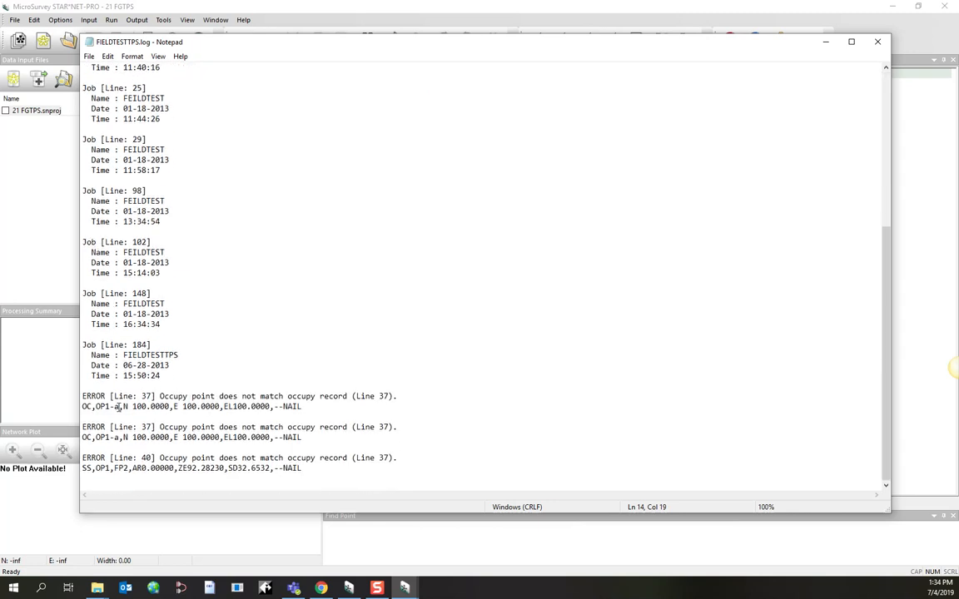
{"action": "left_click", "coordinate": [190, 407]}
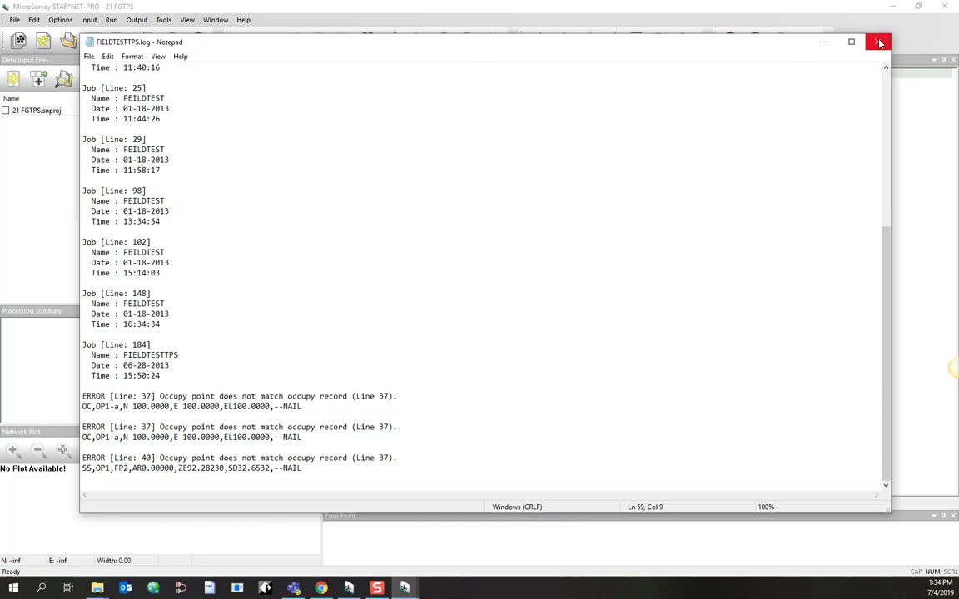
{"action": "left_click", "coordinate": [880, 42]}
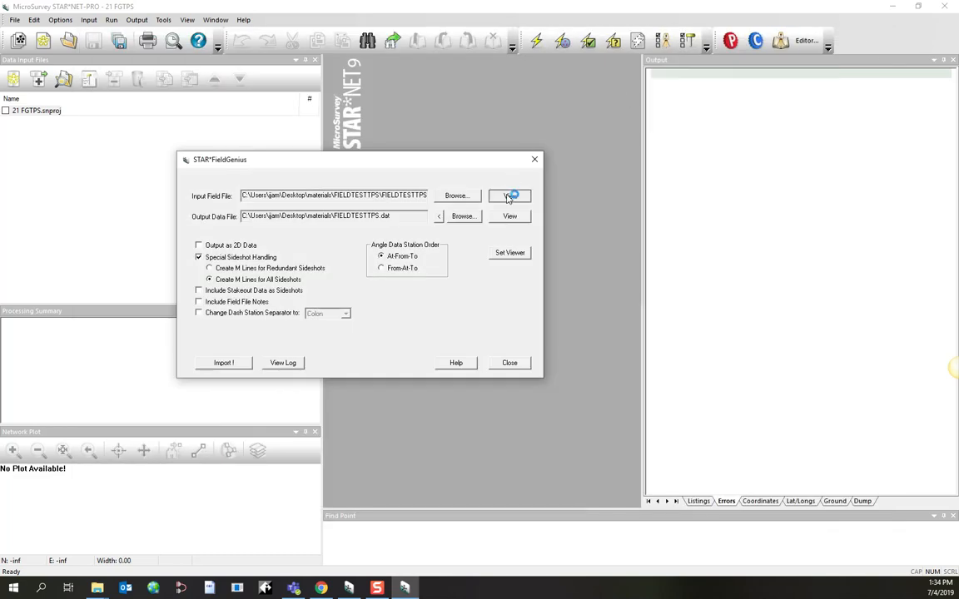
{"action": "left_click", "coordinate": [509, 197]}
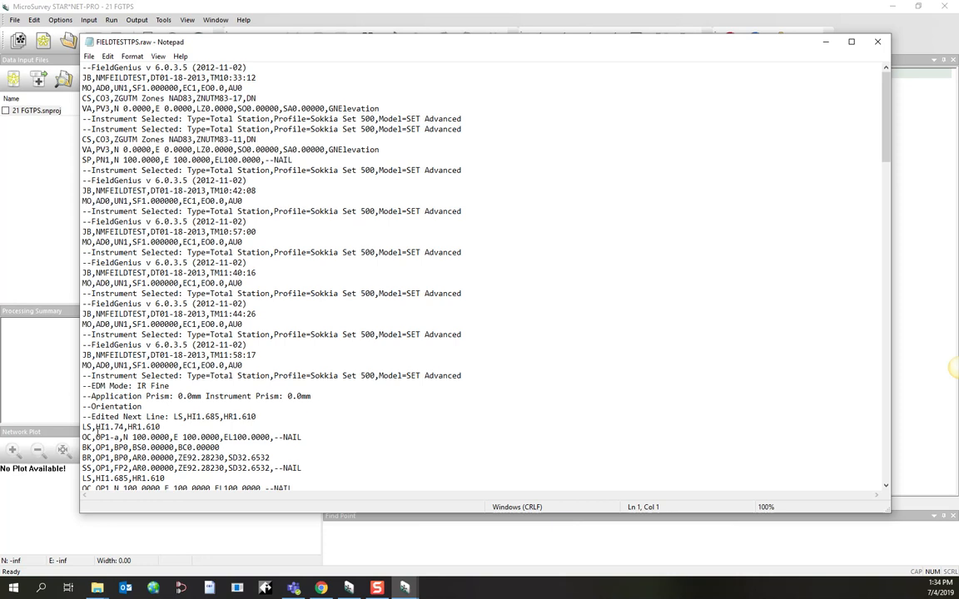
{"action": "left_click", "coordinate": [143, 419]}
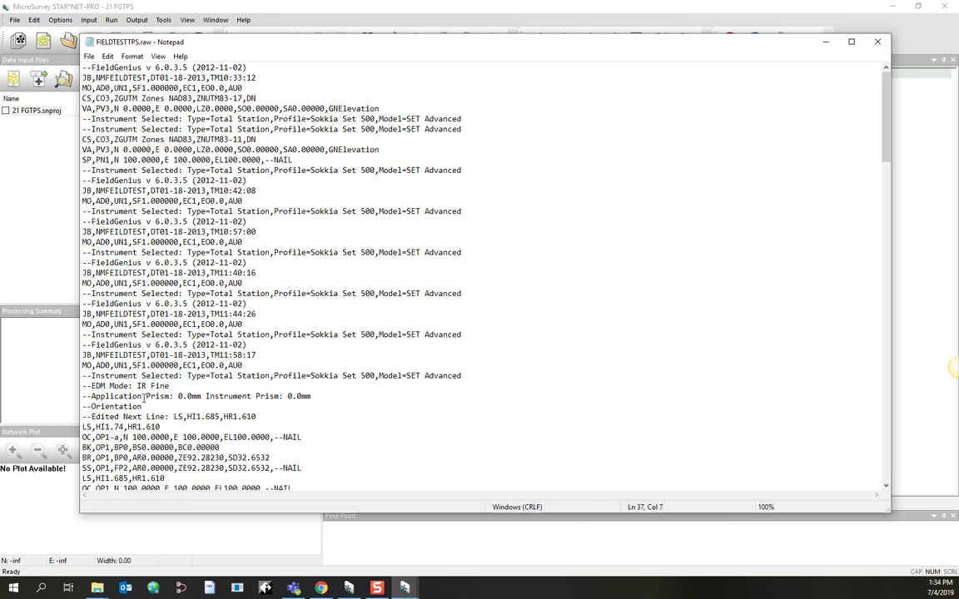
{"action": "scroll", "scroll_direction": "down", "scroll_amount": 3}
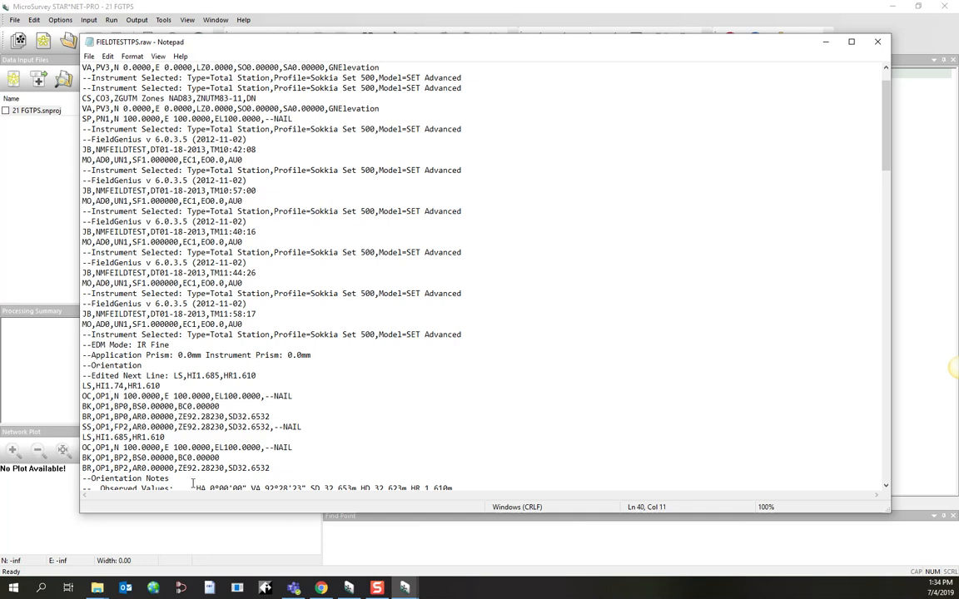
{"action": "scroll", "scroll_direction": "down", "scroll_amount": 3}
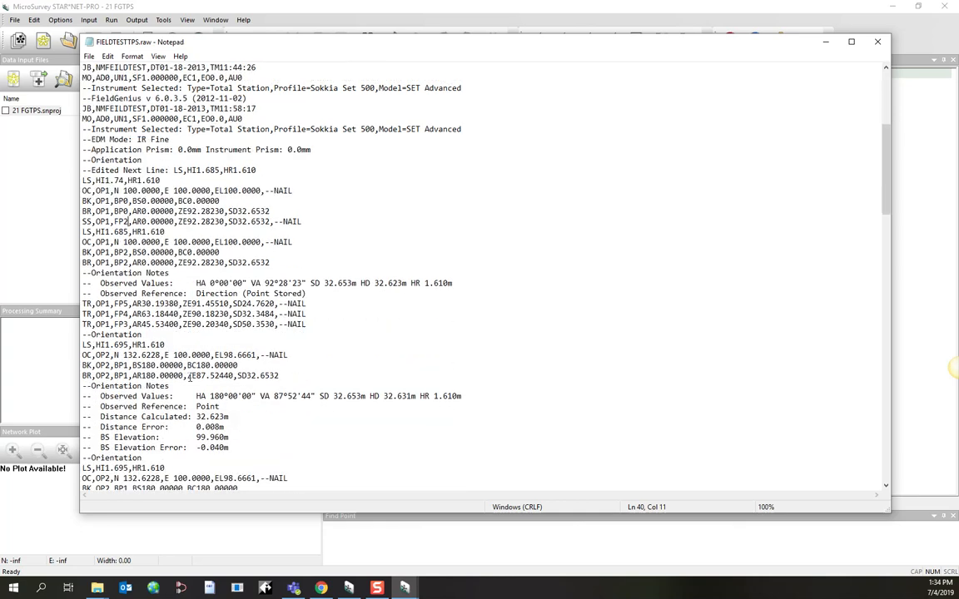
{"action": "scroll", "scroll_direction": "down", "scroll_amount": 3}
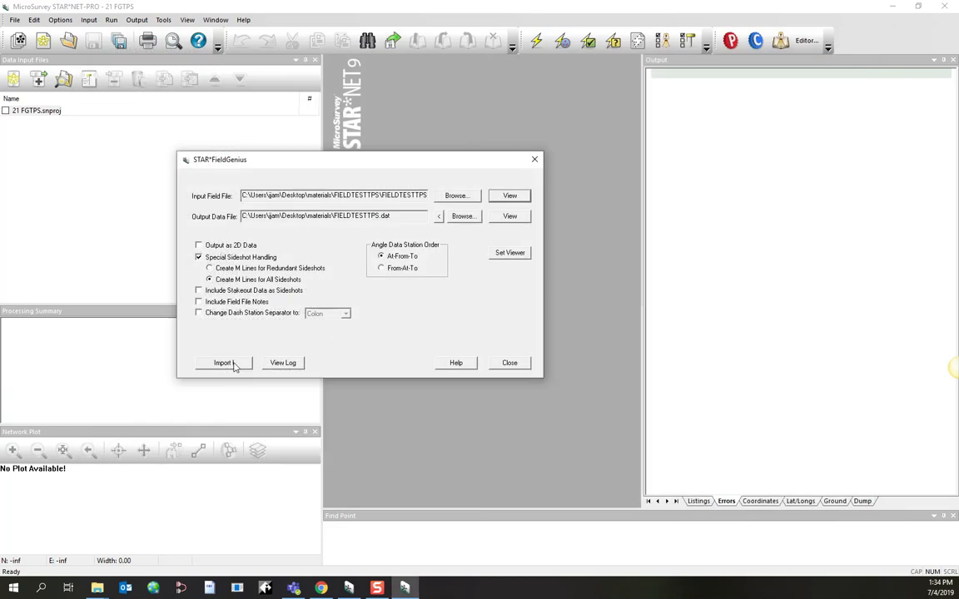
Reconvert the field file with overwrite, confirm success, and view the new FIELDTESTTPS.dat
{"action": "left_click", "coordinate": [223, 363]}
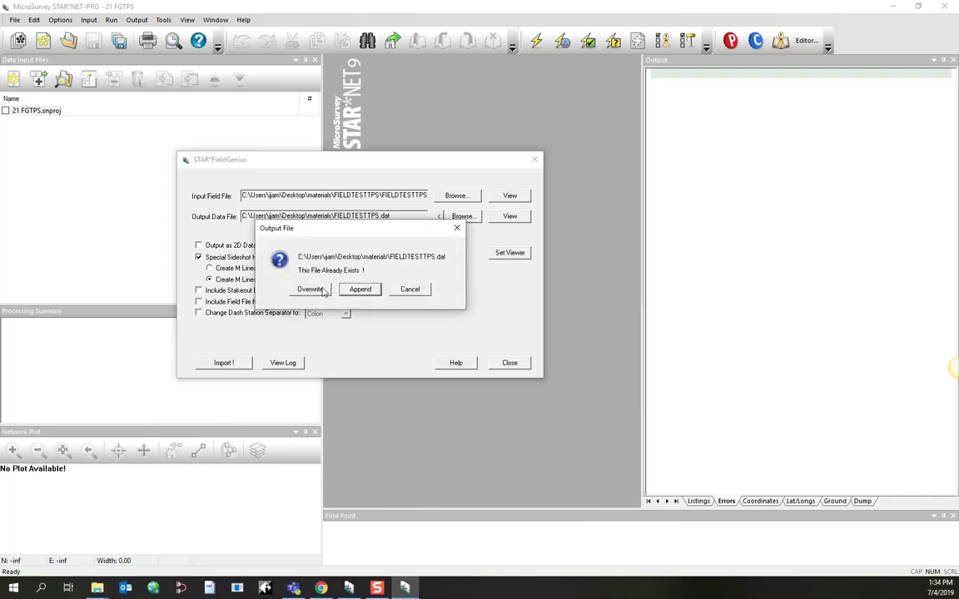
{"action": "left_click", "coordinate": [309, 290]}
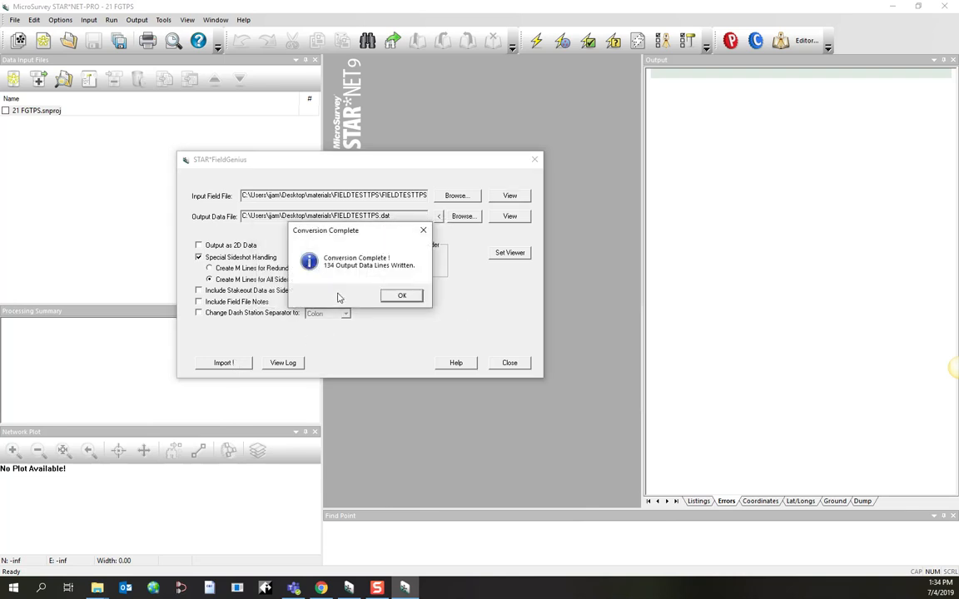
{"action": "left_click", "coordinate": [401, 296]}
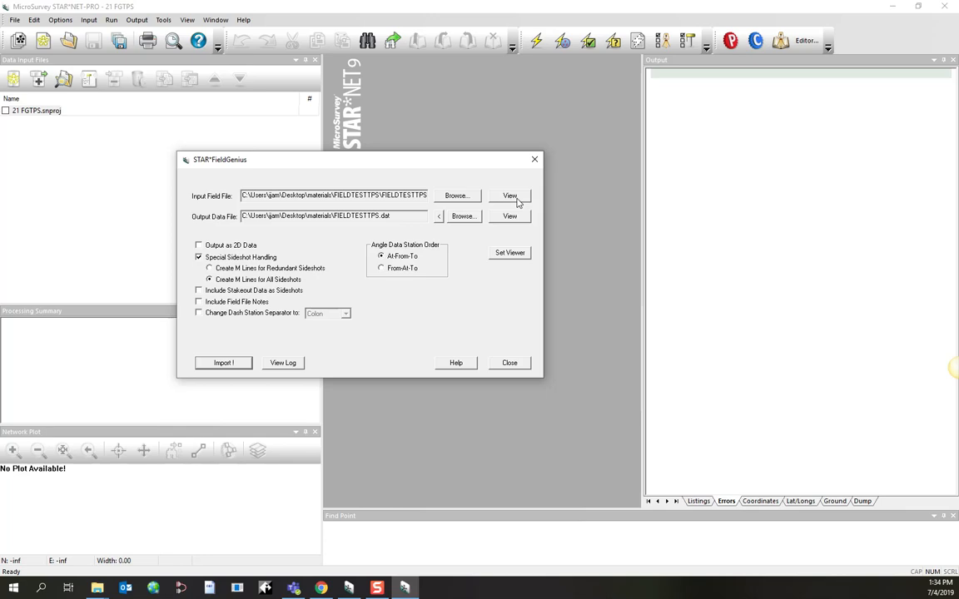
{"action": "left_click", "coordinate": [508, 197]}
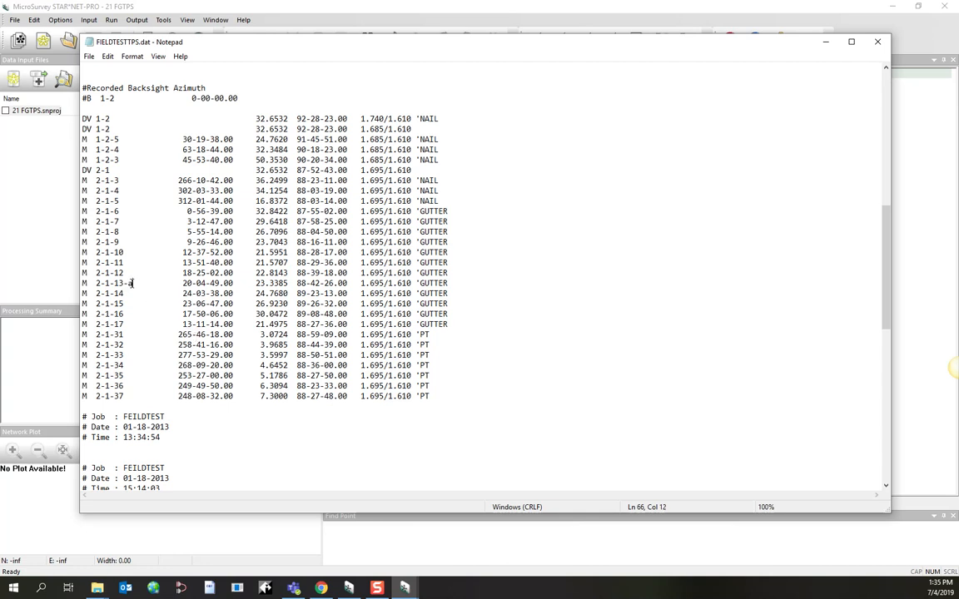
Select the 2-1-13-a station name, retype 13-a, and close the converted data file
{"action": "double_click", "coordinate": [121, 283]}
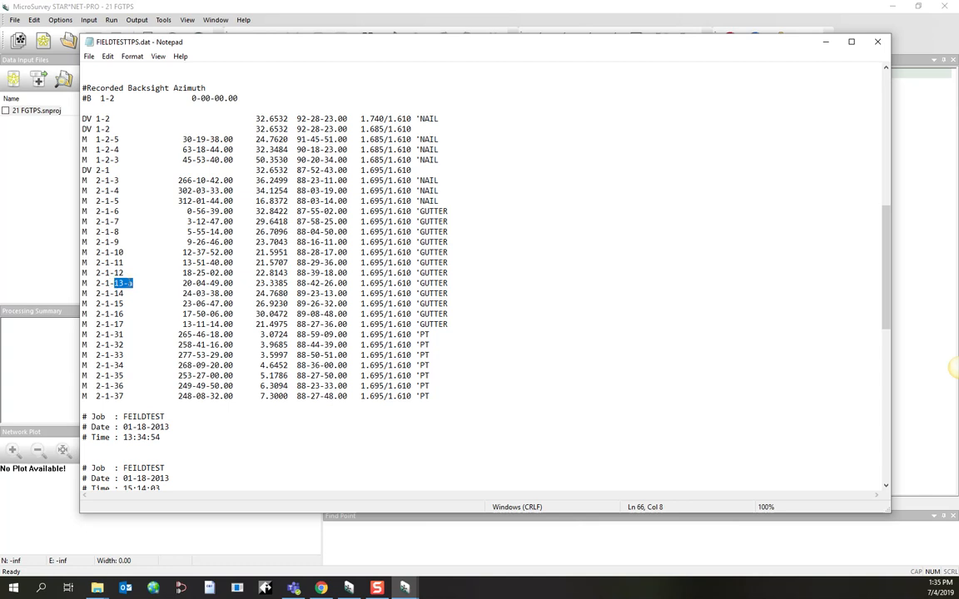
{"action": "type", "text": "13-a"}
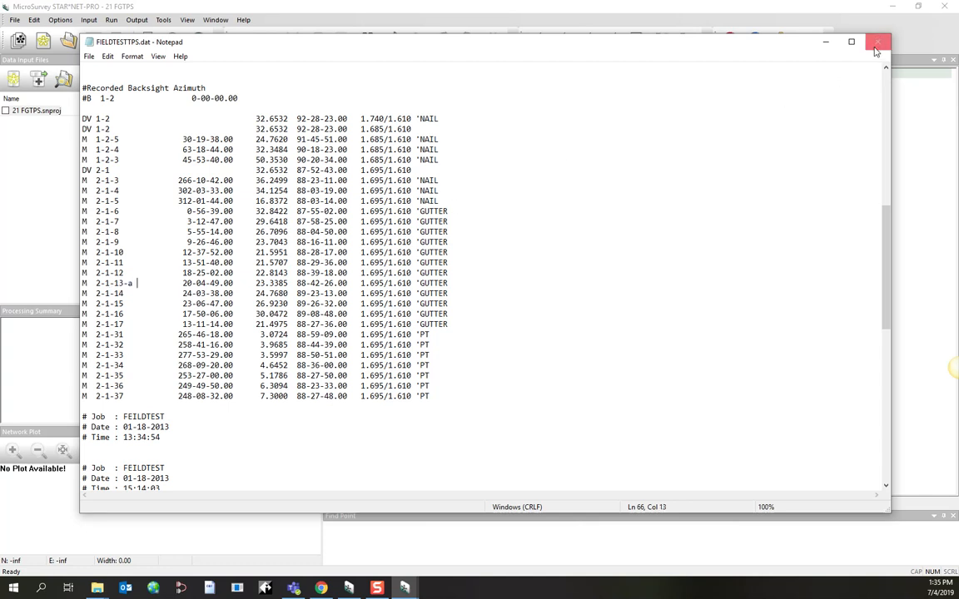
{"action": "left_click", "coordinate": [874, 42]}
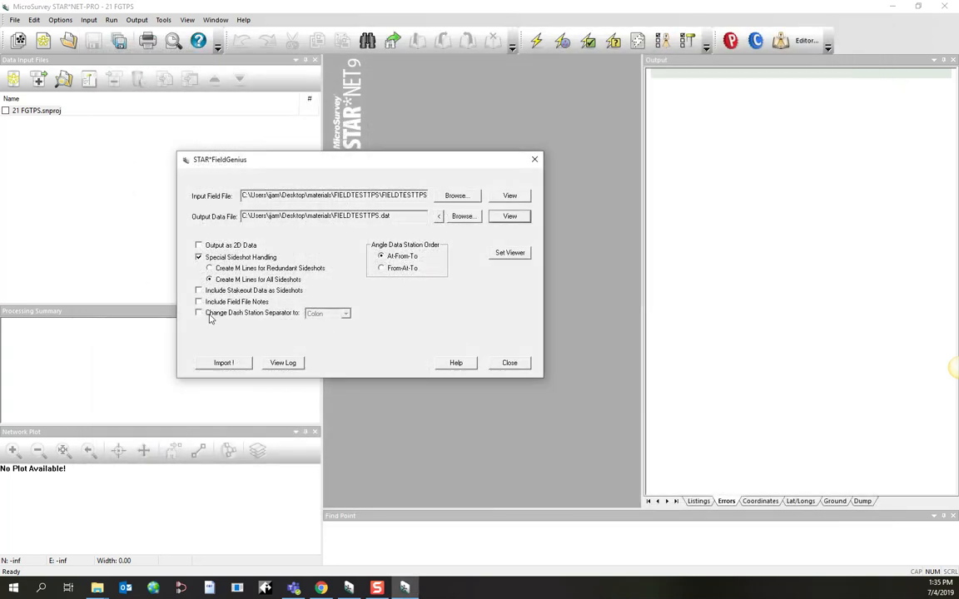
Set the dash station separator to Colon, reconvert the field file, and view the output
{"action": "left_click", "coordinate": [199, 313]}
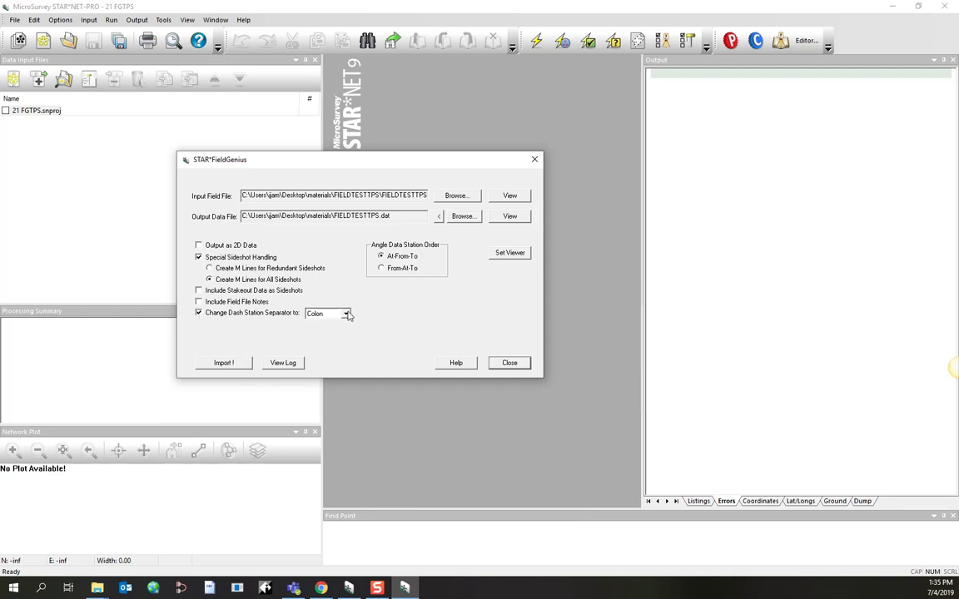
{"action": "left_click", "coordinate": [346, 313]}
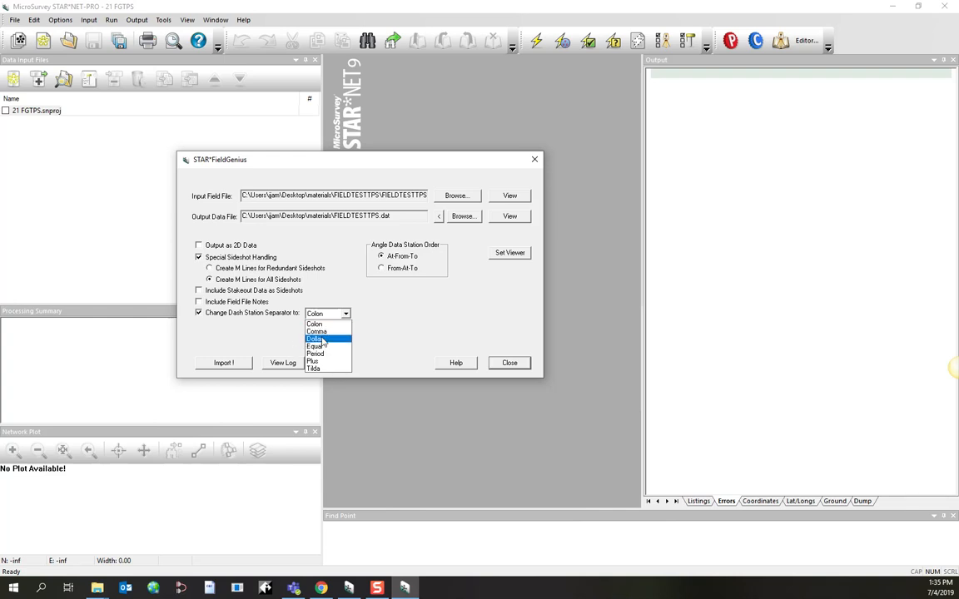
{"action": "mouse_move", "coordinate": [321, 326]}
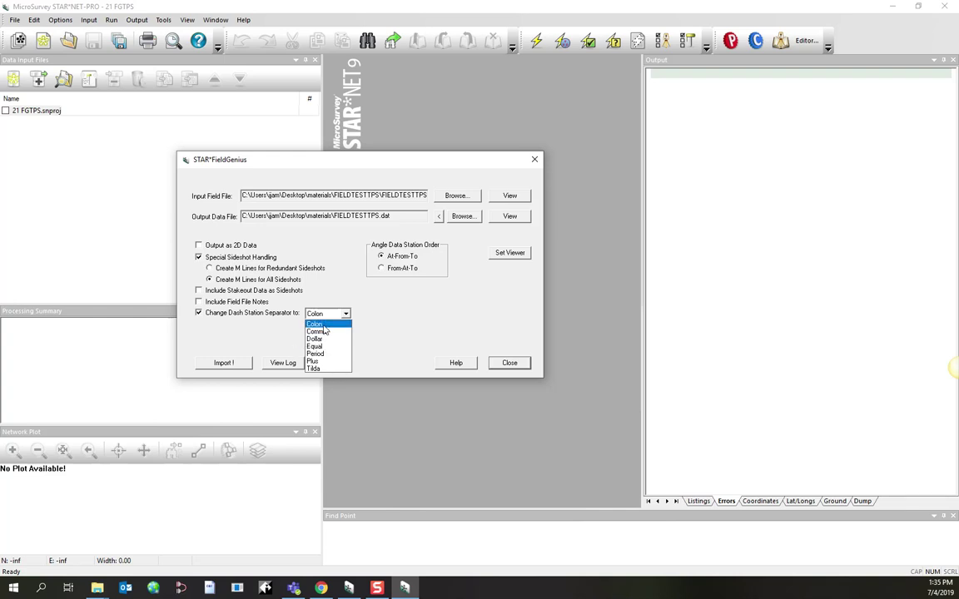
{"action": "left_click", "coordinate": [320, 322]}
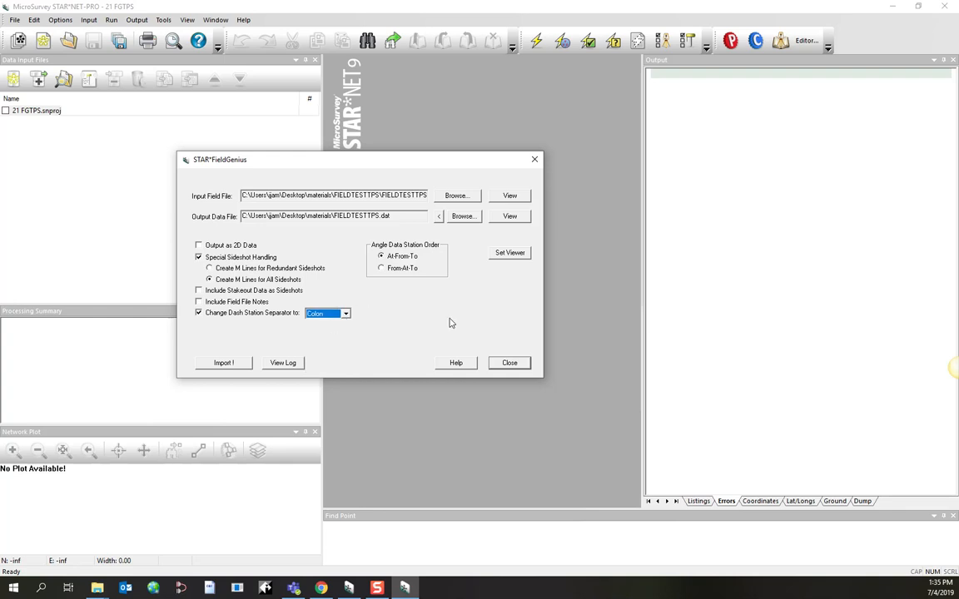
{"action": "left_click", "coordinate": [223, 363]}
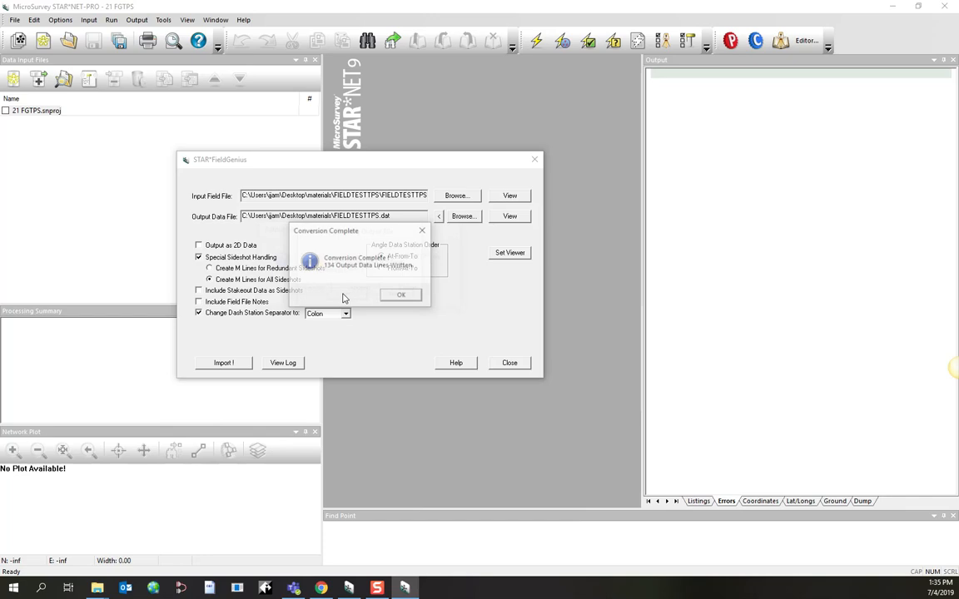
{"action": "left_click", "coordinate": [399, 294]}
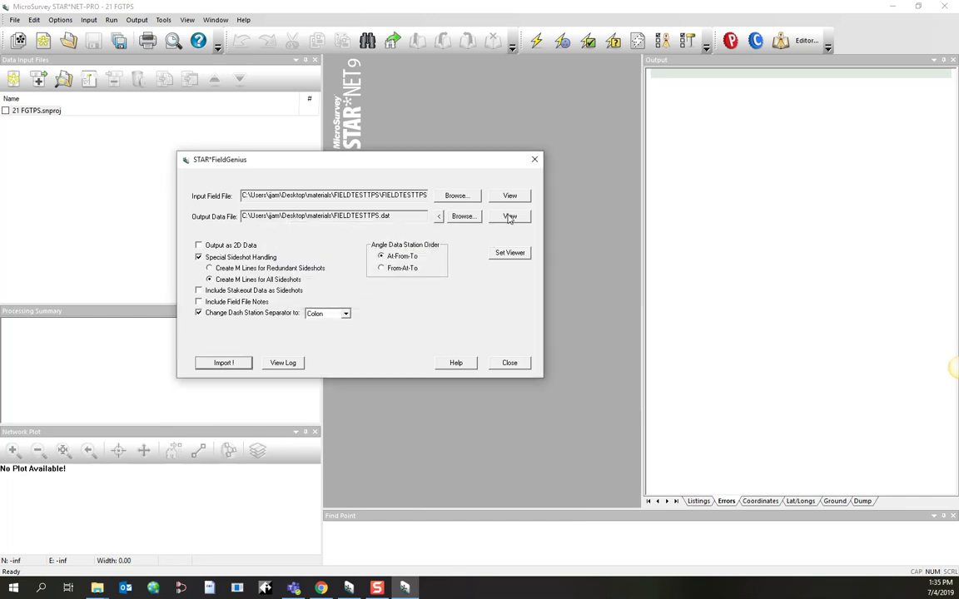
{"action": "left_click", "coordinate": [509, 217]}
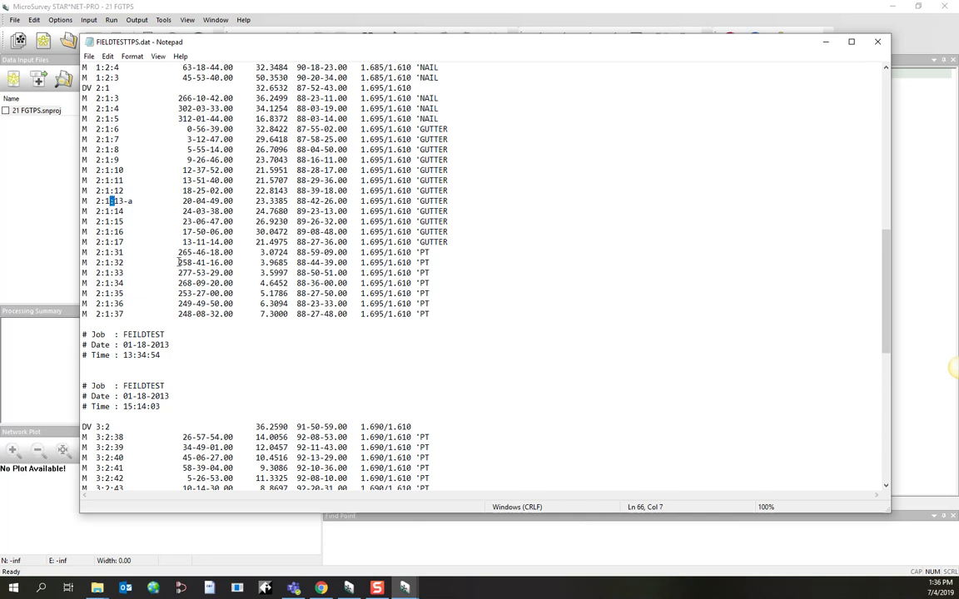
{"action": "scroll", "scroll_direction": "down", "scroll_amount": 3}
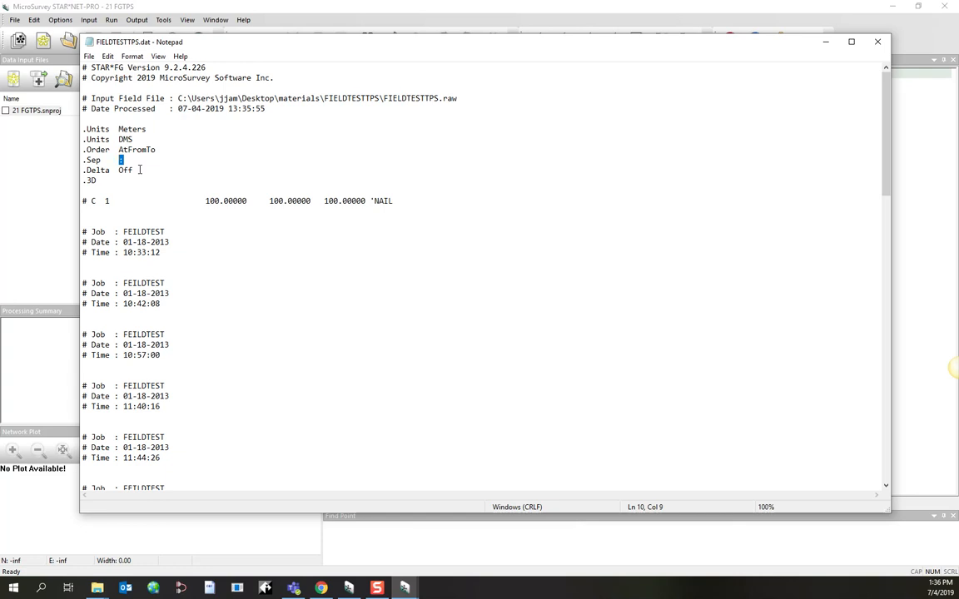
{"action": "mouse_move", "coordinate": [877, 42]}
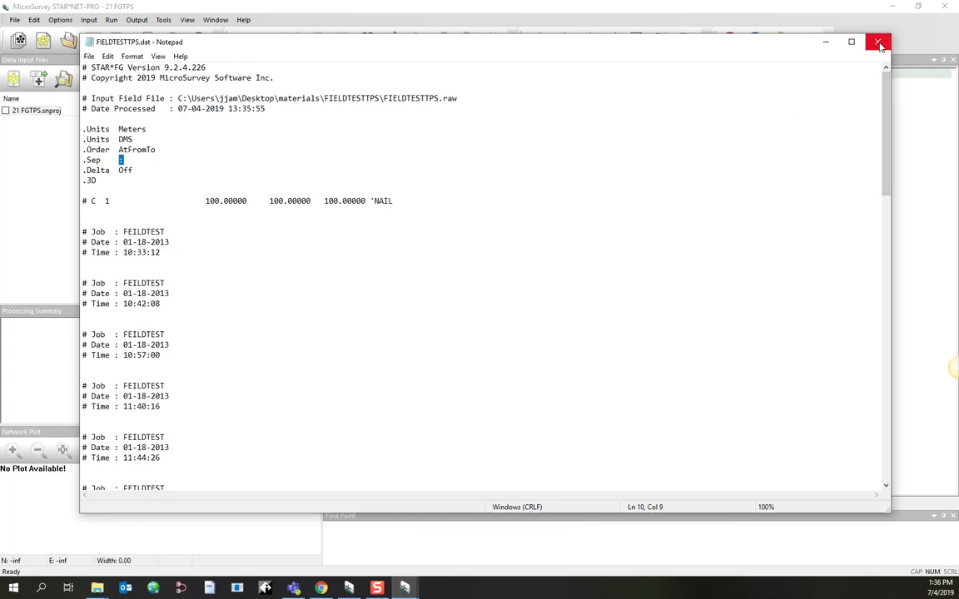
{"action": "left_click", "coordinate": [877, 41]}
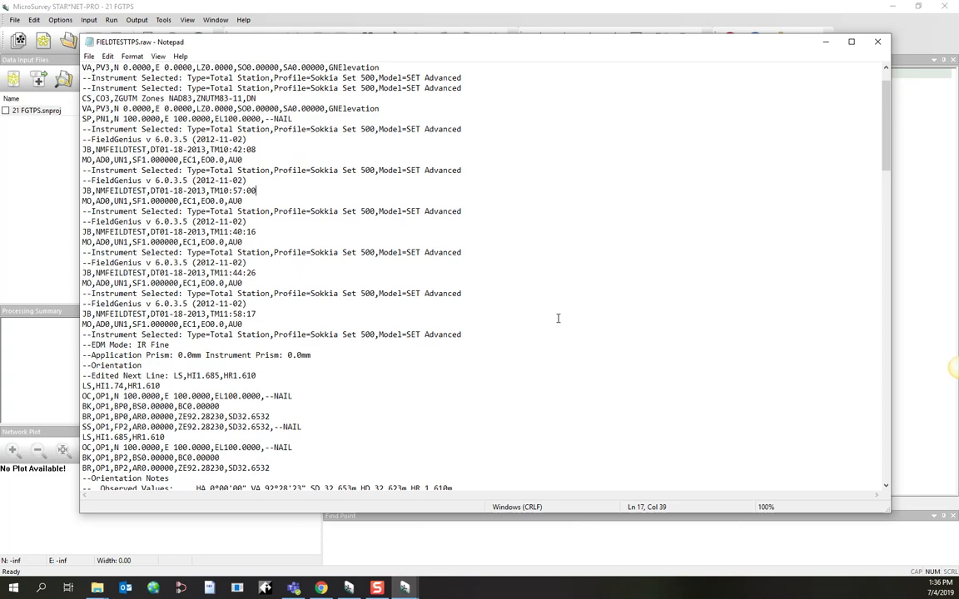
Scroll to the OP3 setup records in the raw field file, then close it
{"action": "scroll", "scroll_direction": "down", "scroll_amount": 3}
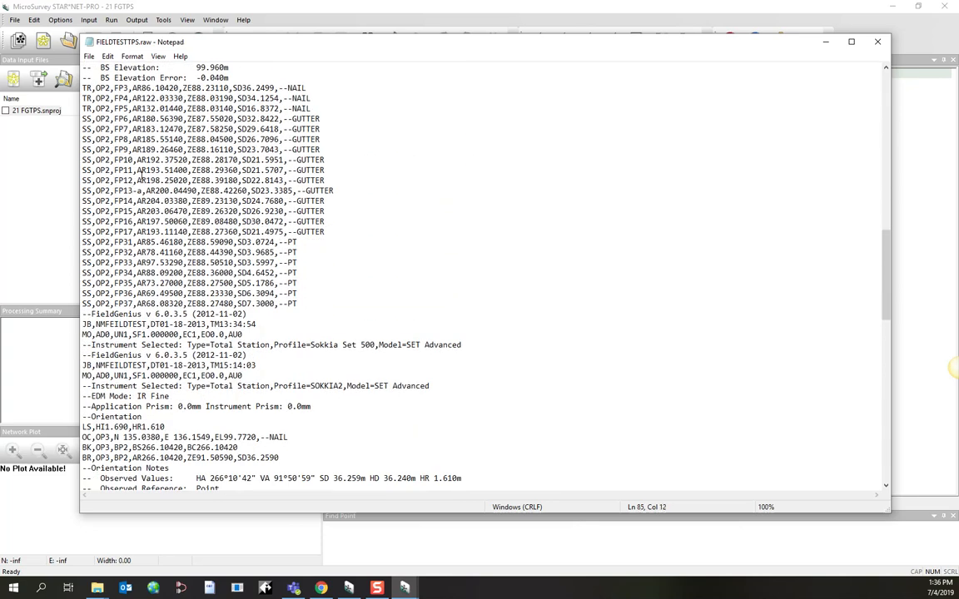
{"action": "left_click", "coordinate": [100, 56]}
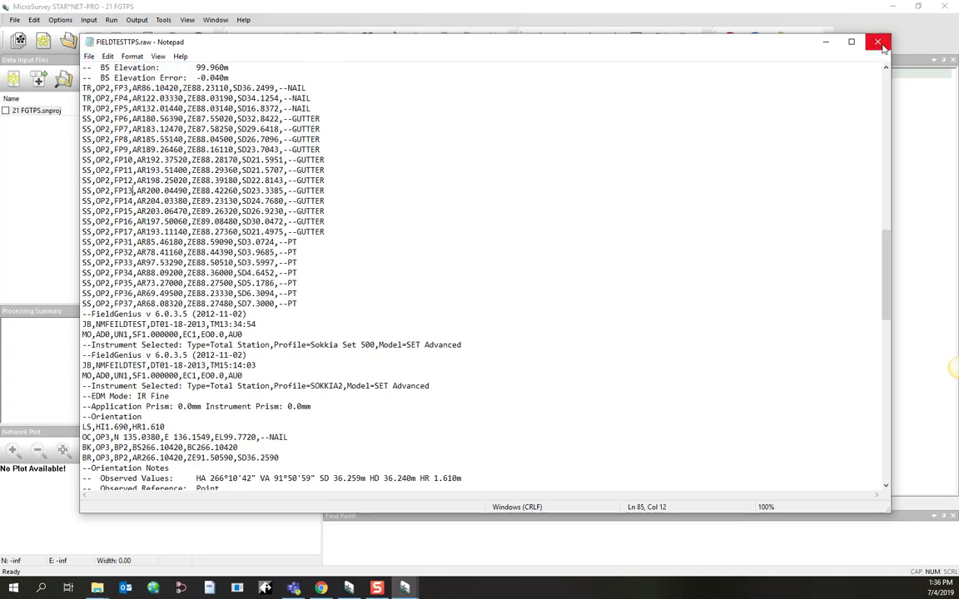
{"action": "left_click", "coordinate": [877, 41]}
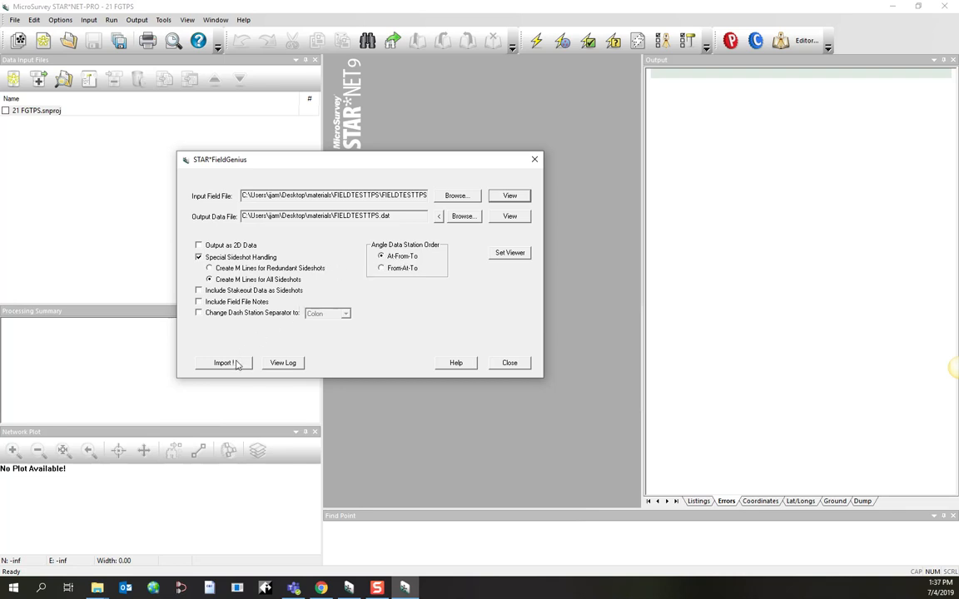
Reconvert the field file overwriting FIELDTESTTPS.dat, then close the FieldGenius converter
{"action": "left_click", "coordinate": [226, 362]}
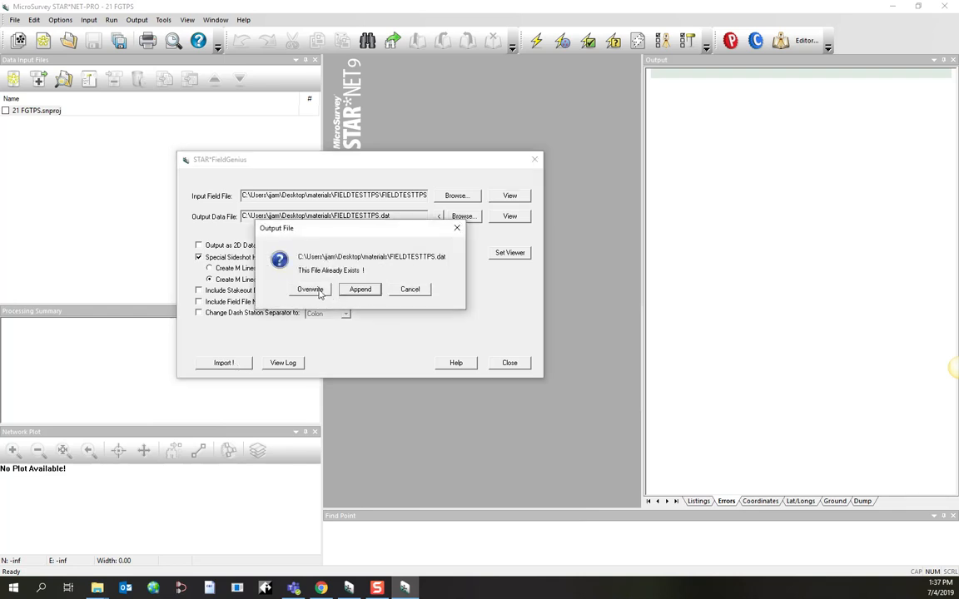
{"action": "left_click", "coordinate": [309, 290]}
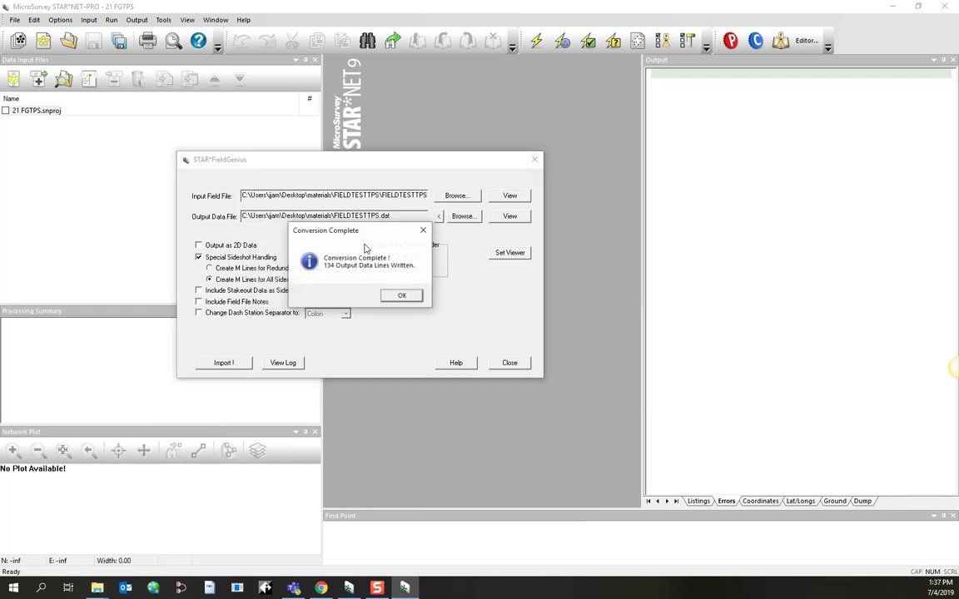
{"action": "left_click", "coordinate": [401, 296]}
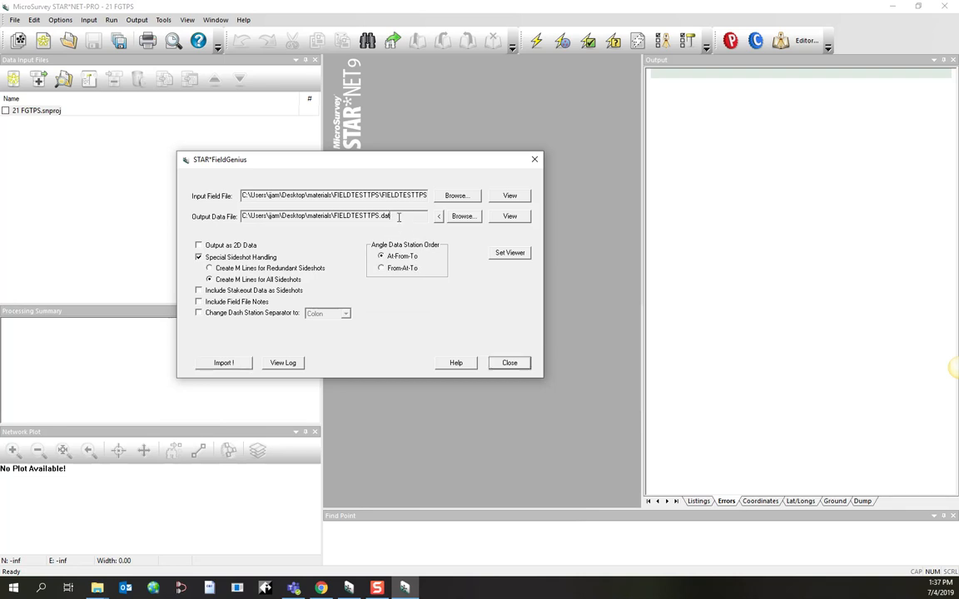
{"action": "double_click", "coordinate": [363, 216]}
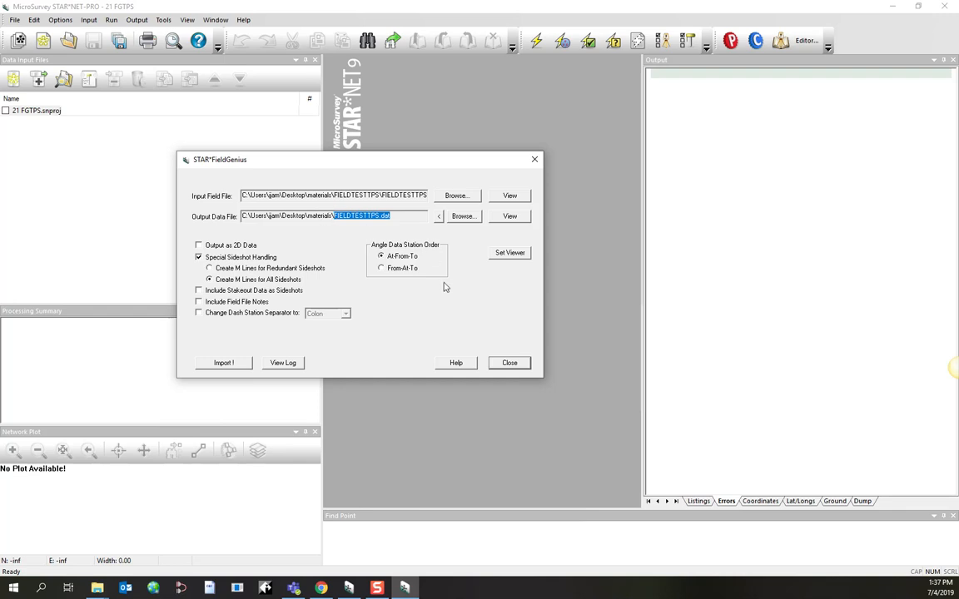
{"action": "left_click", "coordinate": [507, 363]}
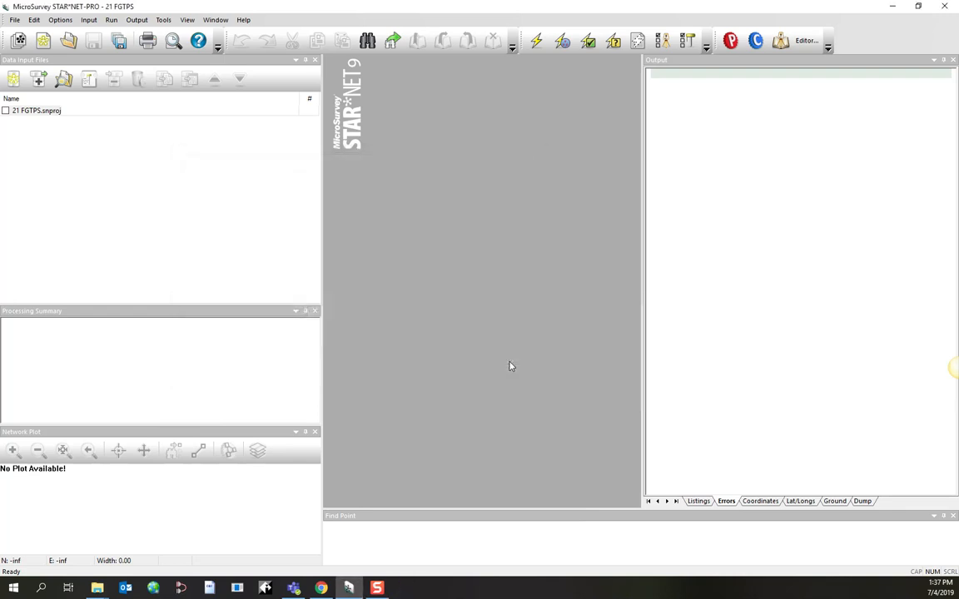
{"action": "mouse_move", "coordinate": [95, 113]}
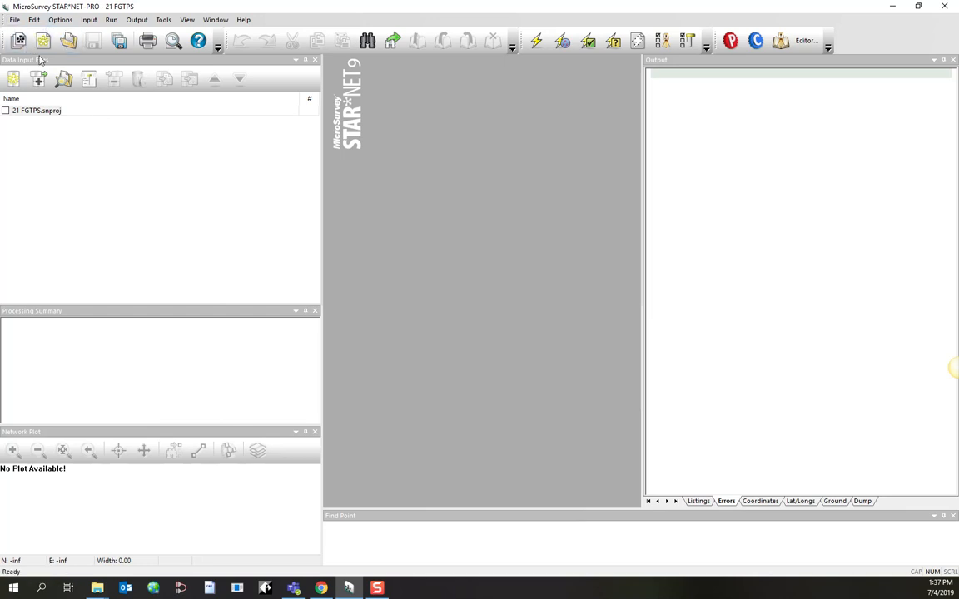
Add FIELDTESTTPS.dat to the 21 FGTPS project's data input files and open it in the editor
{"action": "left_click", "coordinate": [78, 80]}
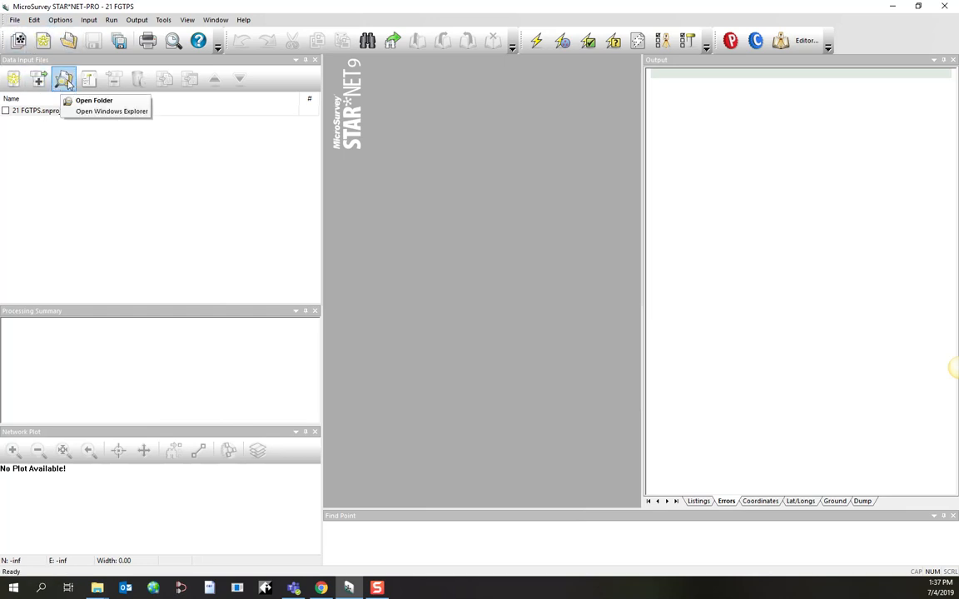
{"action": "left_click", "coordinate": [37, 82]}
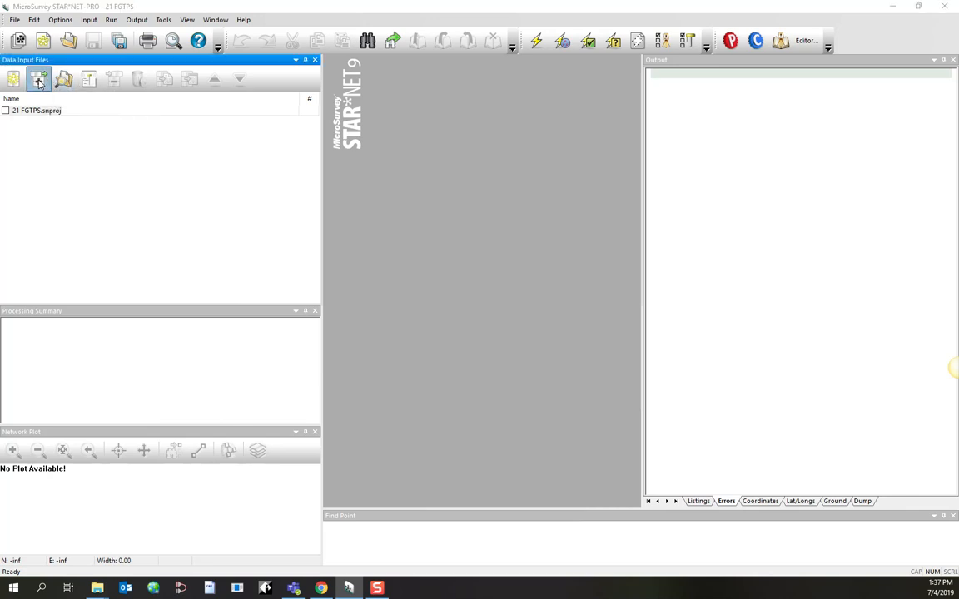
{"action": "left_click", "coordinate": [40, 80]}
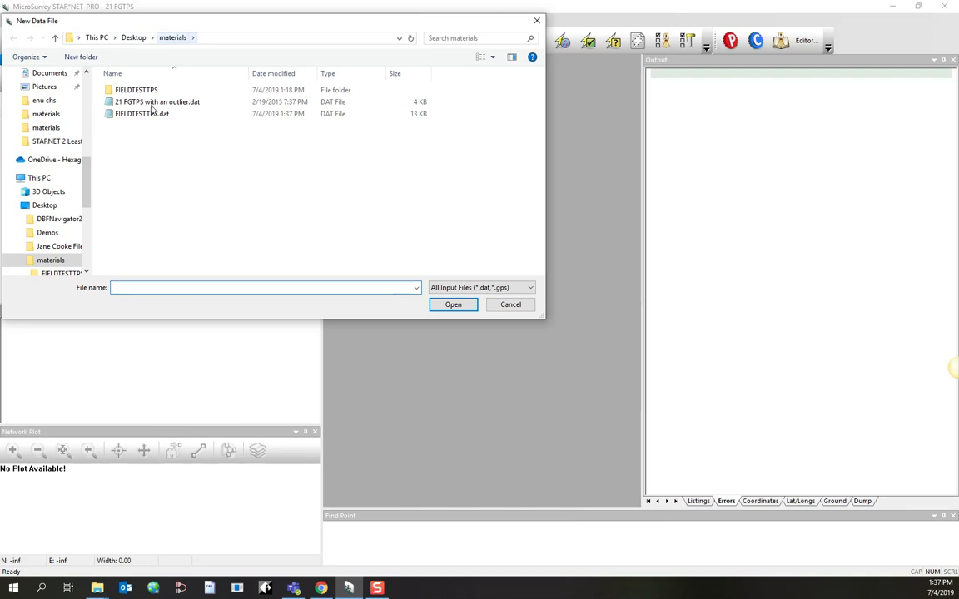
{"action": "left_click", "coordinate": [159, 130]}
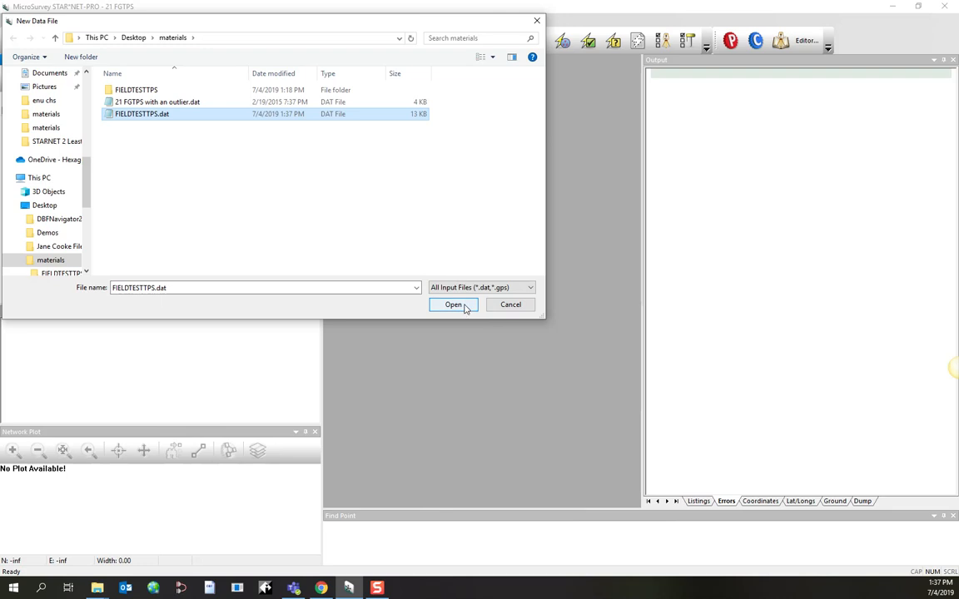
{"action": "left_click", "coordinate": [453, 305]}
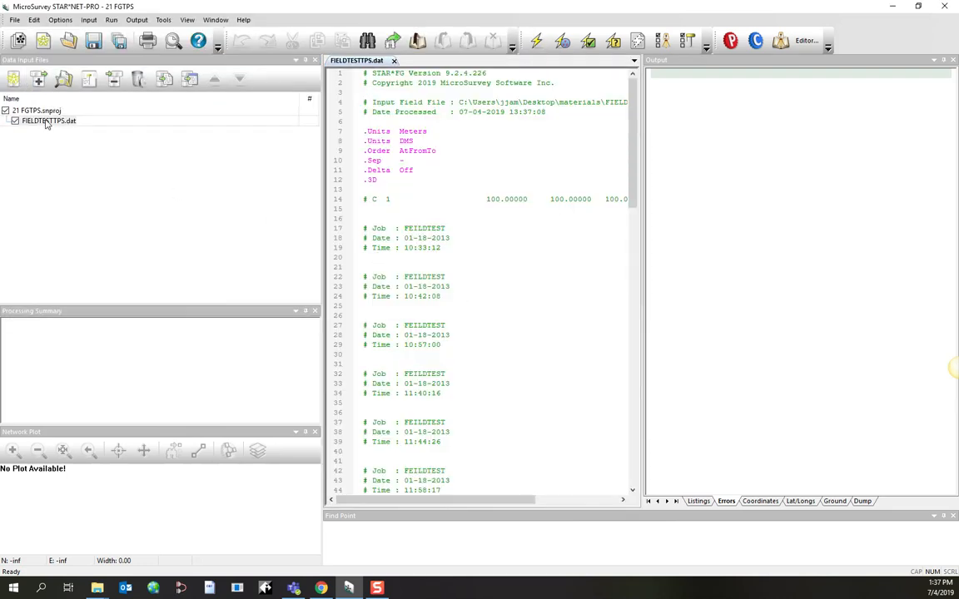
Run Adjust Network on the converted data file, which stops with errors
{"action": "left_click", "coordinate": [493, 169]}
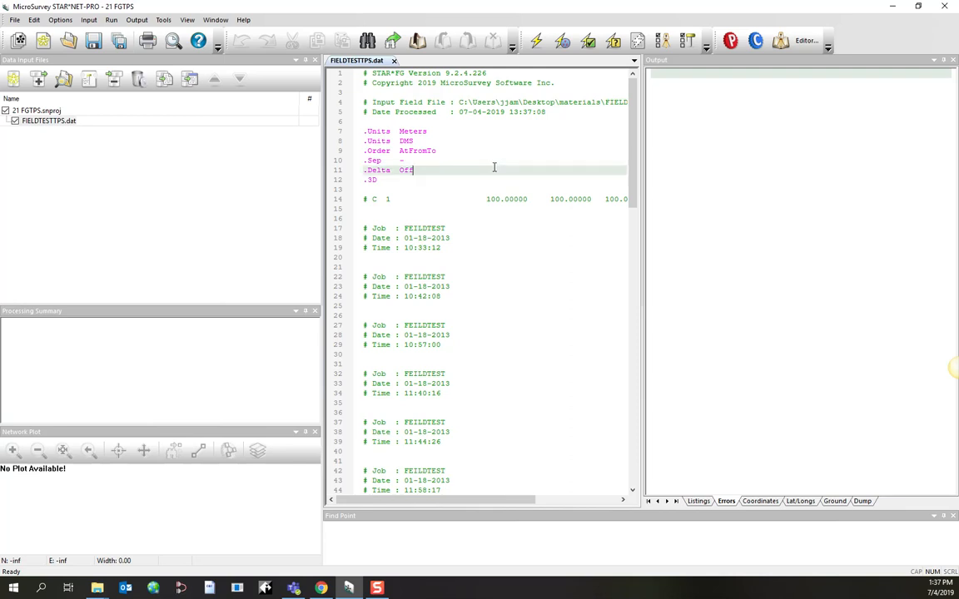
{"action": "mouse_move", "coordinate": [642, 153]}
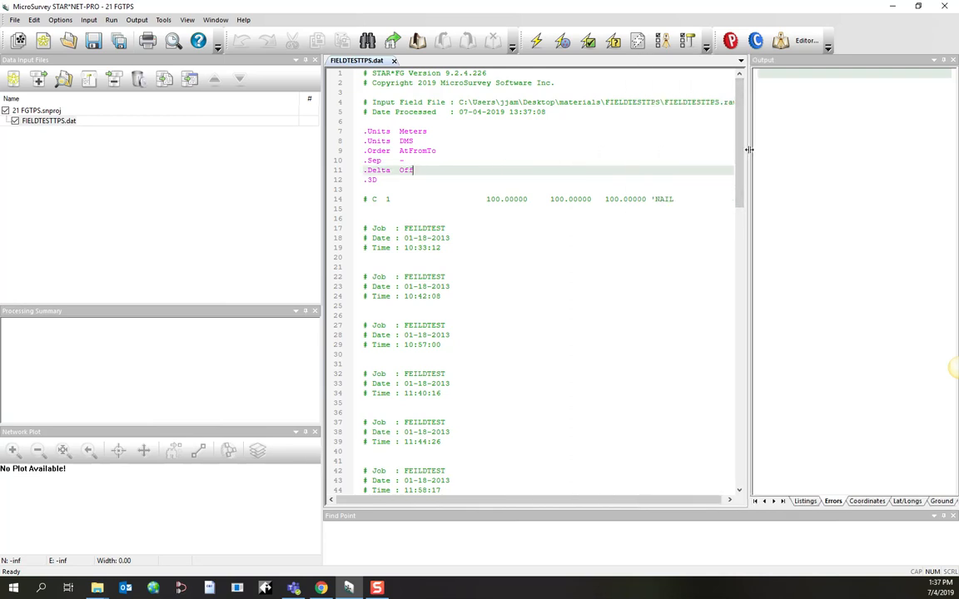
{"action": "scroll", "scroll_direction": "down", "scroll_amount": 3}
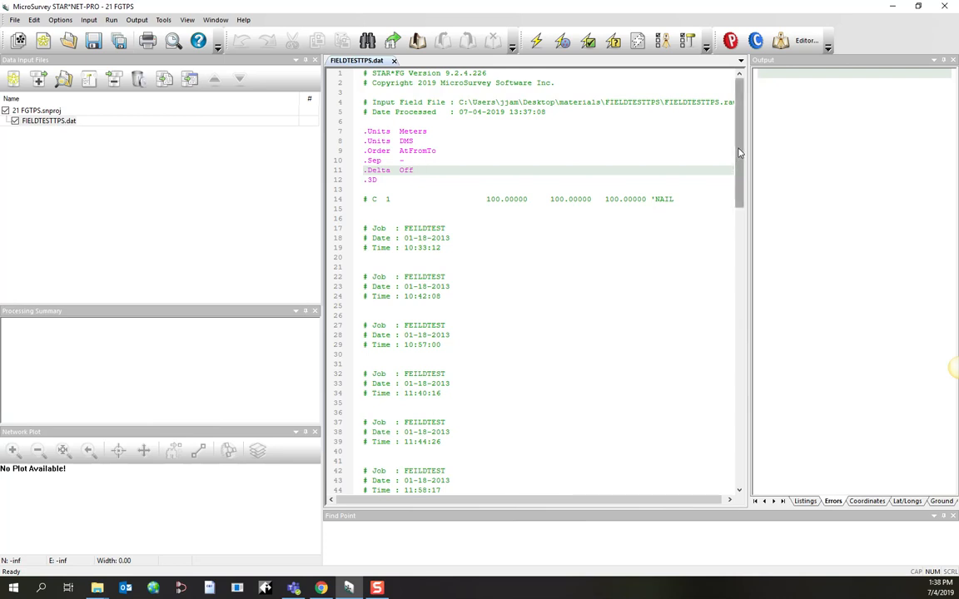
{"action": "scroll", "scroll_direction": "down", "scroll_amount": 3}
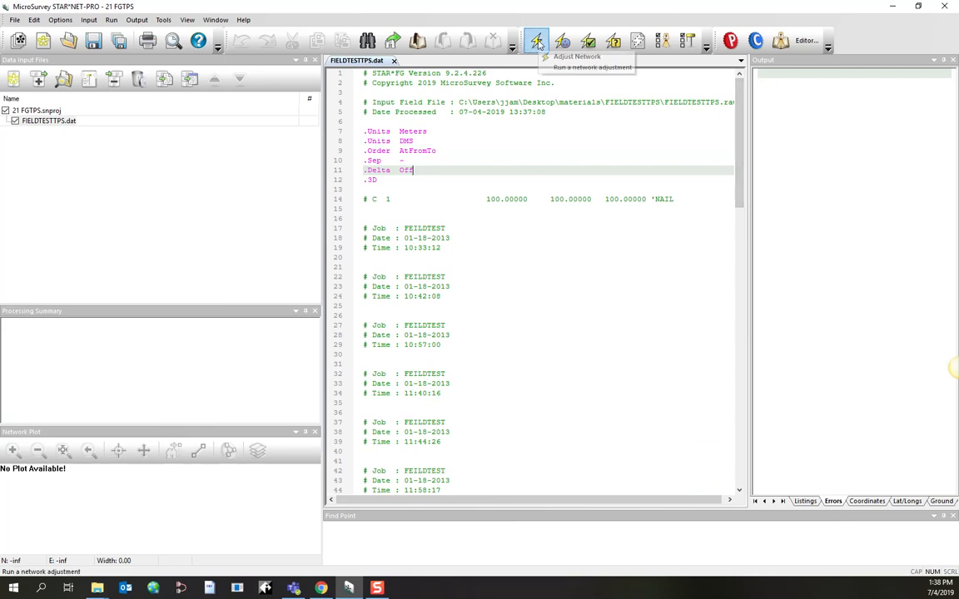
{"action": "left_click", "coordinate": [533, 37]}
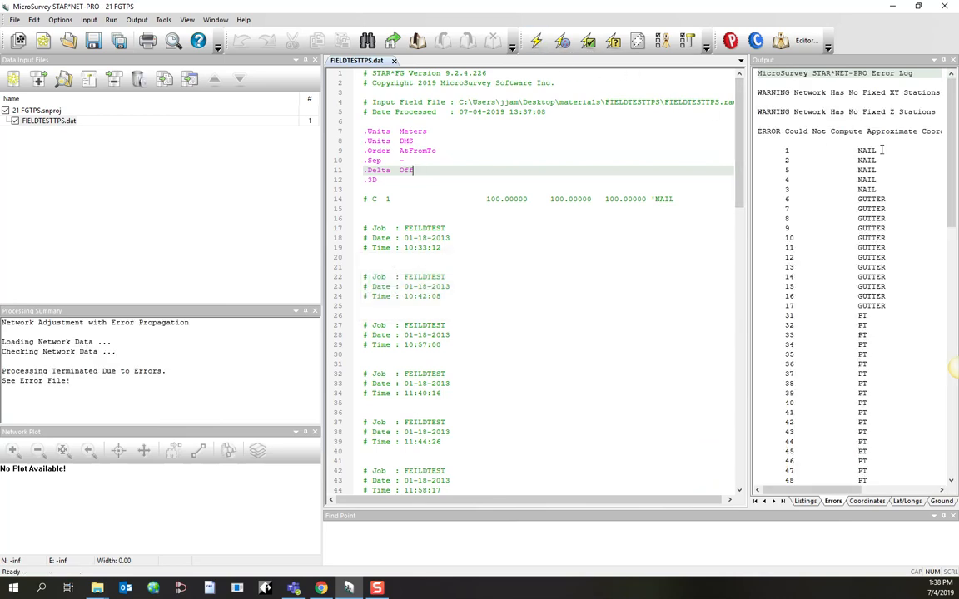
Review the error log listing unfixed stations and points lacking approximate coordinates
{"action": "left_click", "coordinate": [865, 150]}
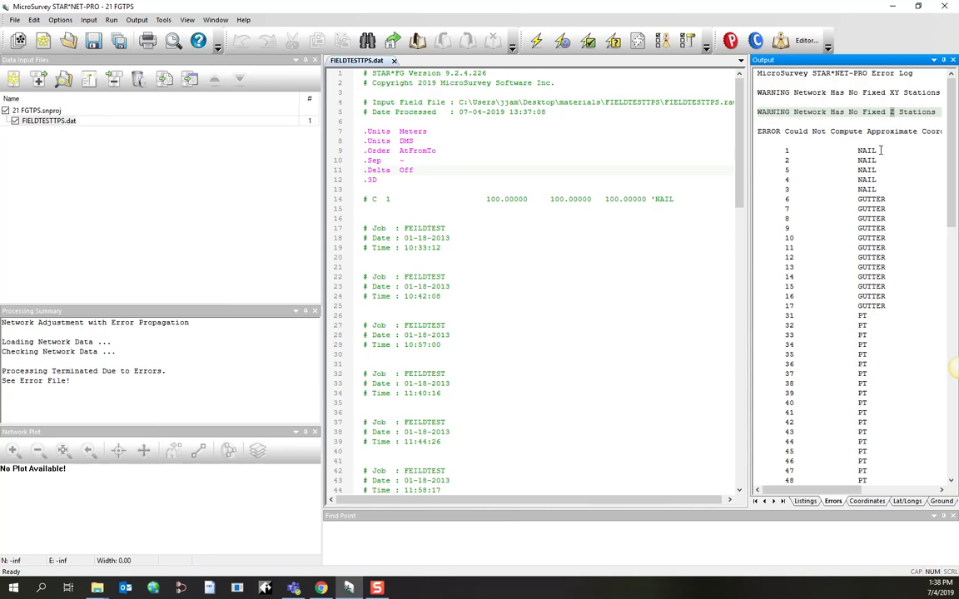
{"action": "left_click", "coordinate": [866, 150]}
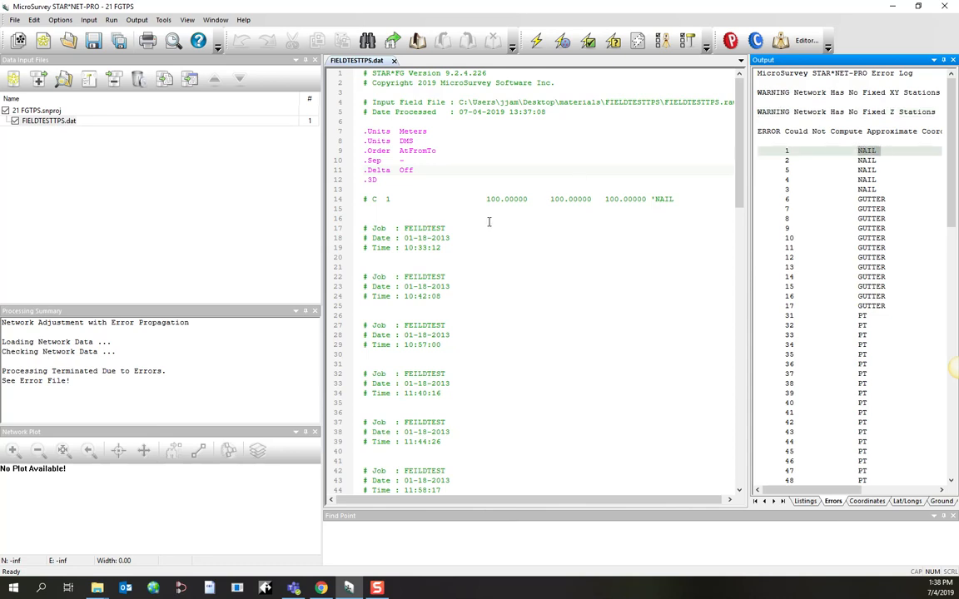
{"action": "scroll", "scroll_direction": "down", "scroll_amount": 3}
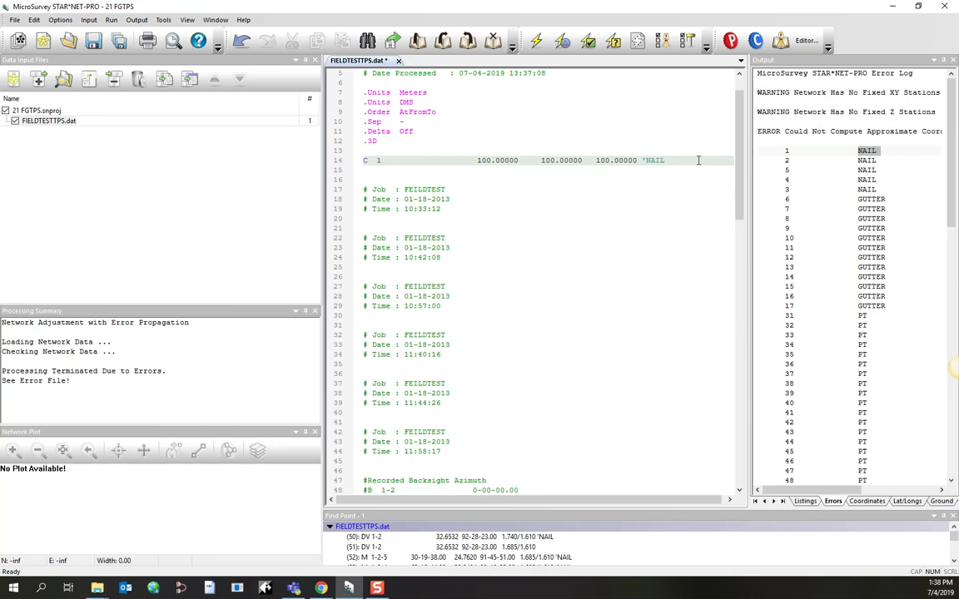
Fix point 1 with !!! markers on its C line and rerun the adjustment, leaving one warning
{"action": "left_click", "coordinate": [466, 200]}
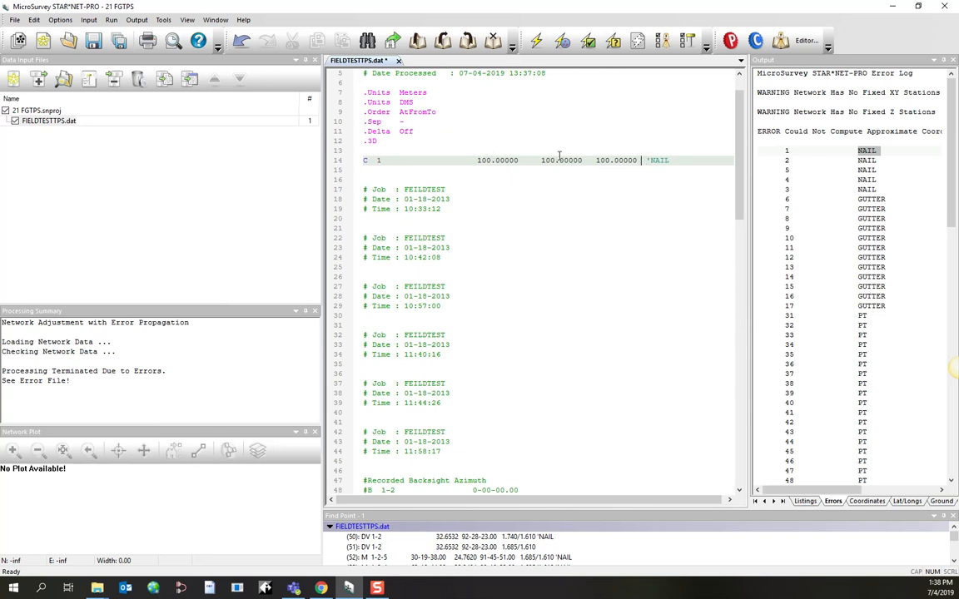
{"action": "mouse_move", "coordinate": [584, 65]}
{"action": "type", "text": "!!! "}
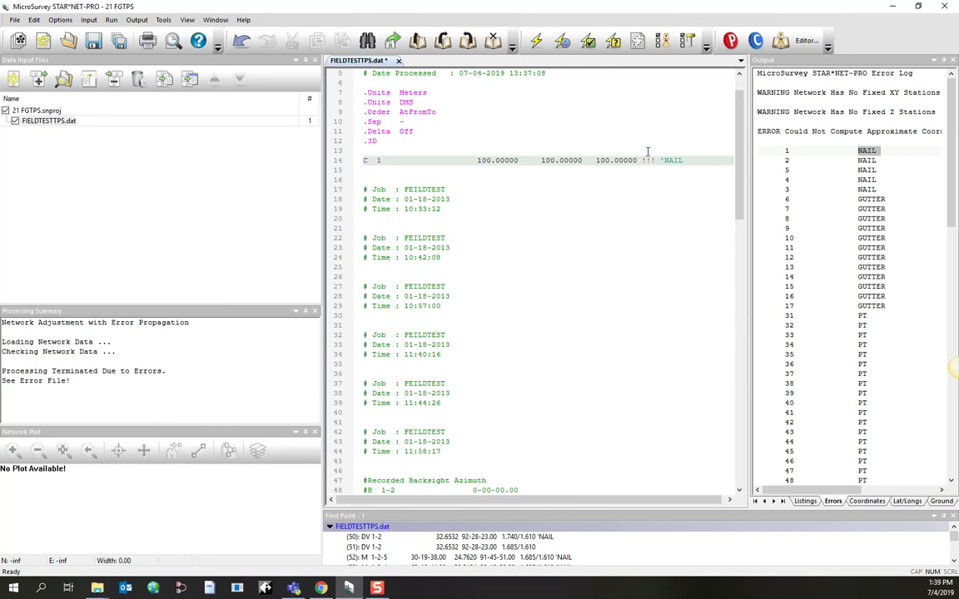
{"action": "mouse_move", "coordinate": [573, 344]}
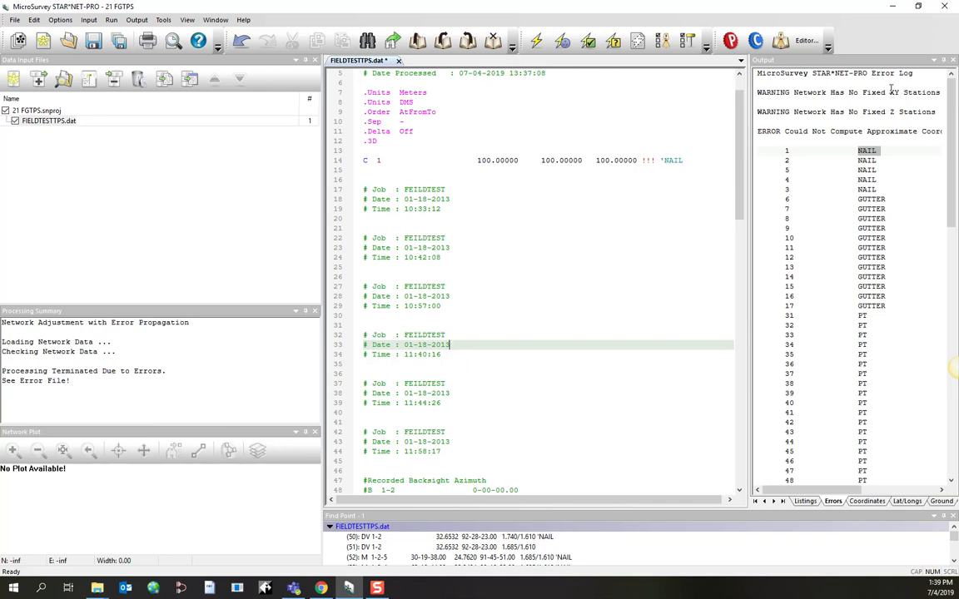
{"action": "left_click", "coordinate": [533, 43]}
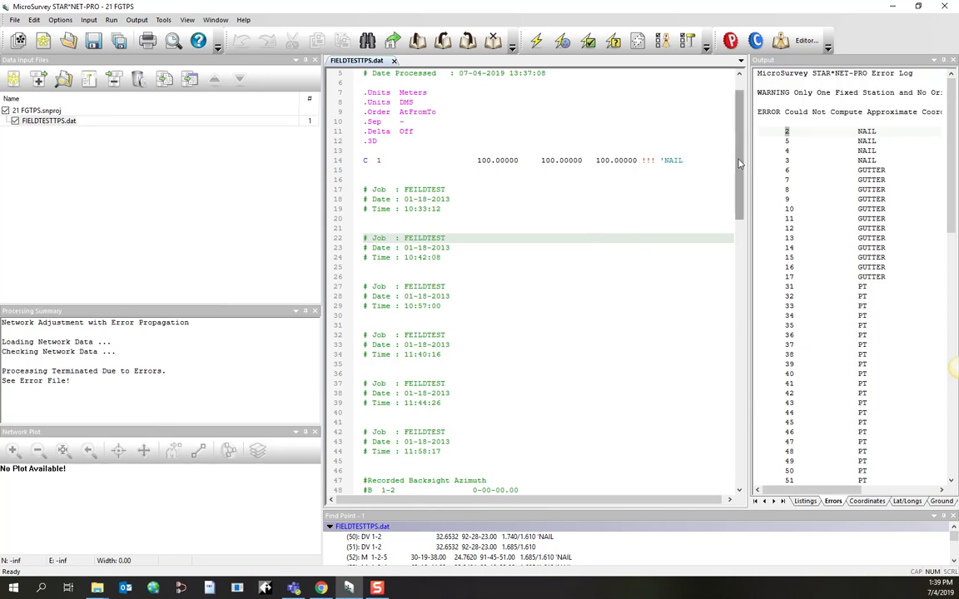
Uncomment the B 1-2 backsight azimuth line, save, and adjust to convergence in 2 iterations
{"action": "scroll", "scroll_direction": "down", "scroll_amount": 3}
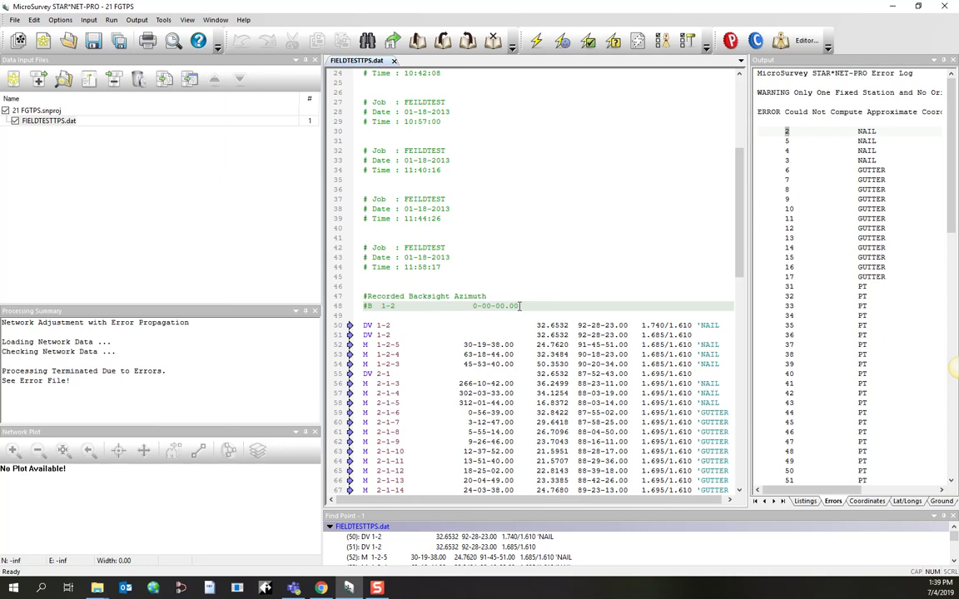
{"action": "double_click", "coordinate": [496, 306]}
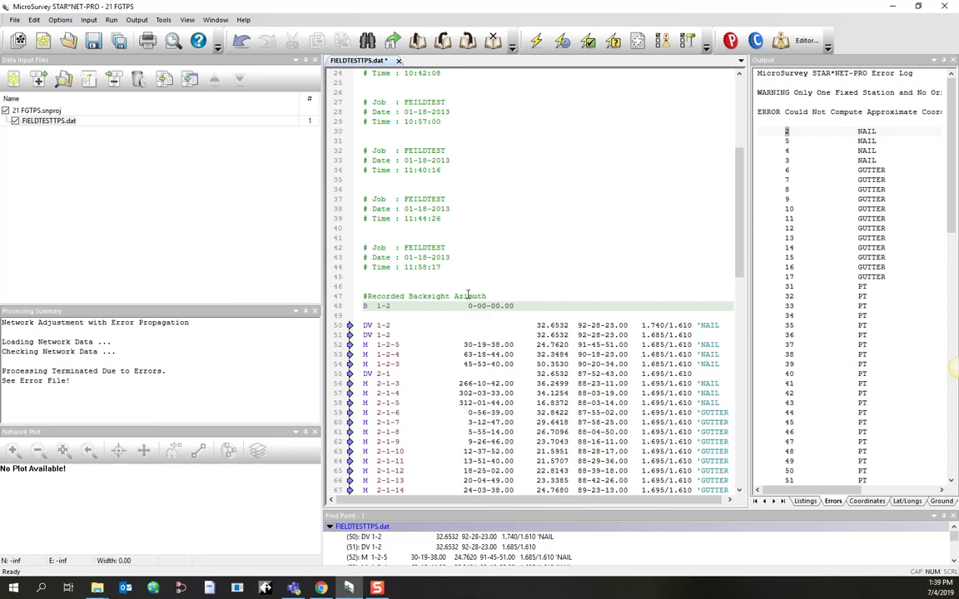
{"action": "mouse_move", "coordinate": [496, 268]}
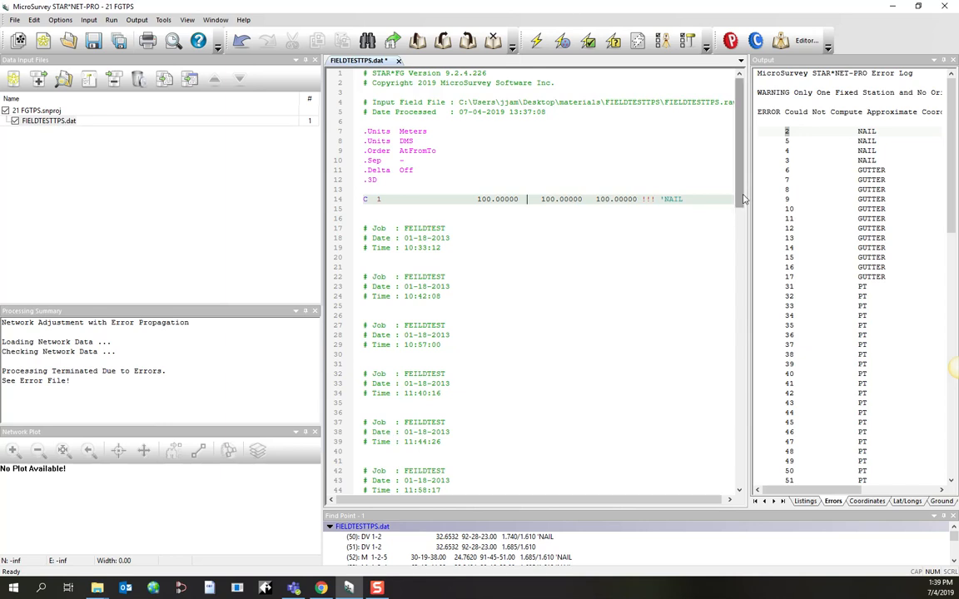
{"action": "scroll", "scroll_direction": "down", "scroll_amount": 3}
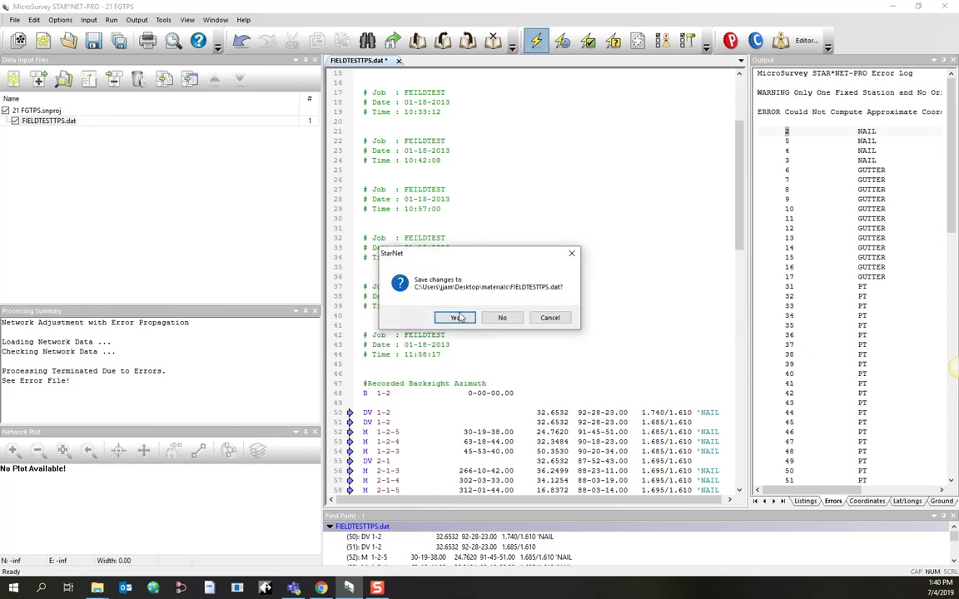
{"action": "left_click", "coordinate": [452, 317]}
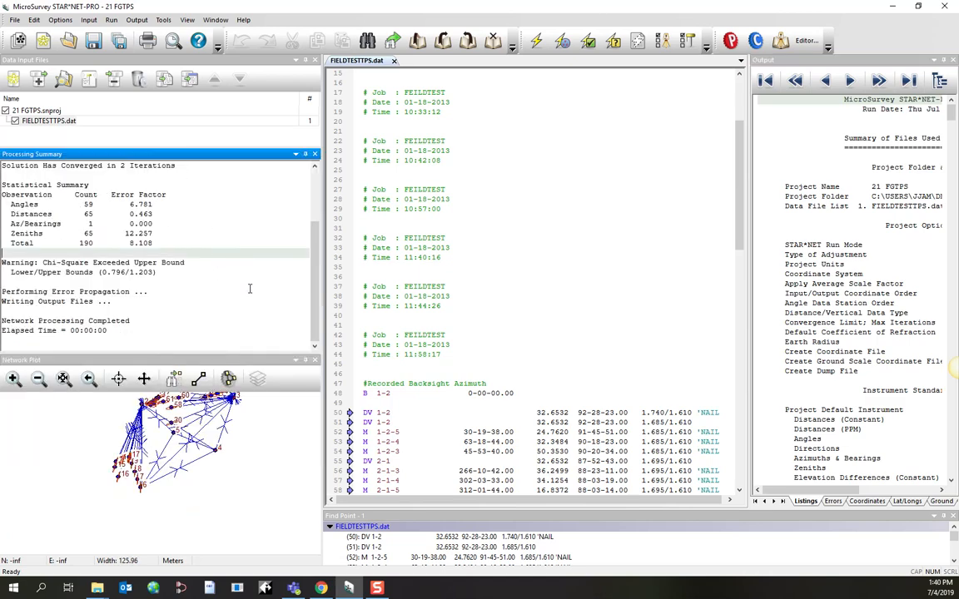
{"action": "mouse_move", "coordinate": [229, 356]}
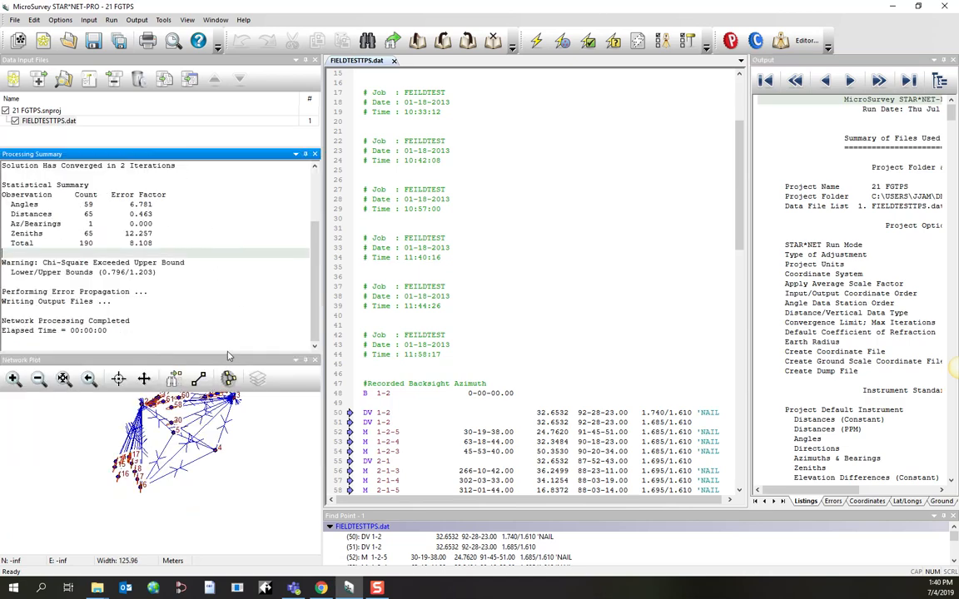